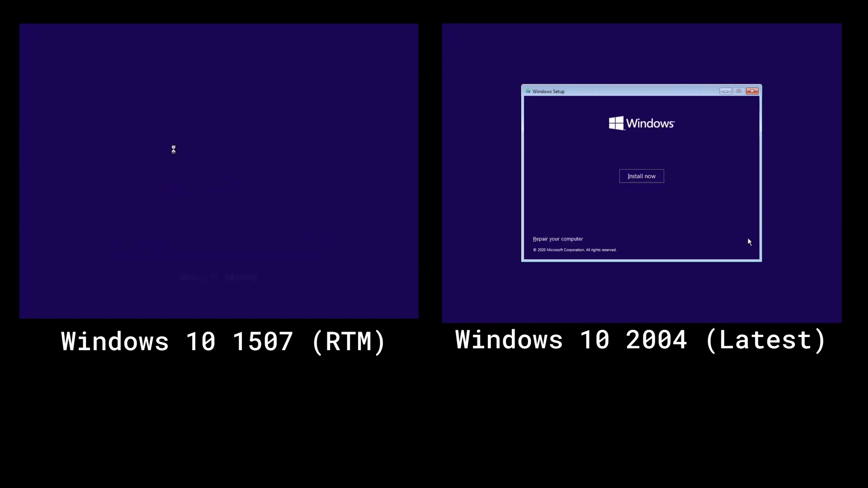
Step: Begin the Windows 10 installation and skip the product key activation page
click(641, 176)
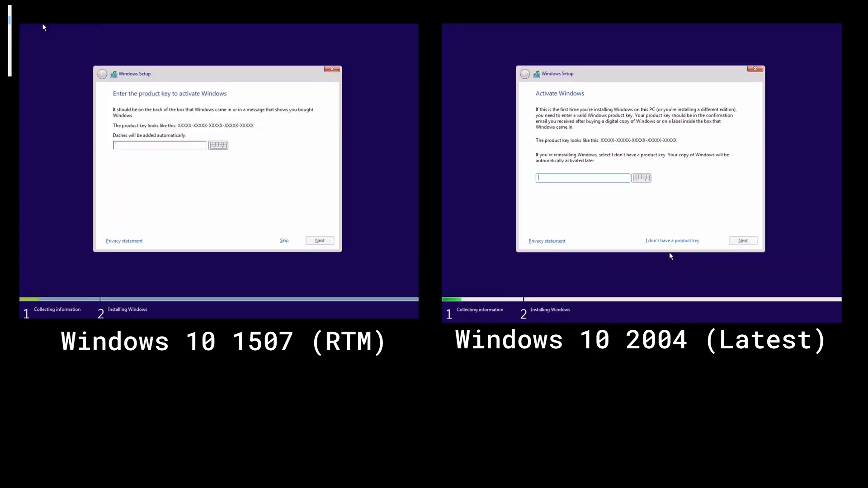
click(672, 240)
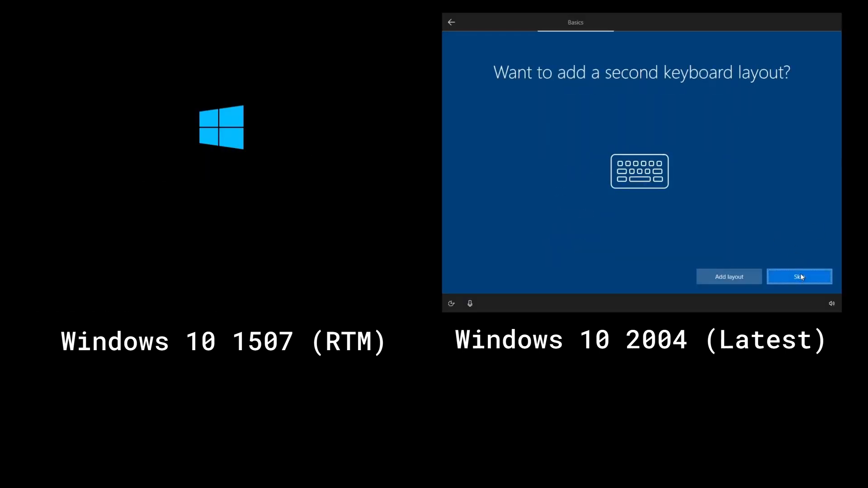
Step: Skip the second keyboard layout and start the VMware Tools download and install
click(800, 277)
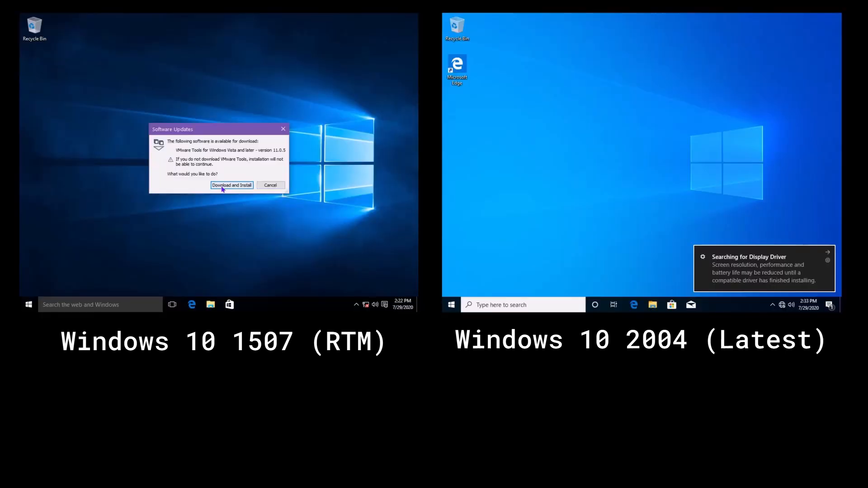
click(232, 185)
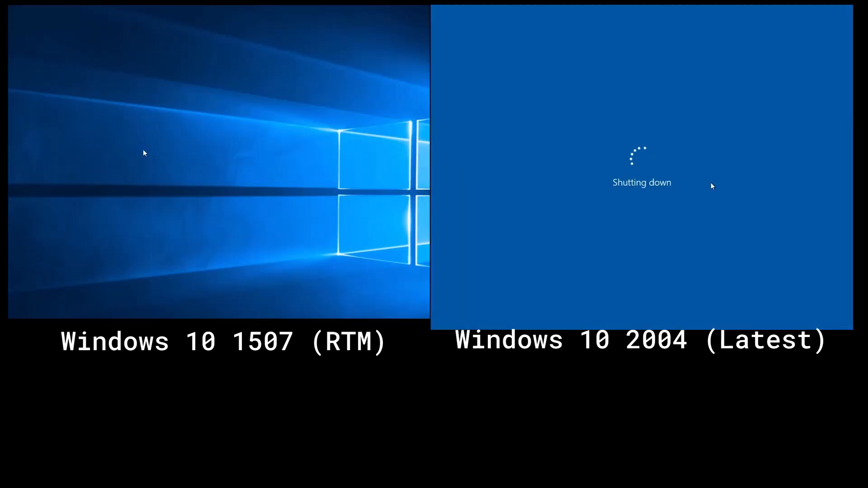
click(8, 479)
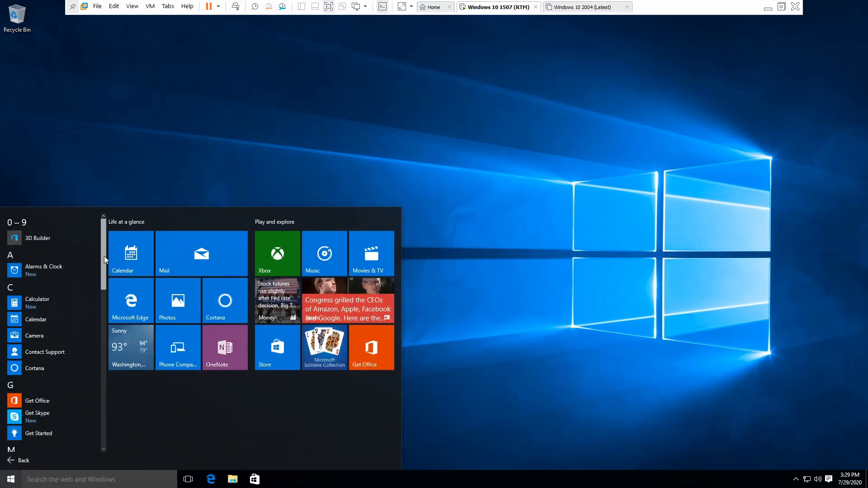
scroll(down, 3)
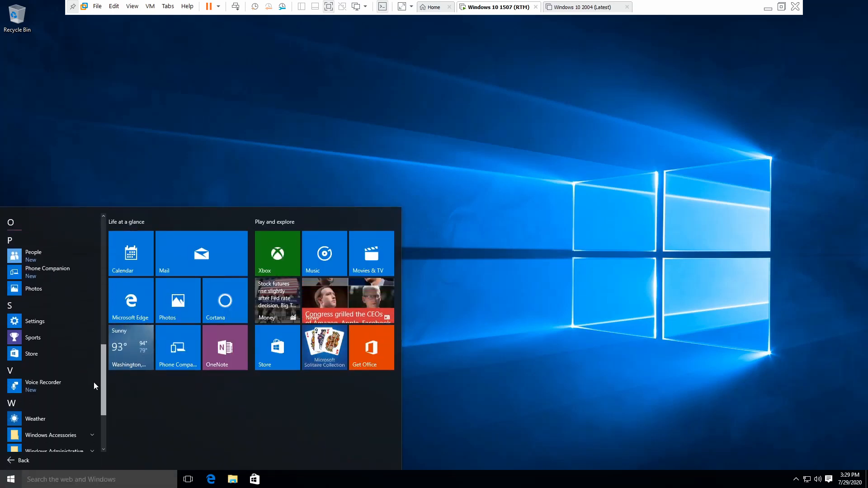
click(177, 347)
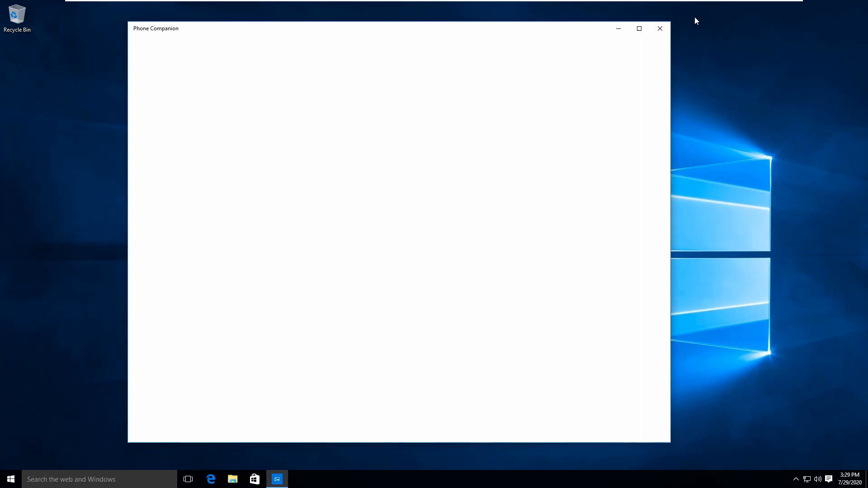
click(10, 479)
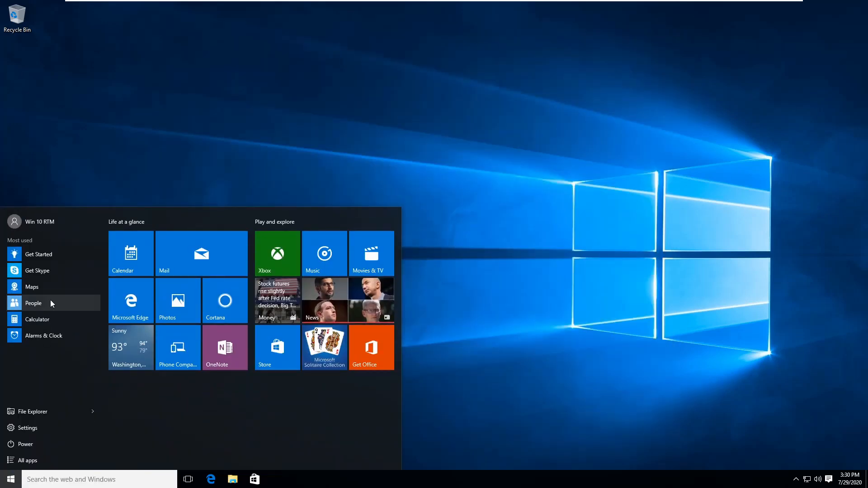
click(38, 255)
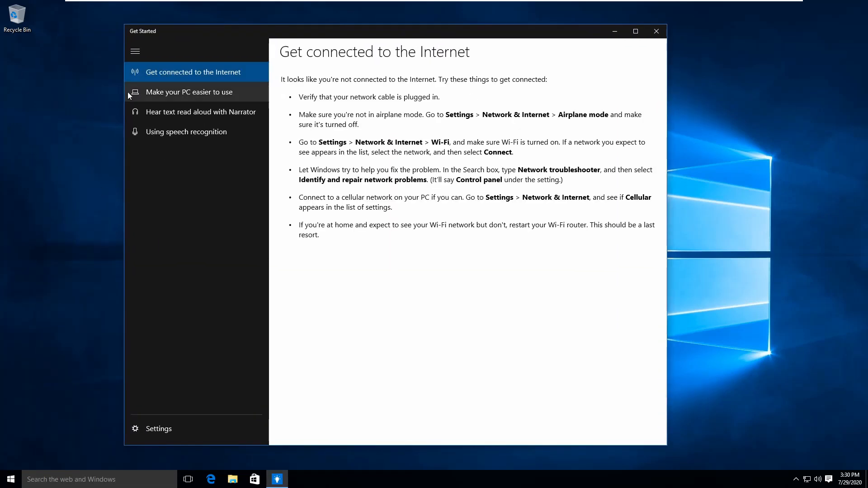
click(806, 480)
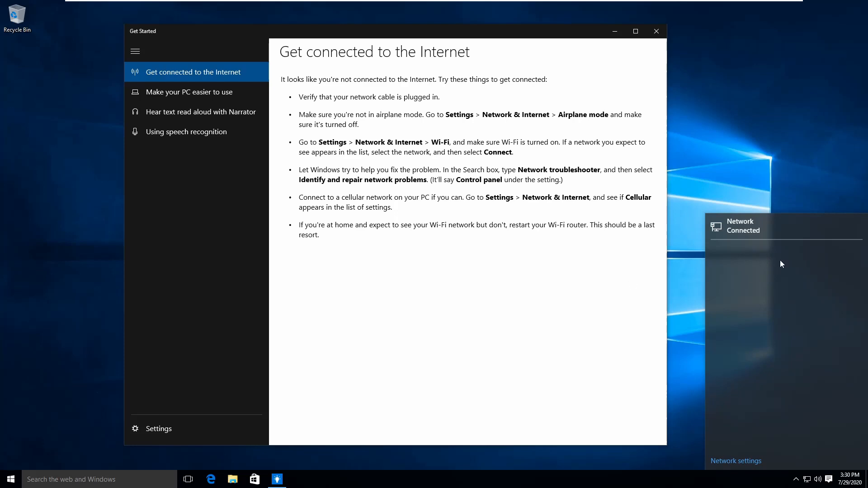
click(10, 479)
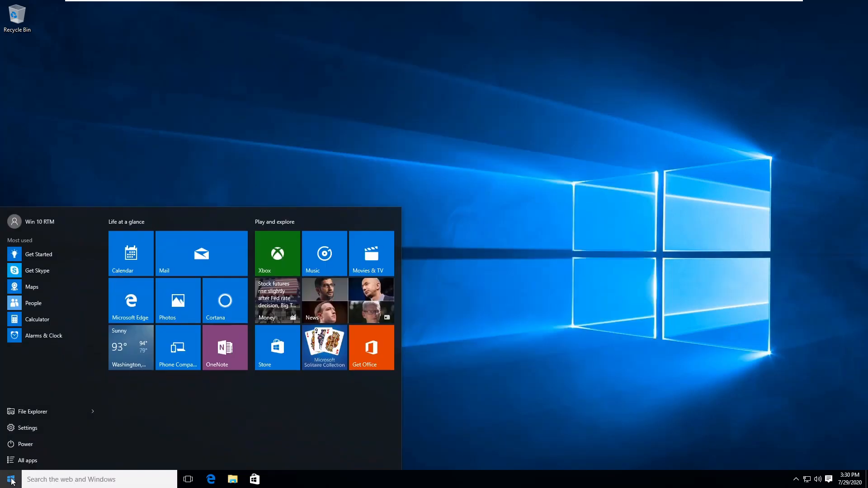
click(39, 255)
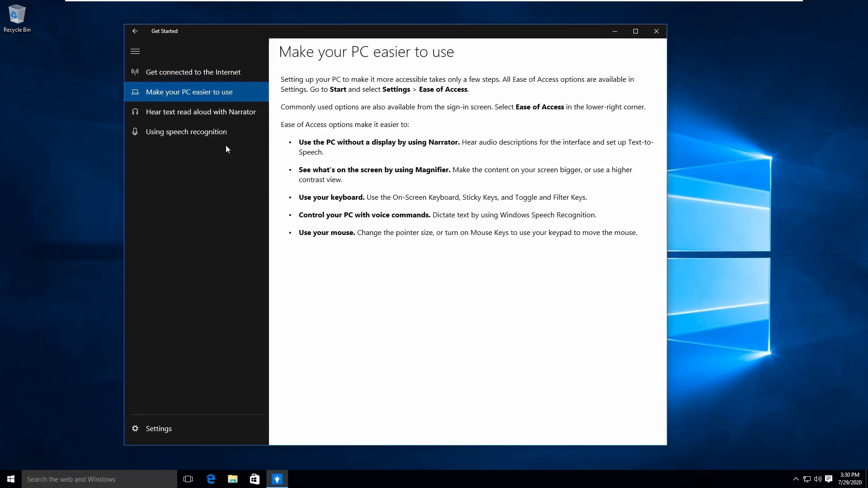
click(158, 429)
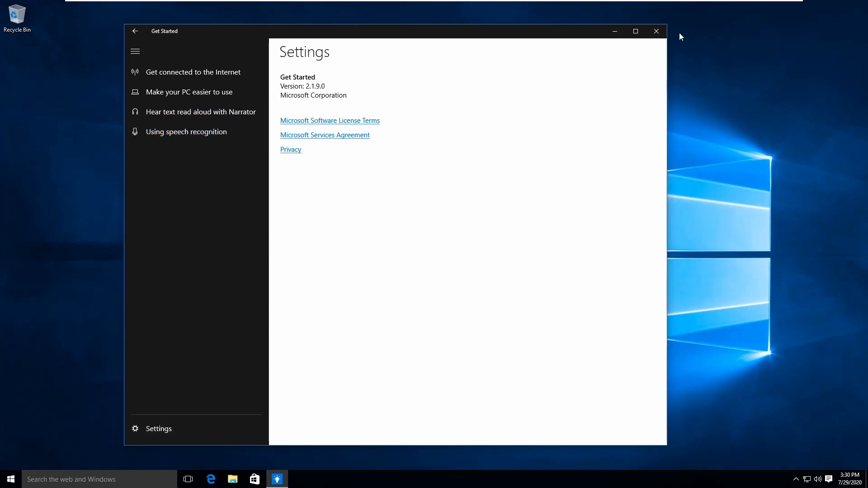
click(9, 479)
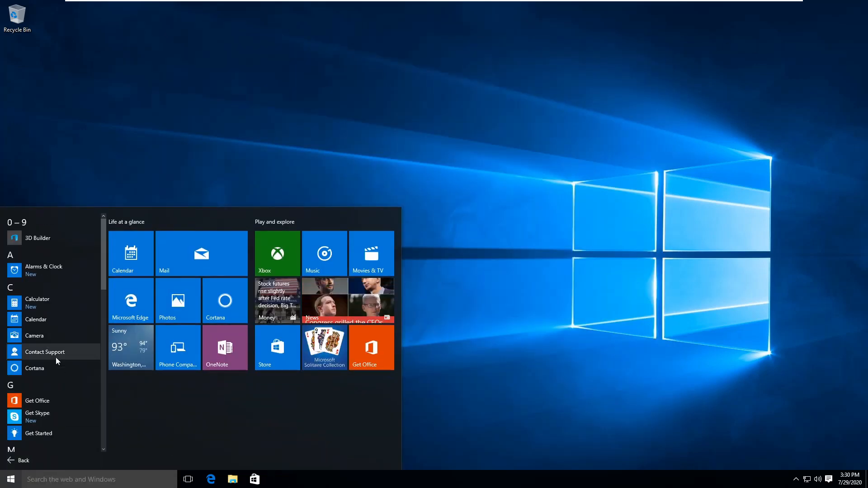
click(371, 347)
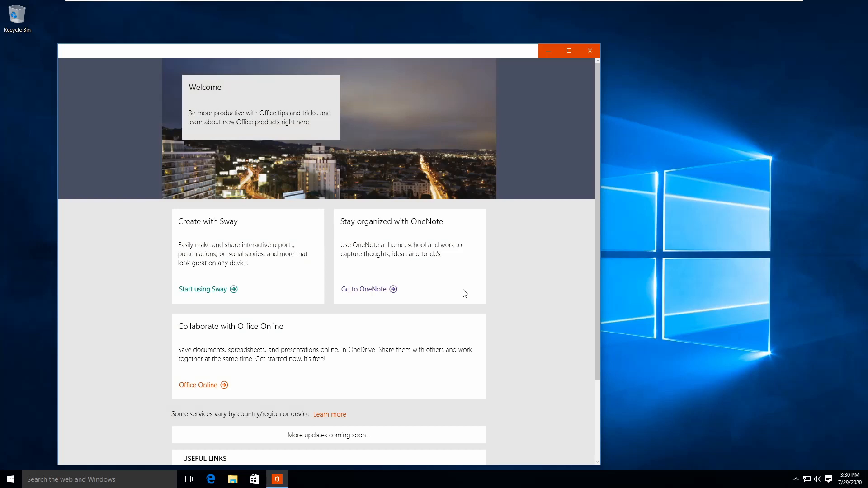
click(590, 50)
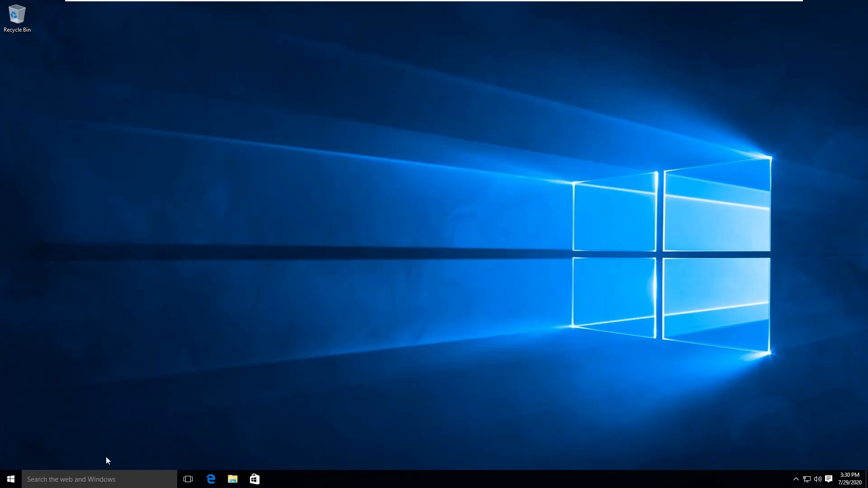
Step: Check Windows Defender's 2015 definitions, then show Settings' Devices printers and scanners page
click(10, 479)
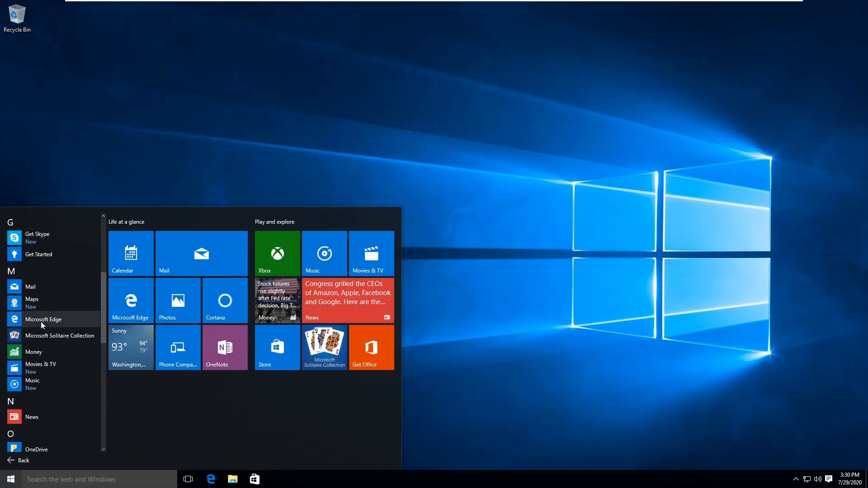
scroll(down, 3)
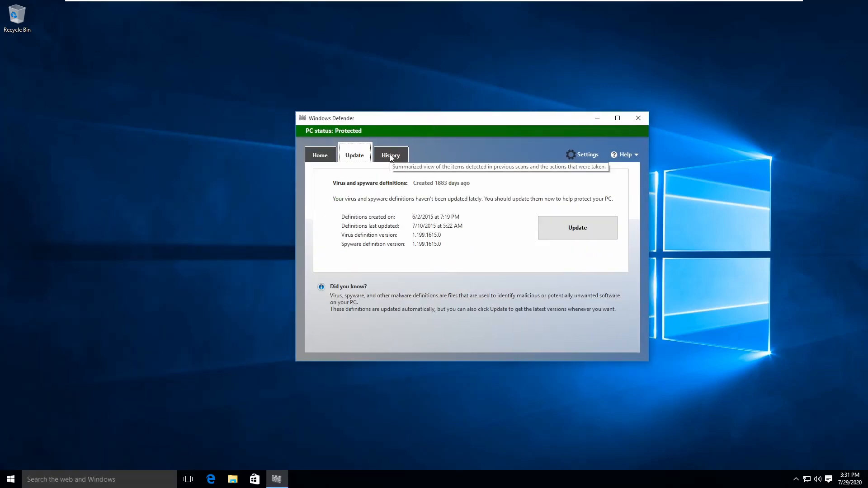
click(587, 155)
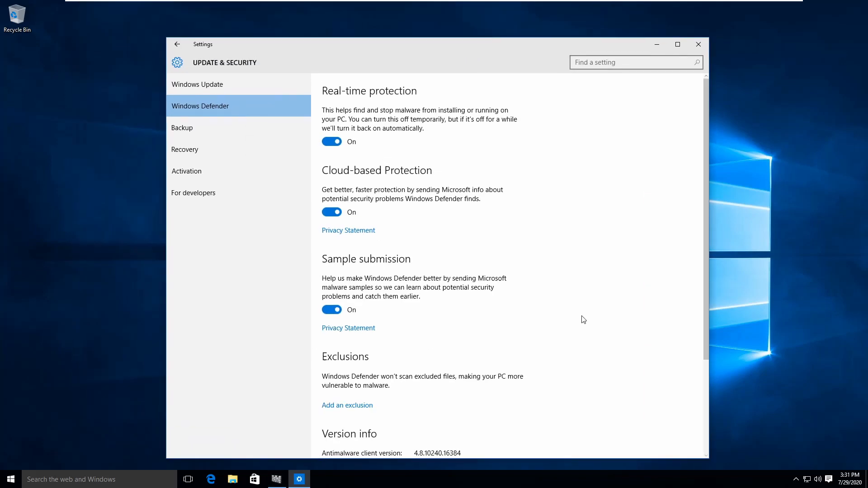
click(177, 43)
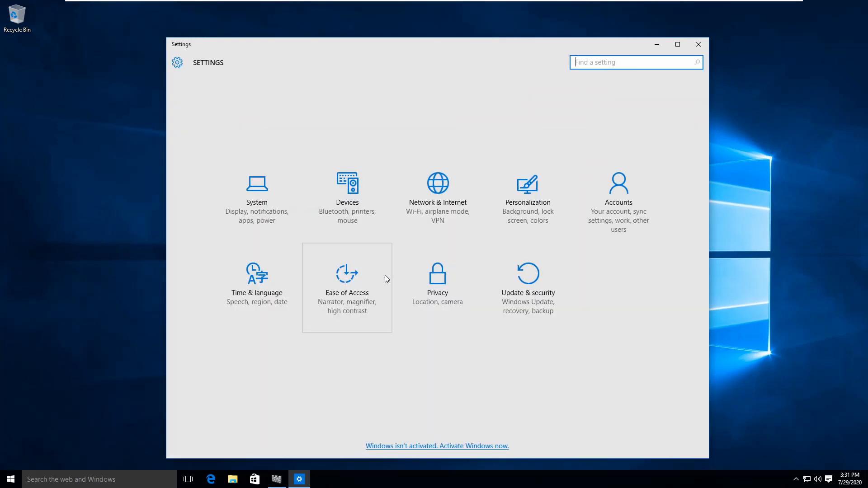
click(256, 186)
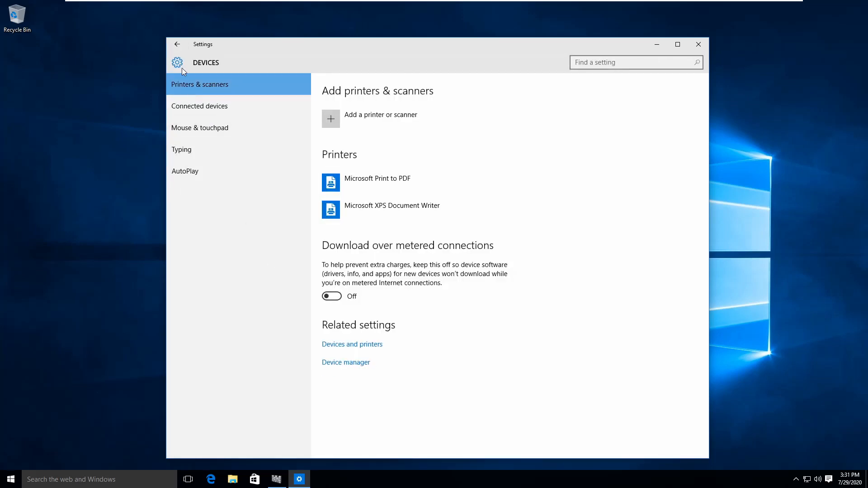
Step: View AutoPlay, then System's apps and features, multitasking and offline maps pages
click(185, 171)
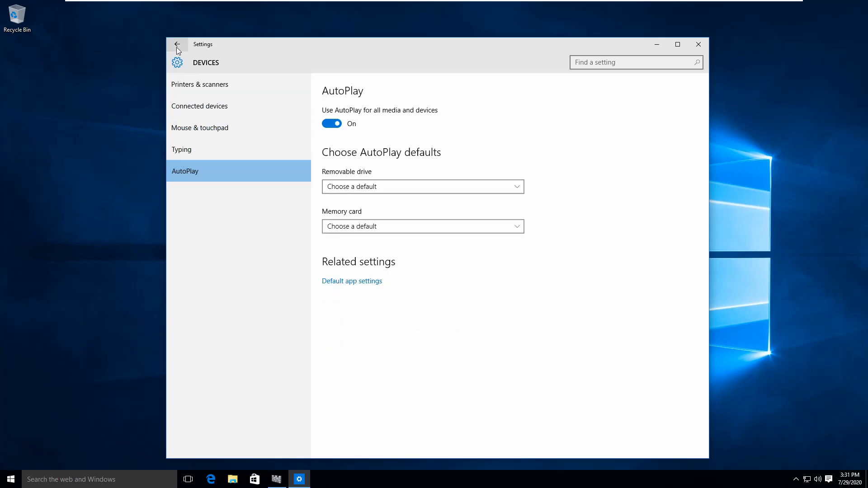
click(177, 45)
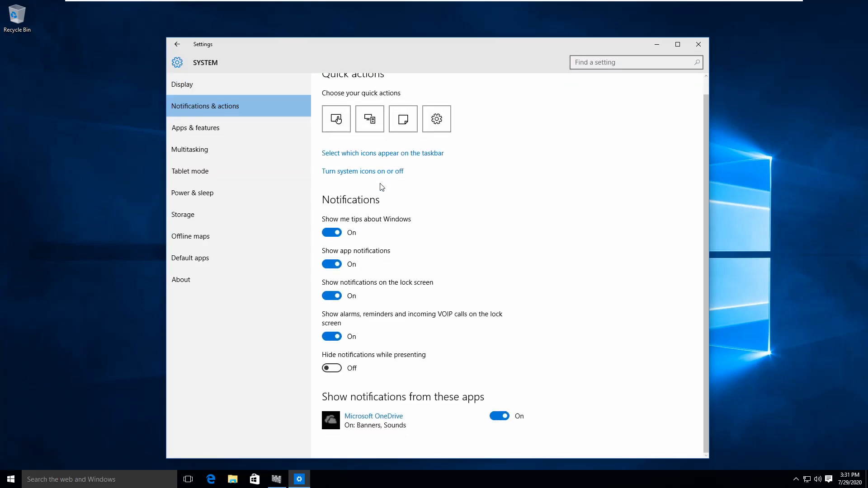
click(195, 128)
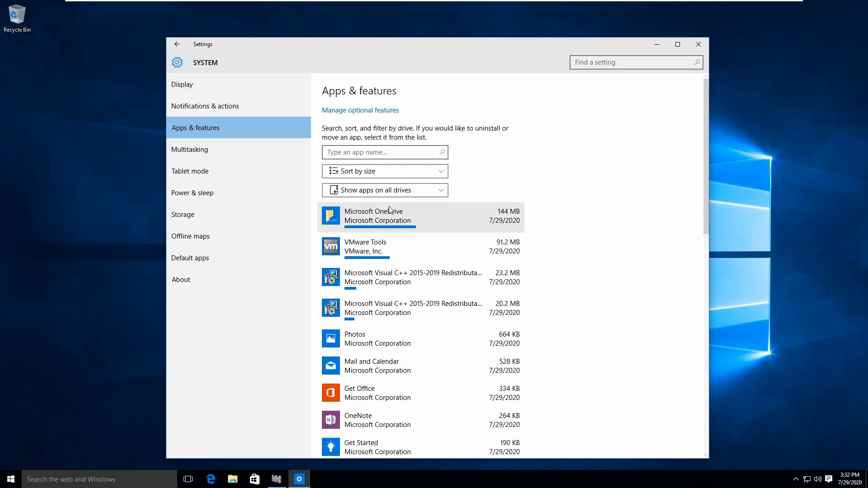
click(190, 149)
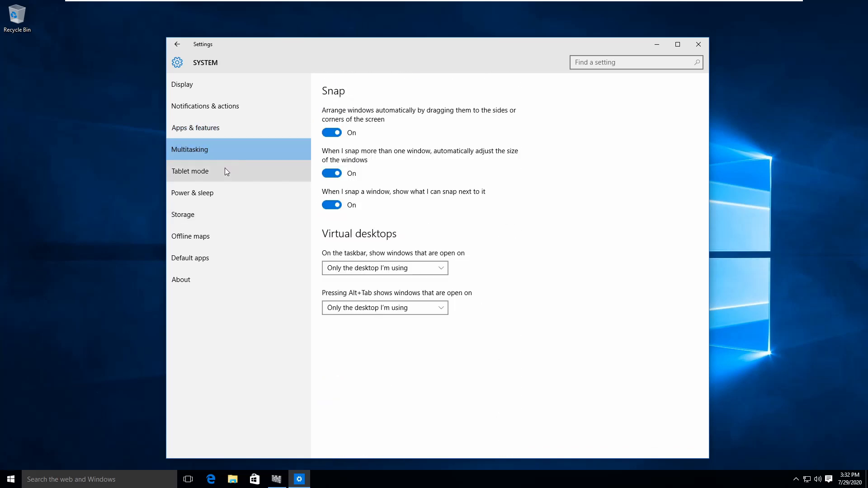
click(190, 236)
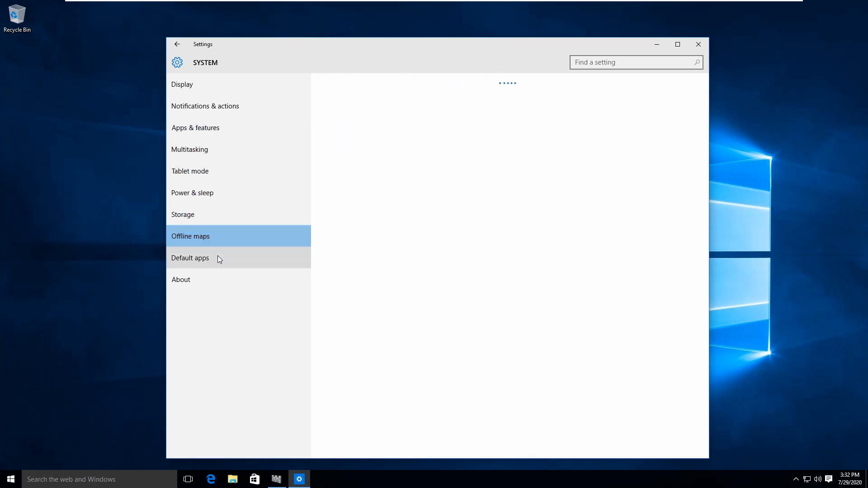
click(177, 44)
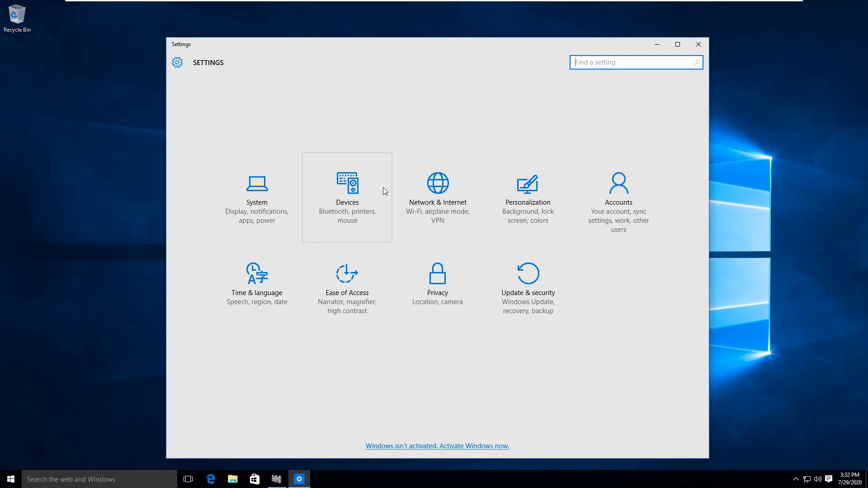
mouse_move(464, 222)
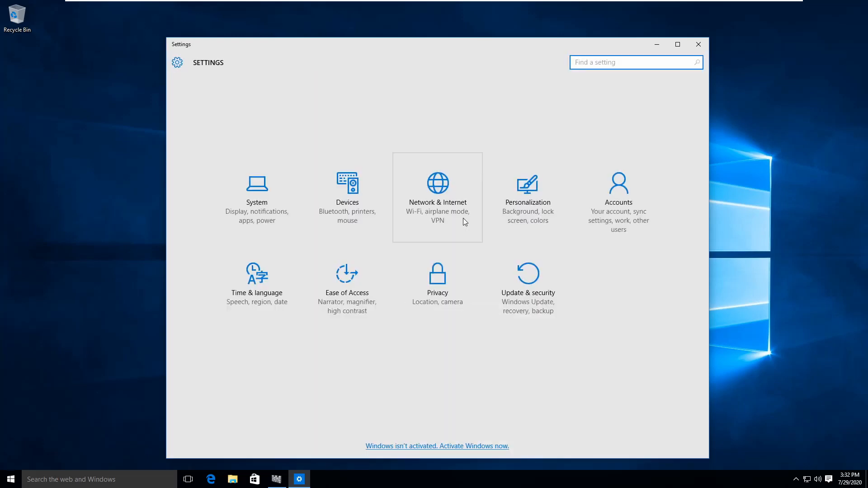
Step: View the Accounts work access and Personalization pages, returning to Settings home
click(437, 185)
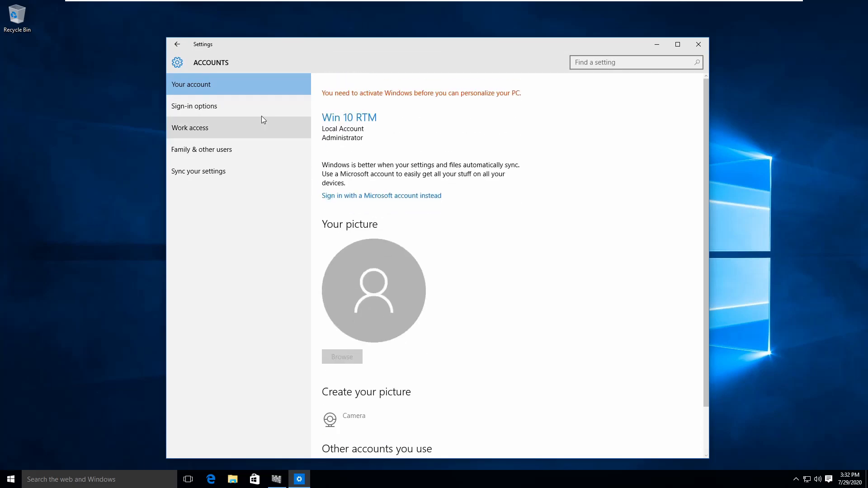
click(190, 127)
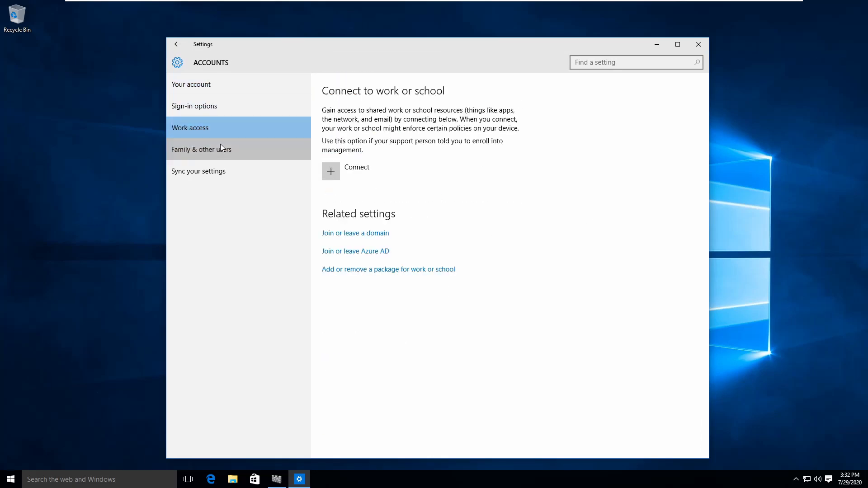
click(177, 44)
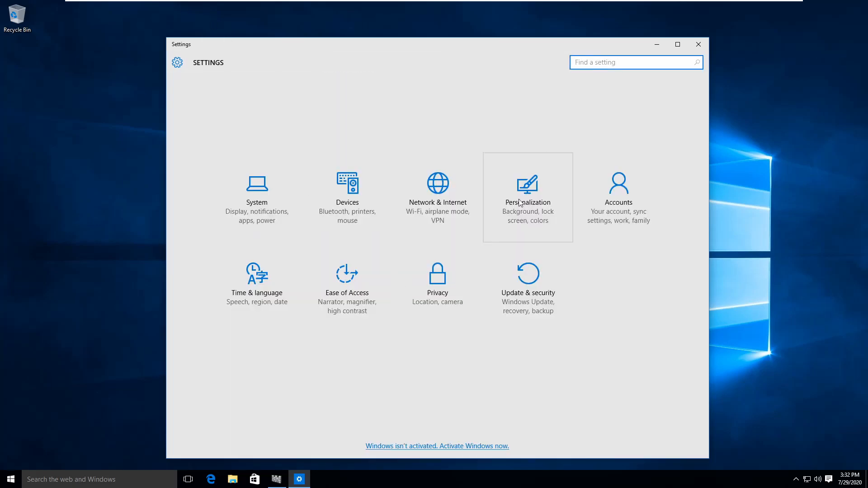
click(527, 185)
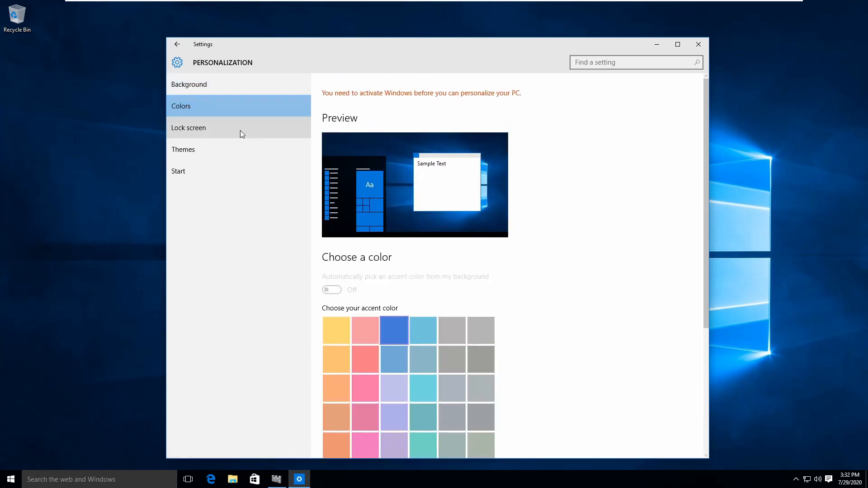
click(177, 44)
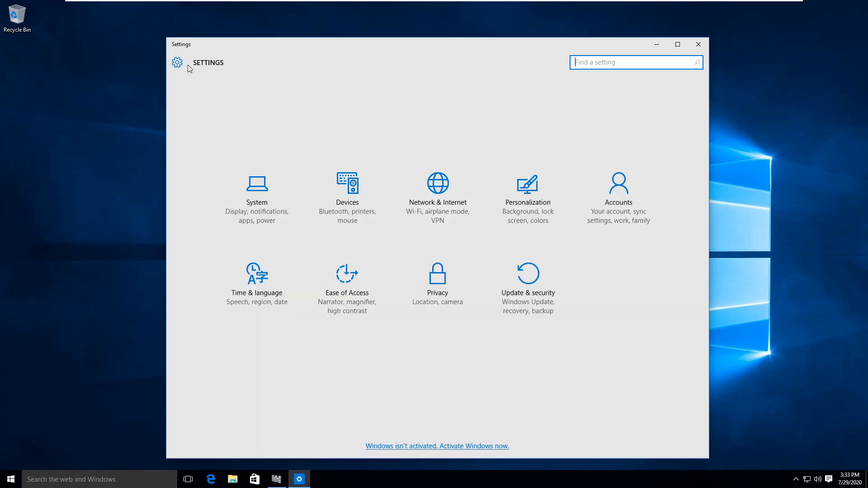
click(257, 276)
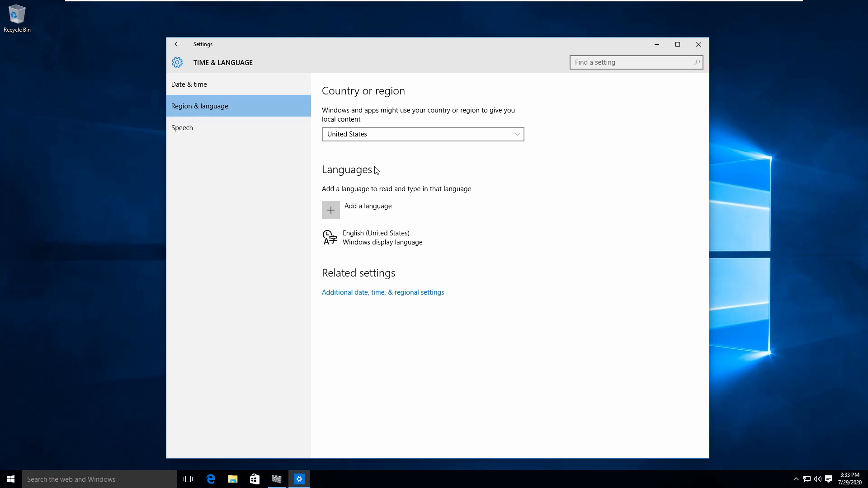
click(177, 44)
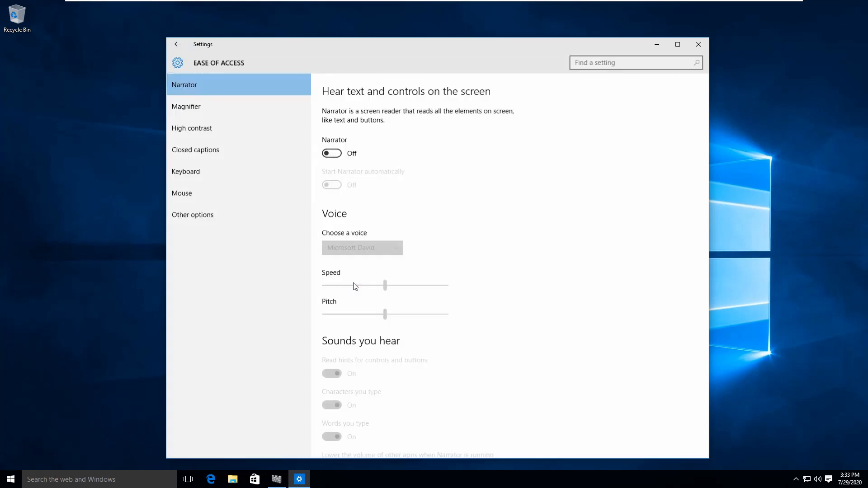
click(192, 128)
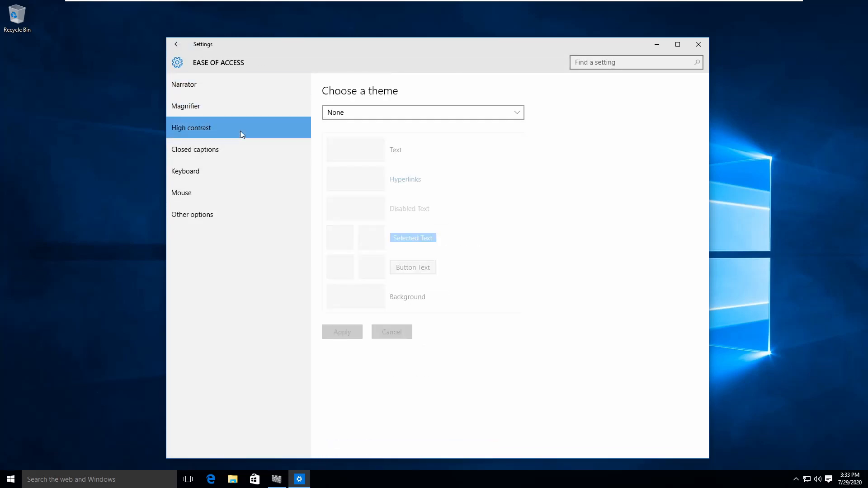
click(181, 193)
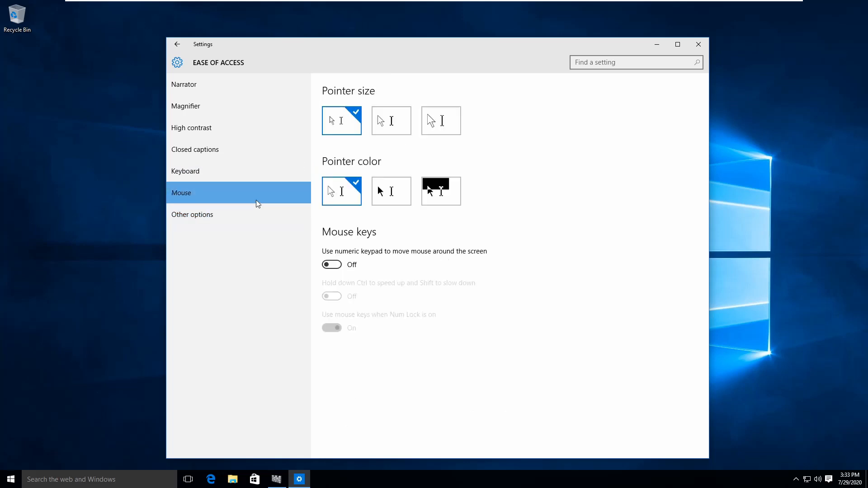
click(176, 44)
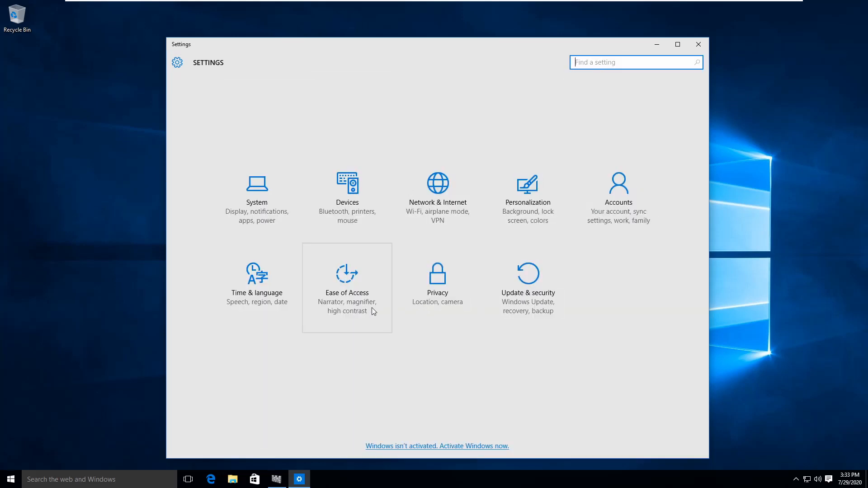
click(437, 282)
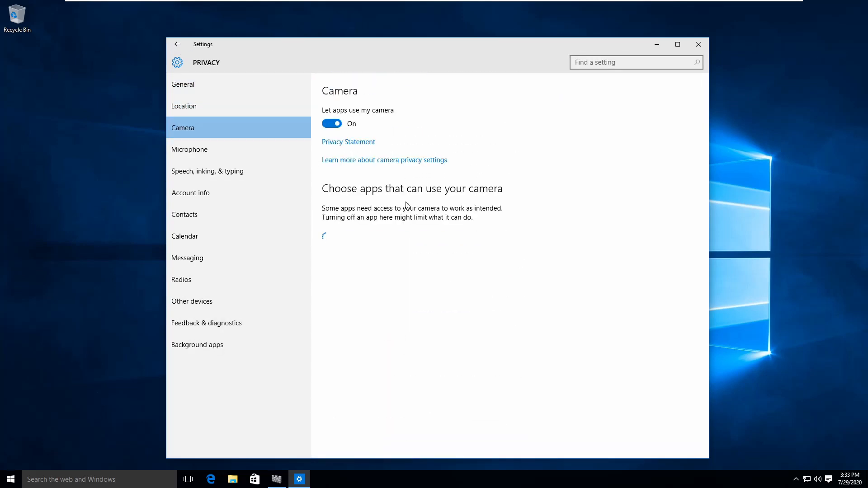
click(207, 171)
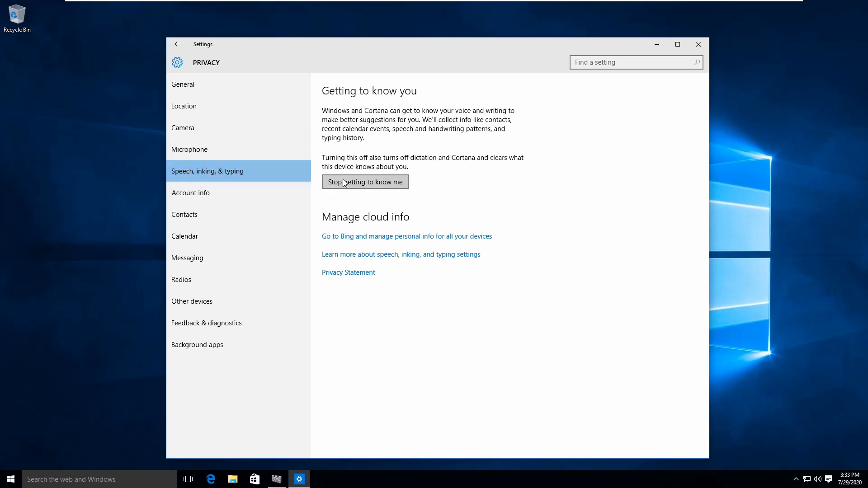
click(185, 215)
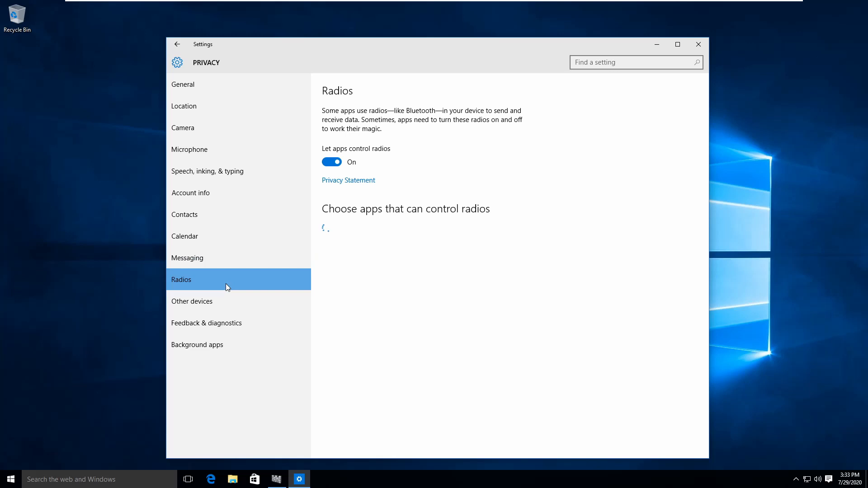
click(206, 323)
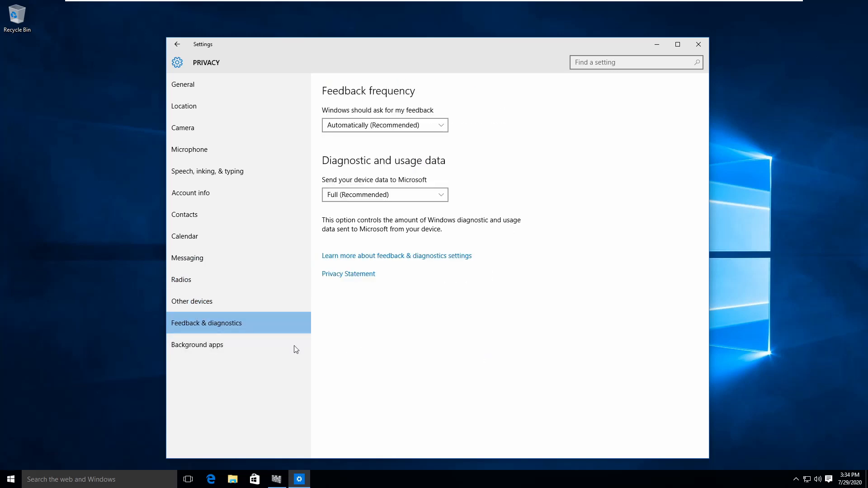
click(197, 345)
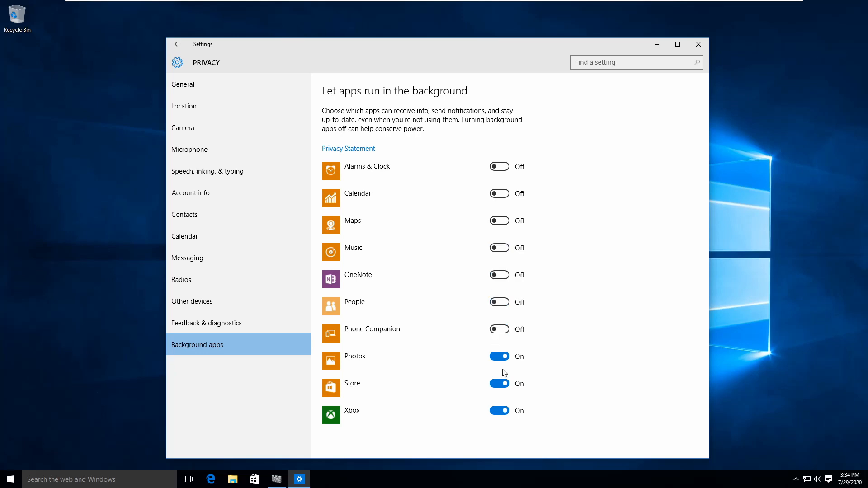
click(177, 45)
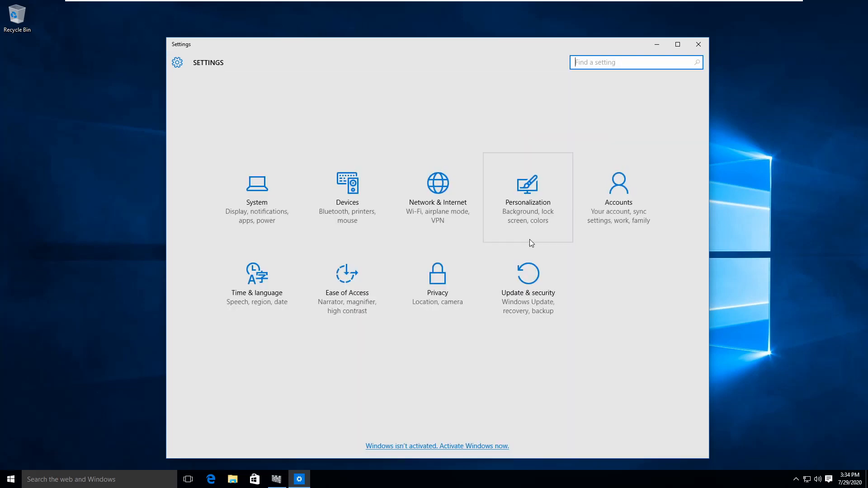
click(527, 288)
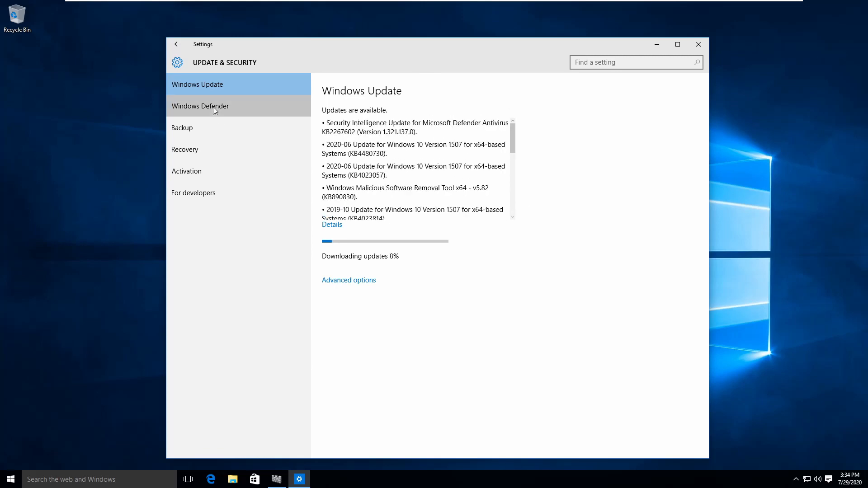
click(182, 127)
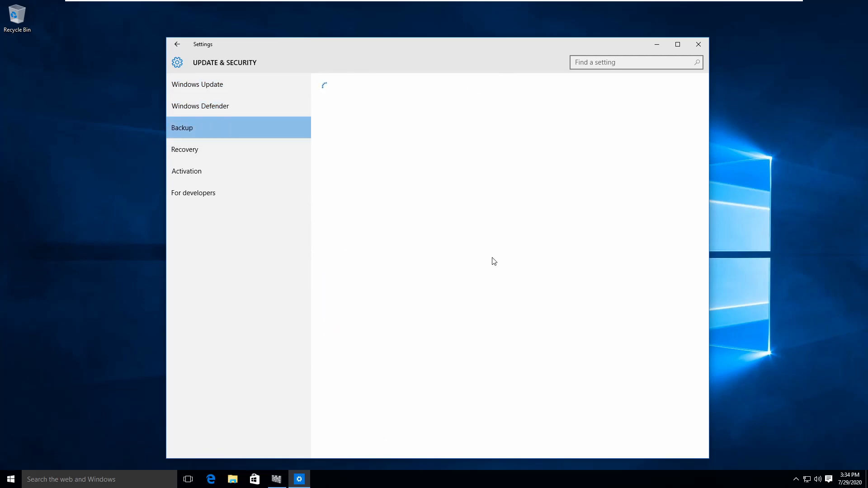
click(193, 193)
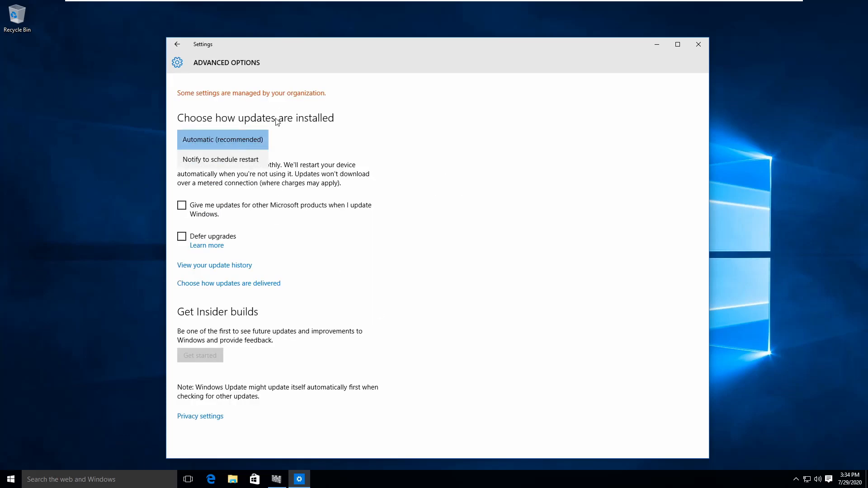
click(222, 139)
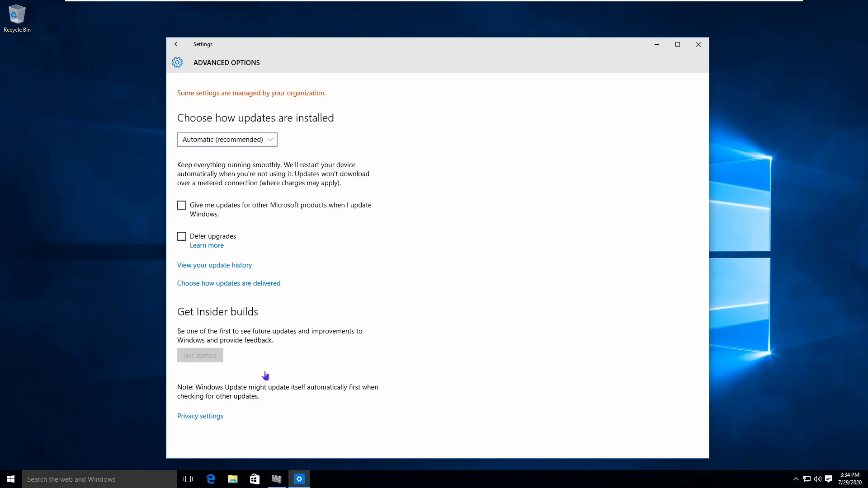
click(177, 45)
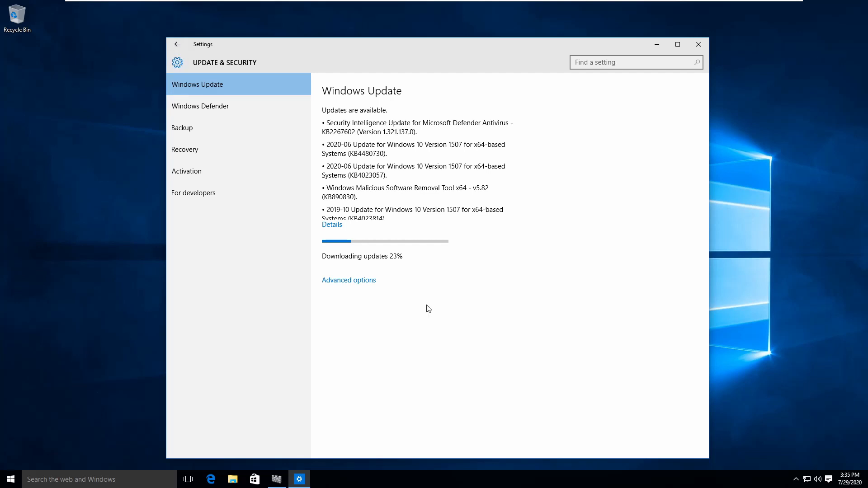
click(177, 43)
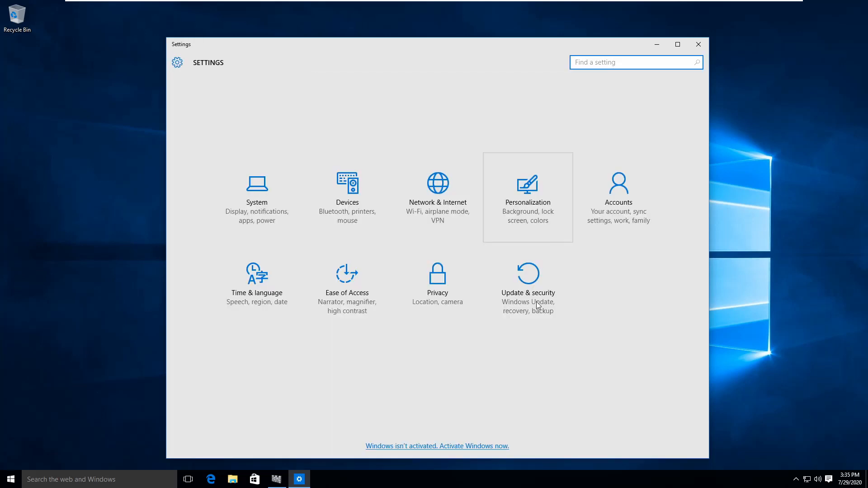
Step: Close Settings and view the iTunes app page in the Microsoft Store
click(698, 44)
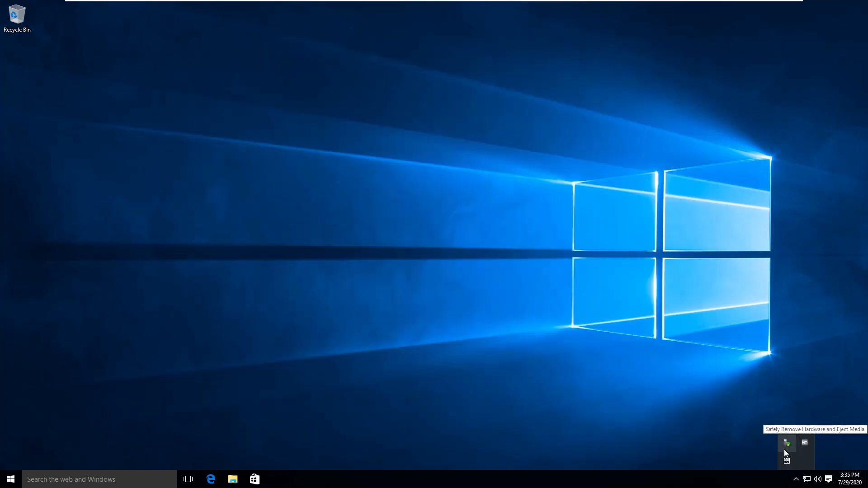
click(829, 479)
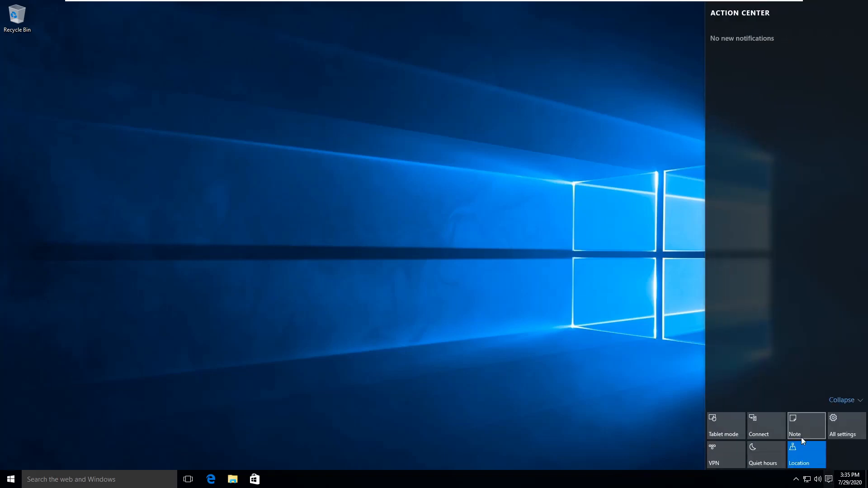
click(254, 479)
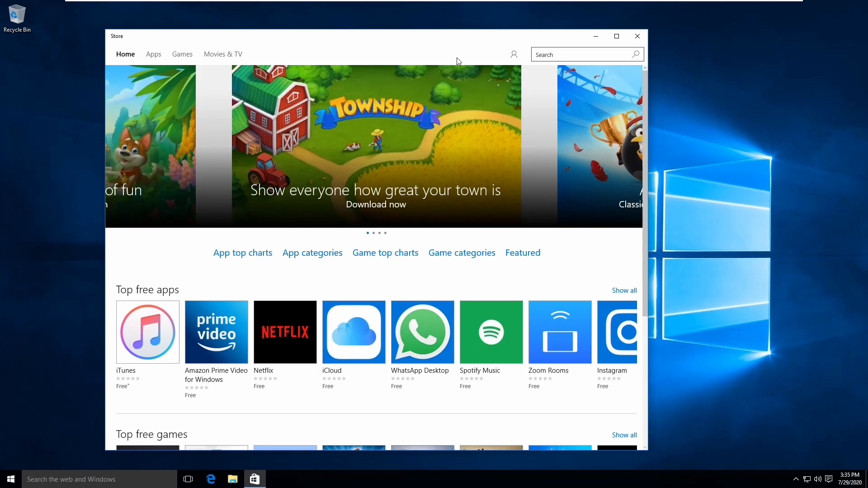
click(148, 332)
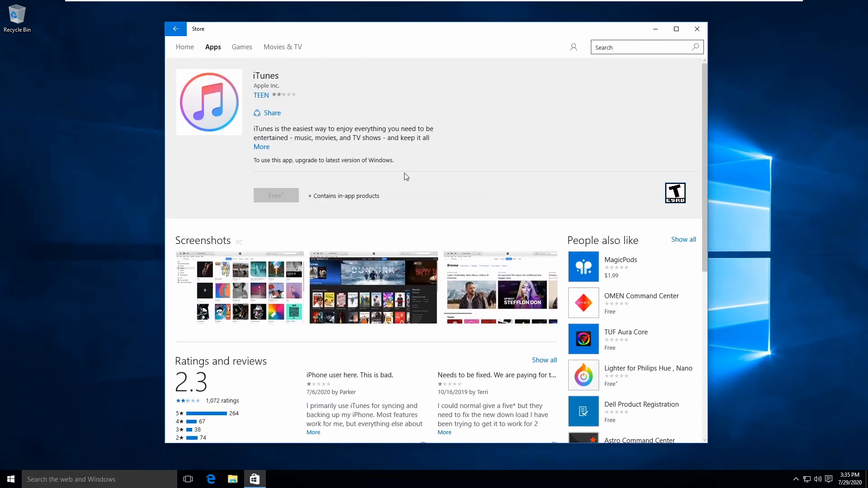
scroll(down, 3)
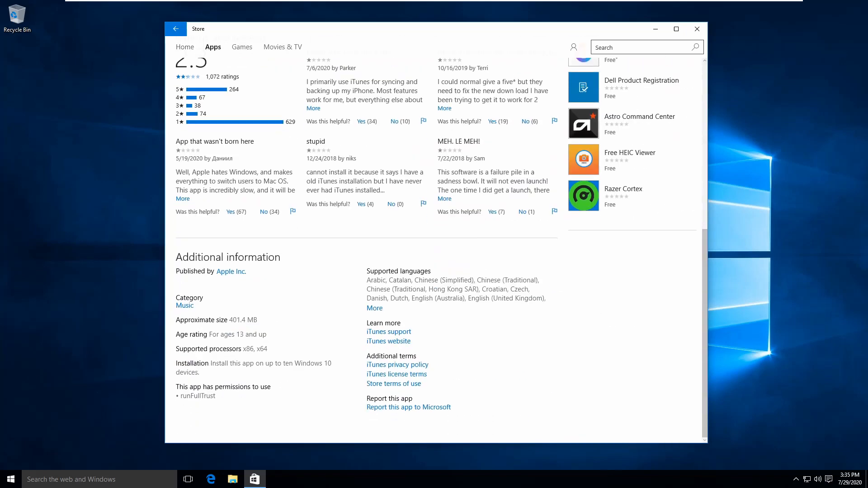
click(697, 29)
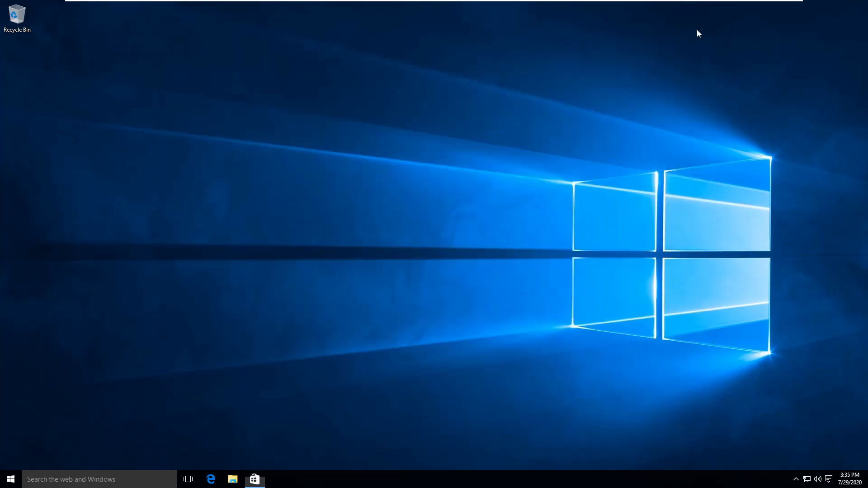
Step: Briefly open Edge, File Explorer's This PC and Run, then launch Command Prompt
click(210, 480)
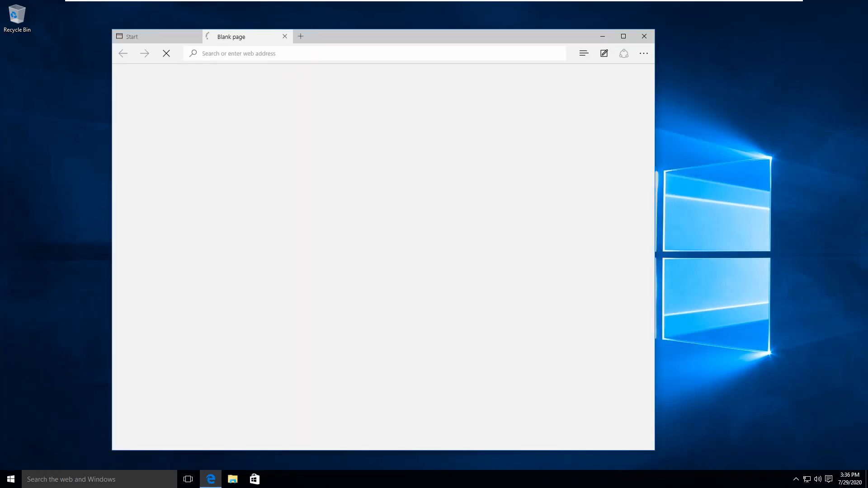
click(644, 36)
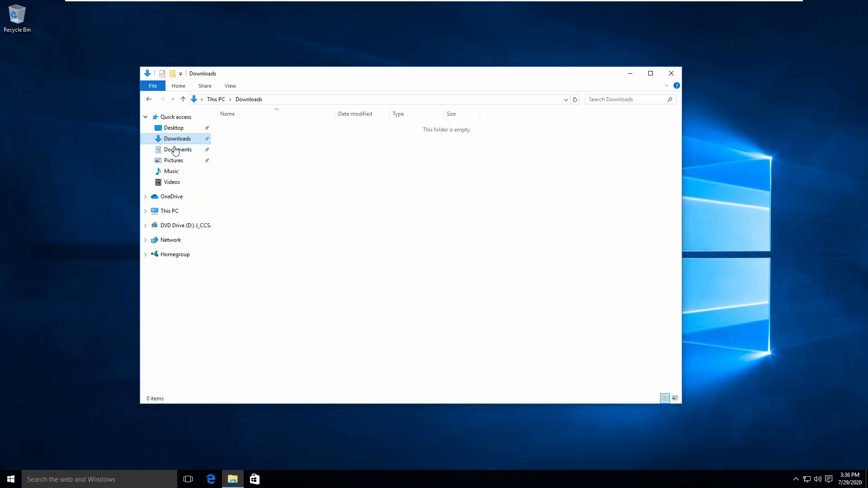
click(169, 211)
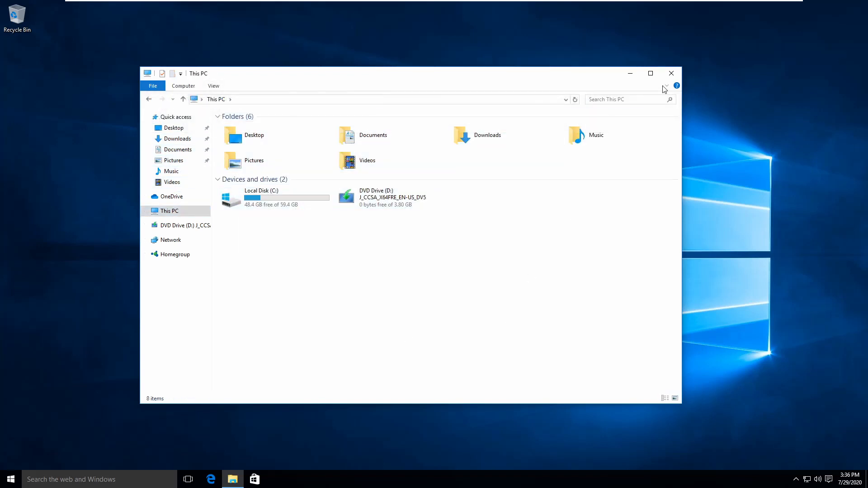
key(win+r)
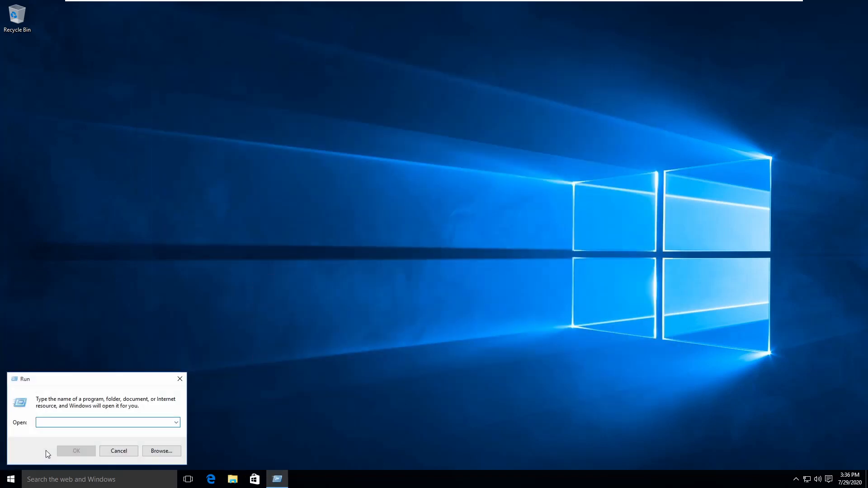
click(118, 451)
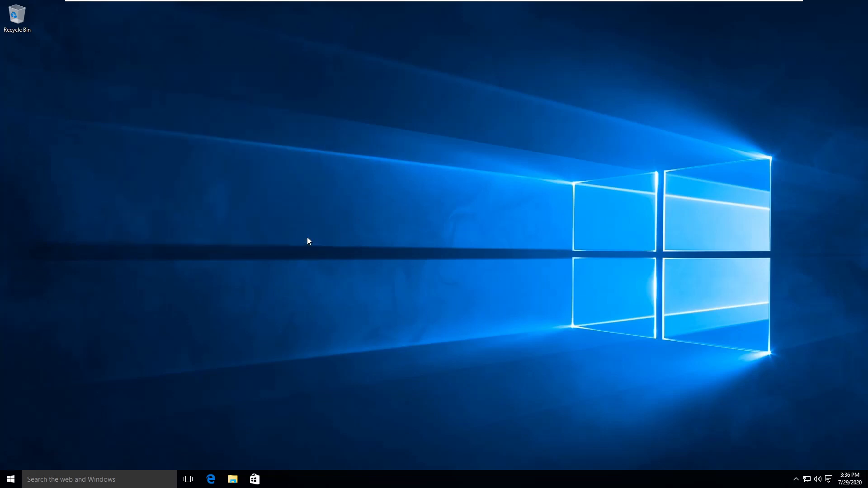
click(277, 479)
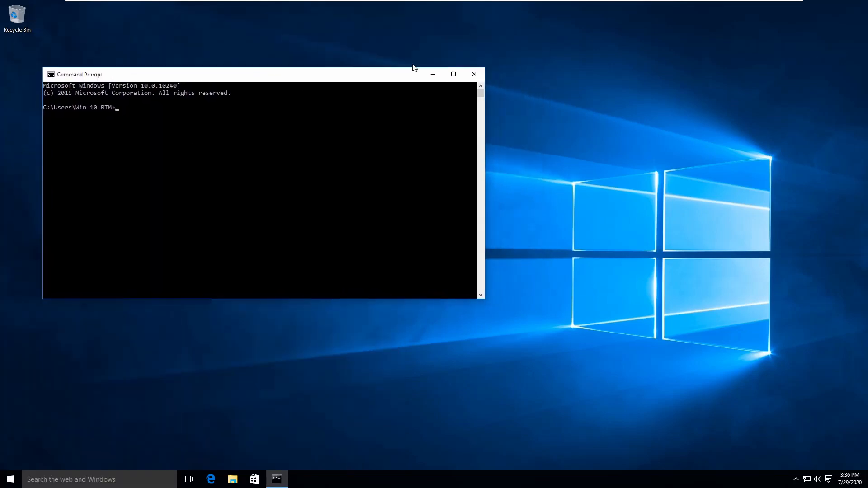
Step: Launch 3D Builder, rotate the sample keychain model, then lock the PC from Start
click(10, 479)
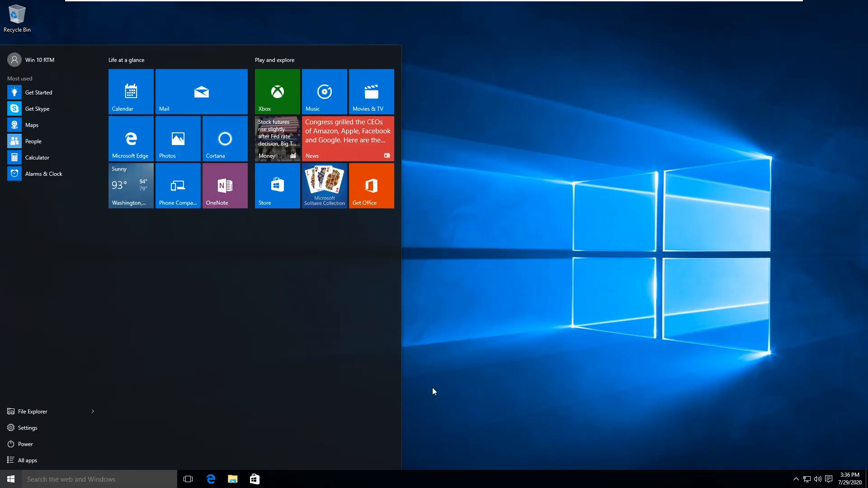
click(28, 461)
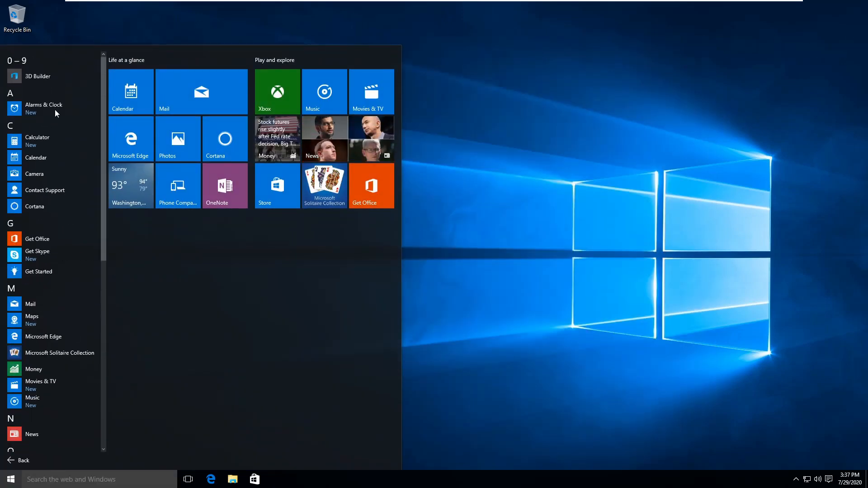
click(37, 76)
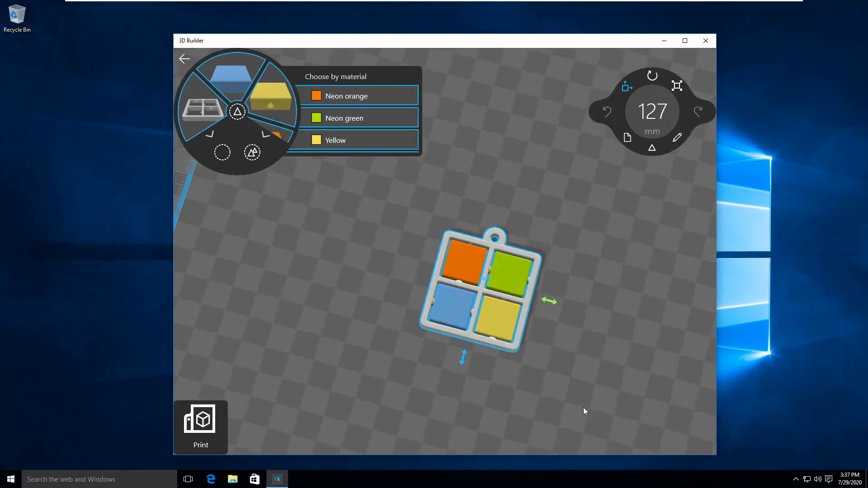
click(627, 87)
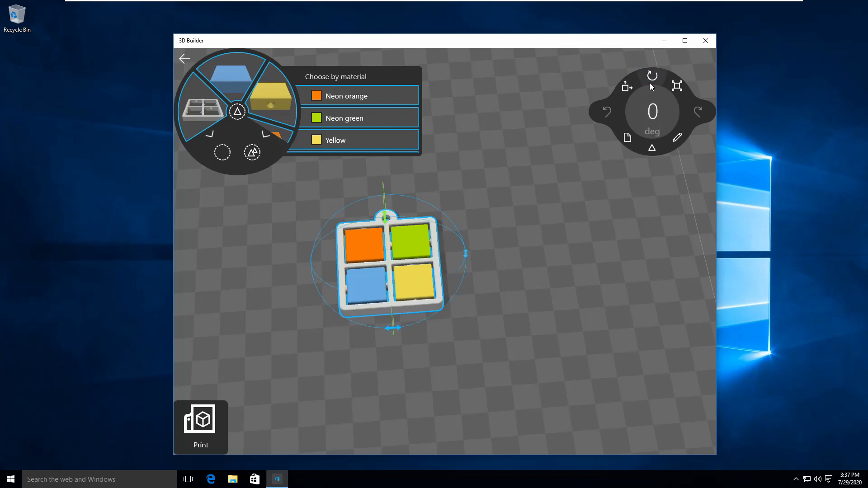
click(9, 479)
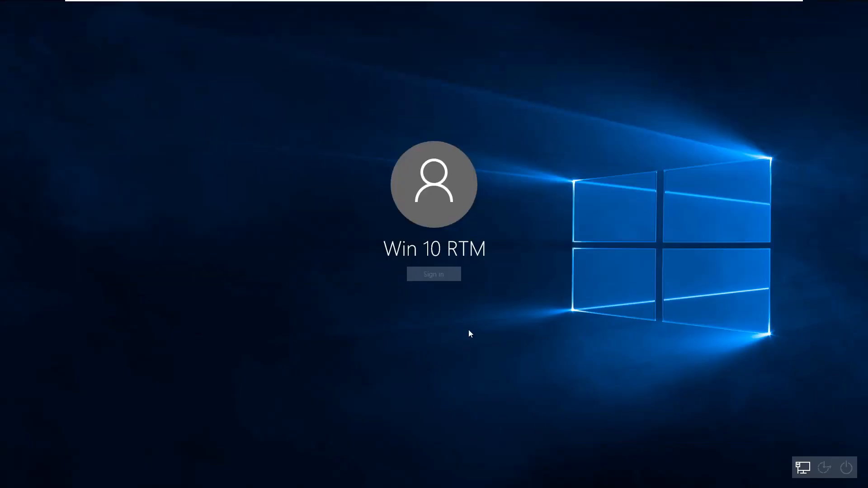
Step: Sign back in and dismiss the cmd.exe Application Error with OK
click(434, 274)
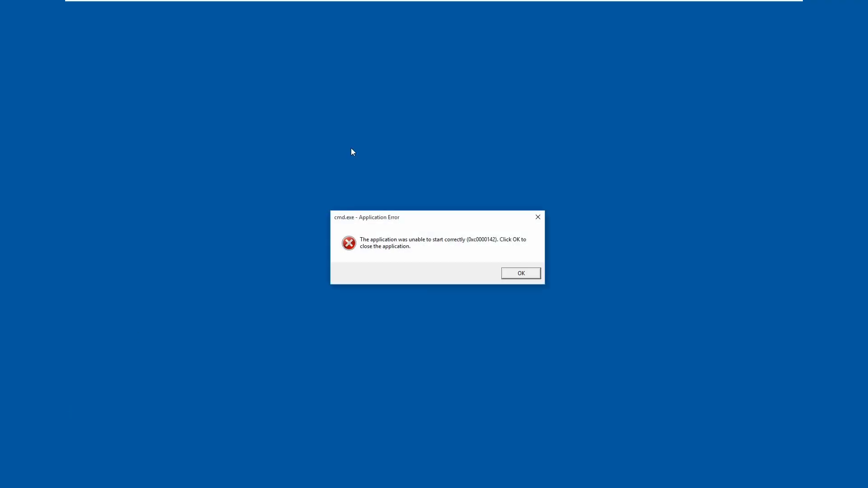
click(520, 273)
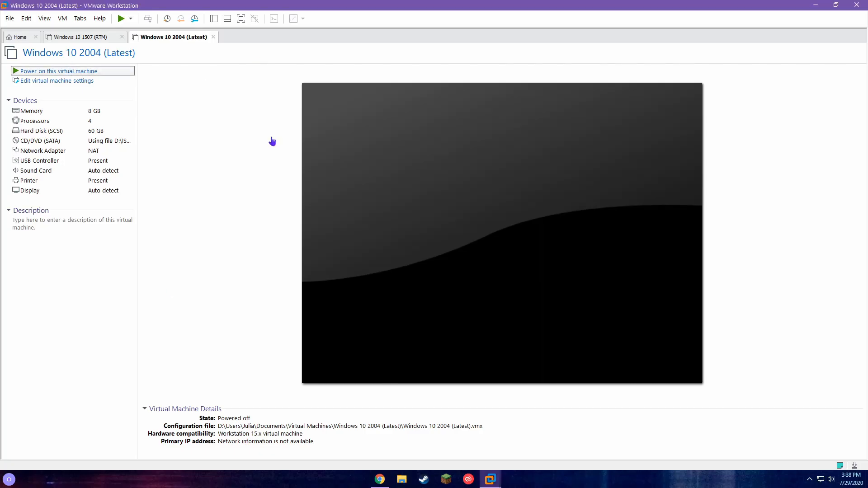
Step: Power on the Windows 10 2004 (Latest) VM and wait for its desktop
click(57, 71)
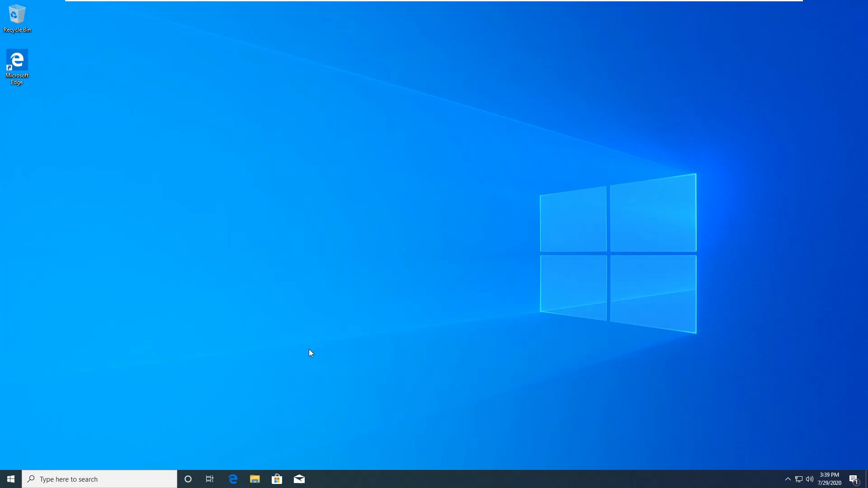
Step: Open a Tips What's new tip, briefly launch and close Office, then scroll the app list
click(10, 479)
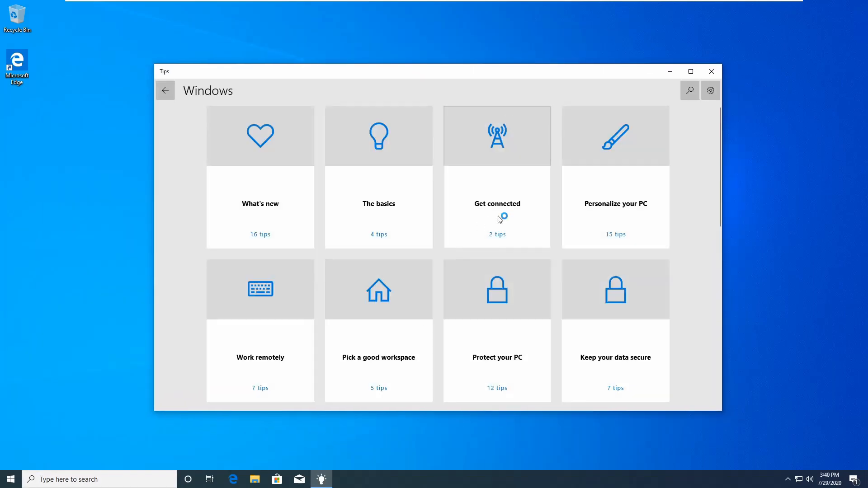
mouse_move(519, 140)
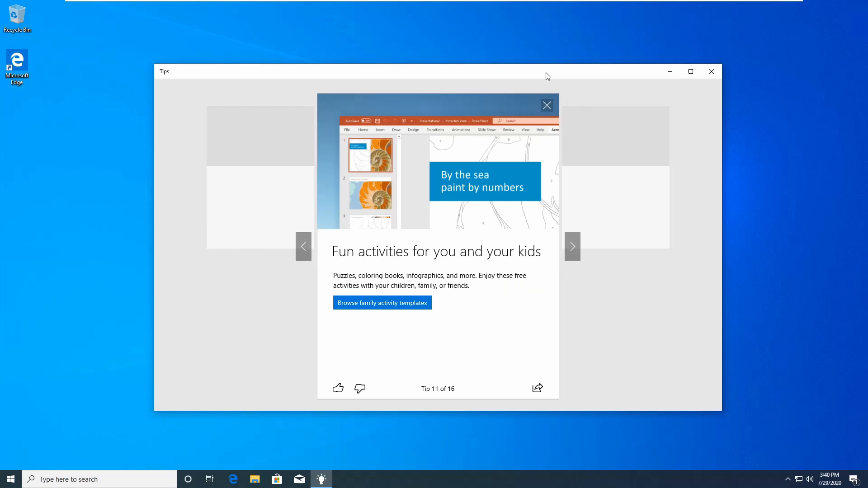
click(7, 480)
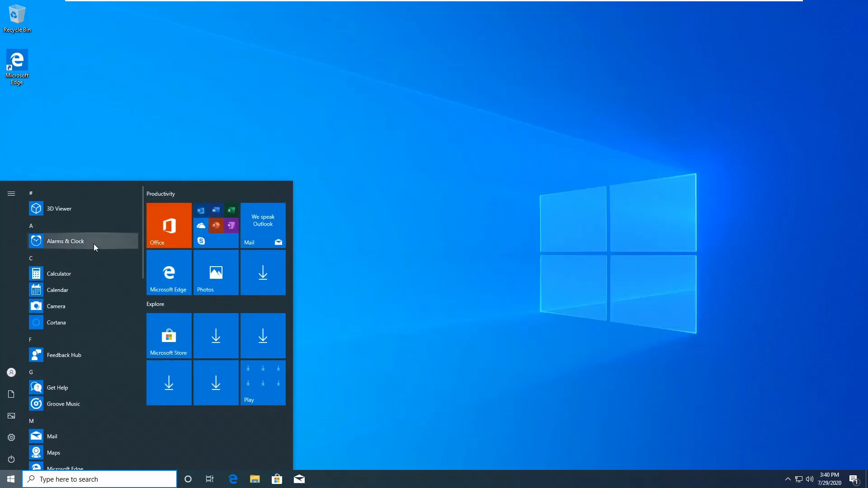
click(168, 225)
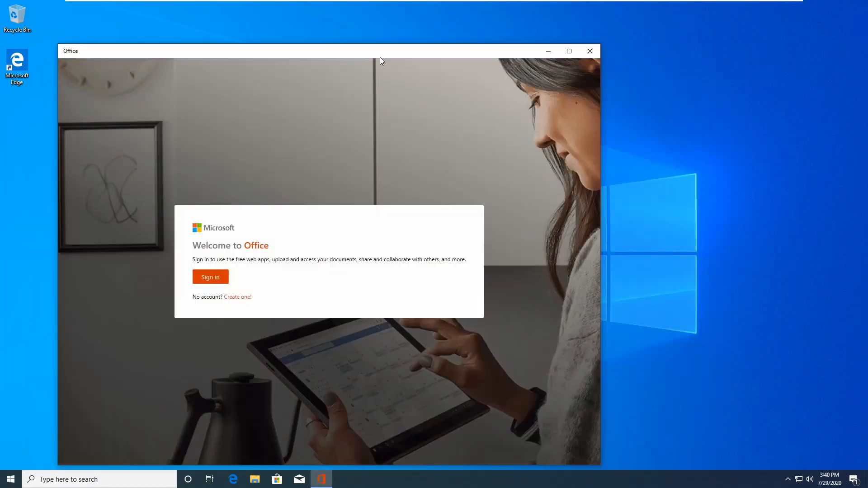
click(8, 479)
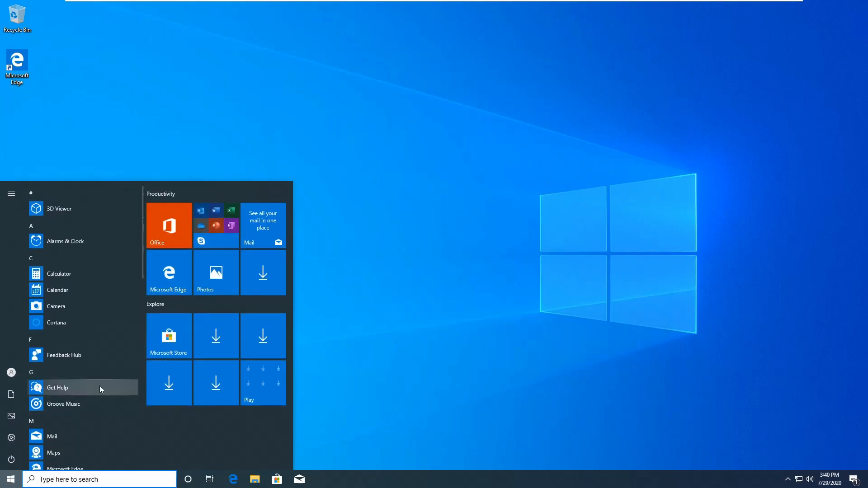
scroll(down, 3)
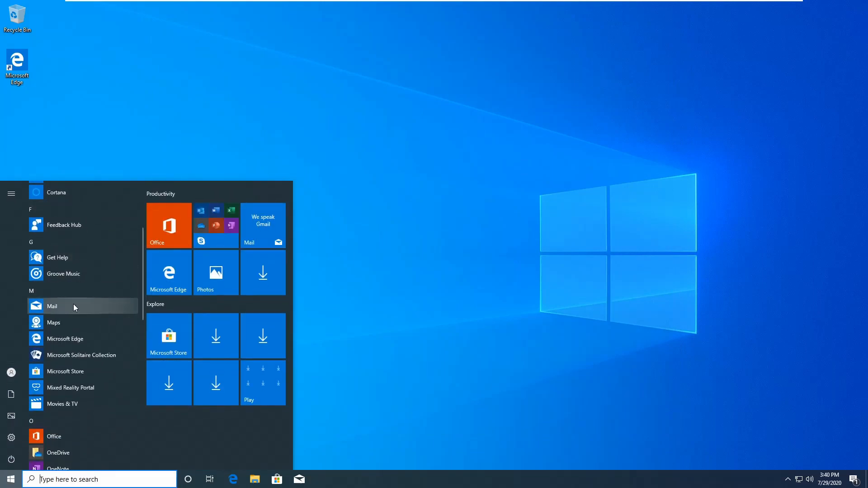
scroll(down, 3)
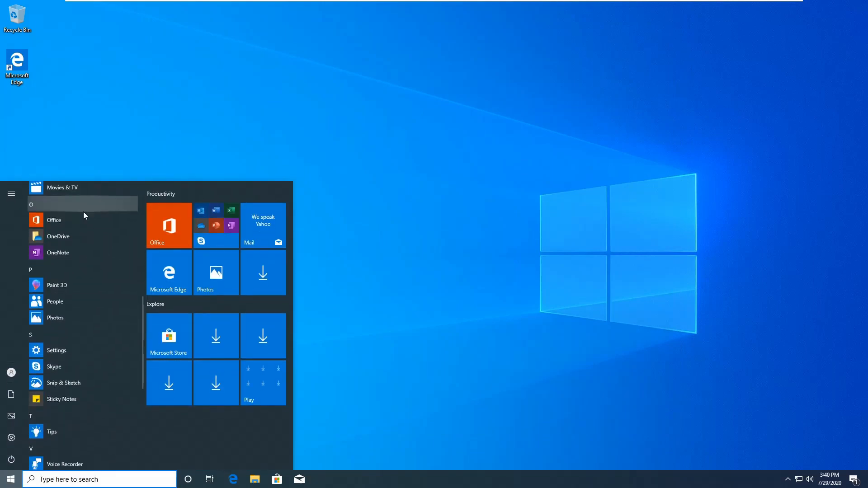
scroll(up, 3)
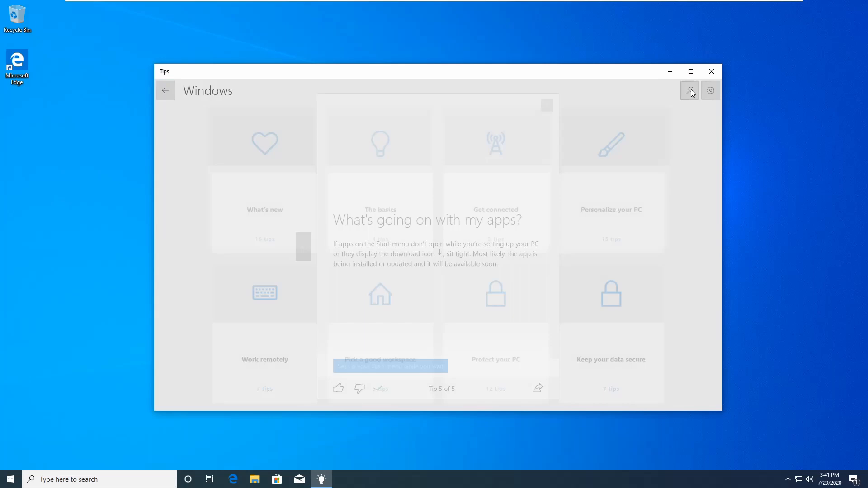
Step: Launch Chromium Edge, dismiss its welcome tutorial, scroll the page, then close it
click(232, 479)
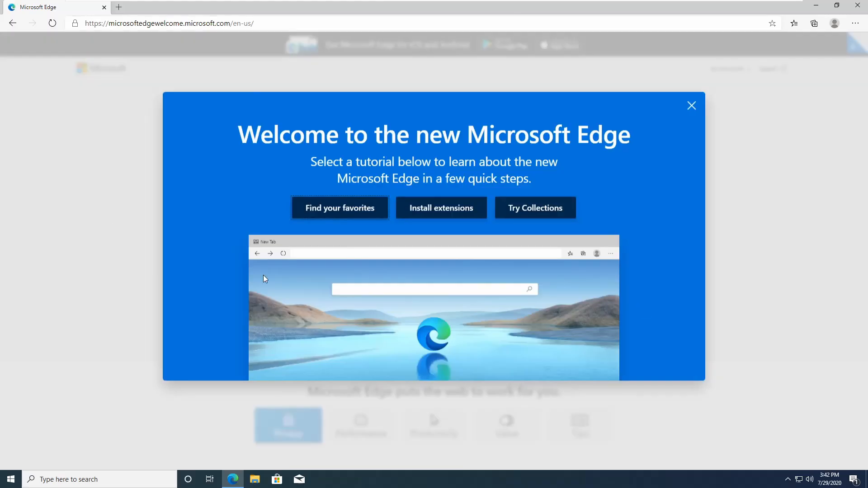
click(692, 105)
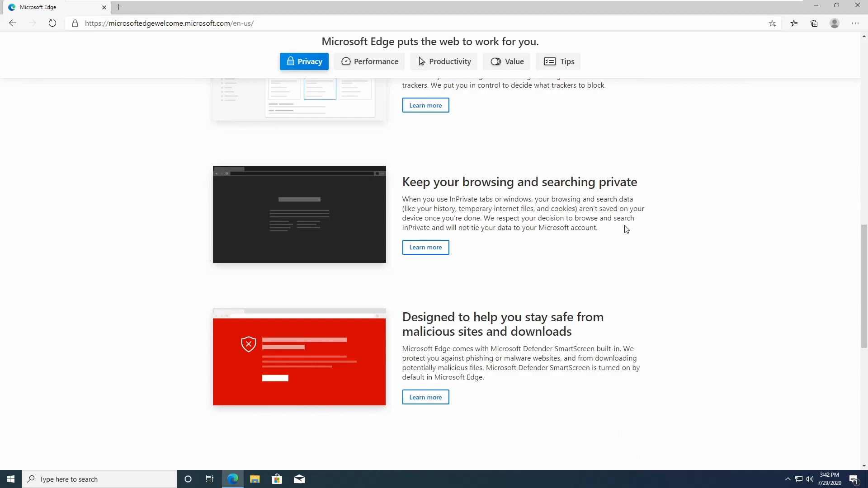
scroll(up, 3)
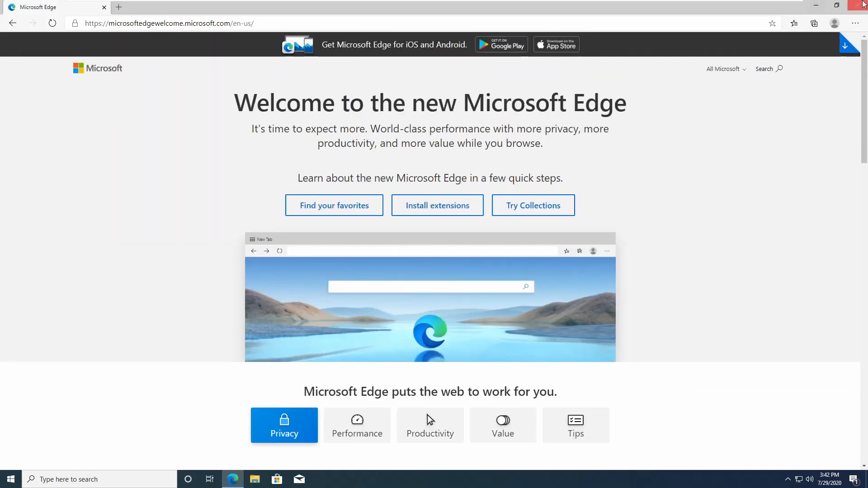
click(8, 479)
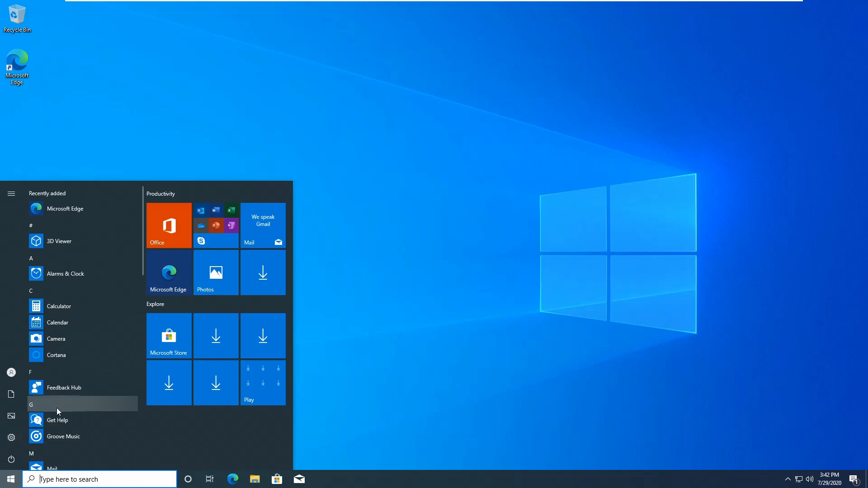
Step: Review Delivery Optimization's activity monitor and advanced download and upload bandwidth limits
click(10, 437)
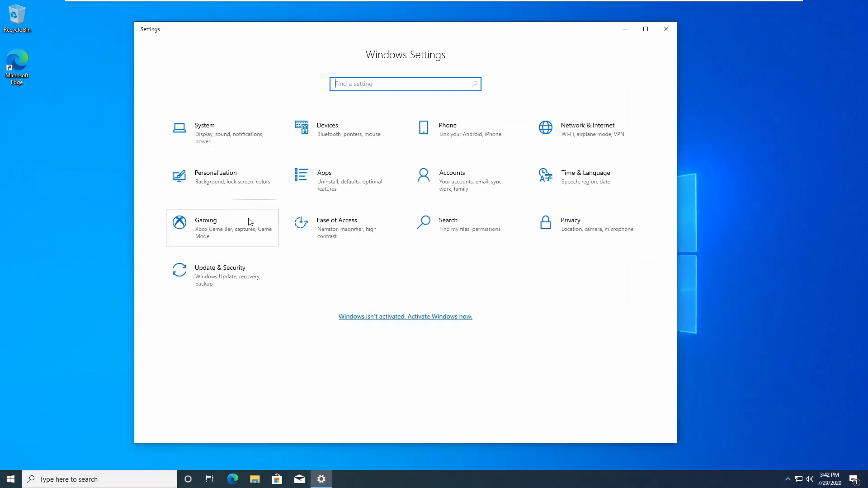
click(219, 268)
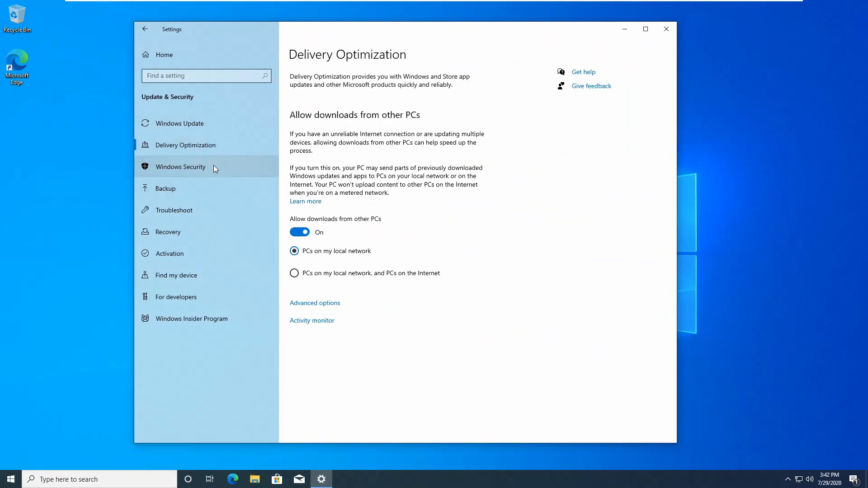
click(312, 320)
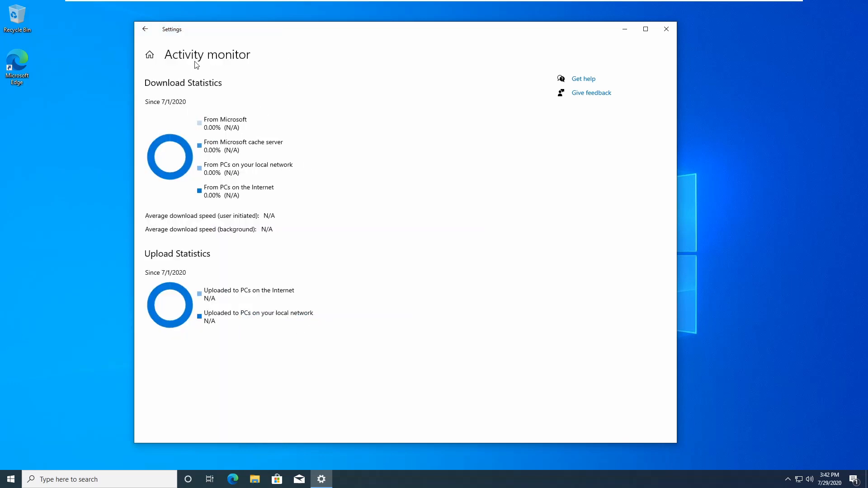
mouse_move(338, 370)
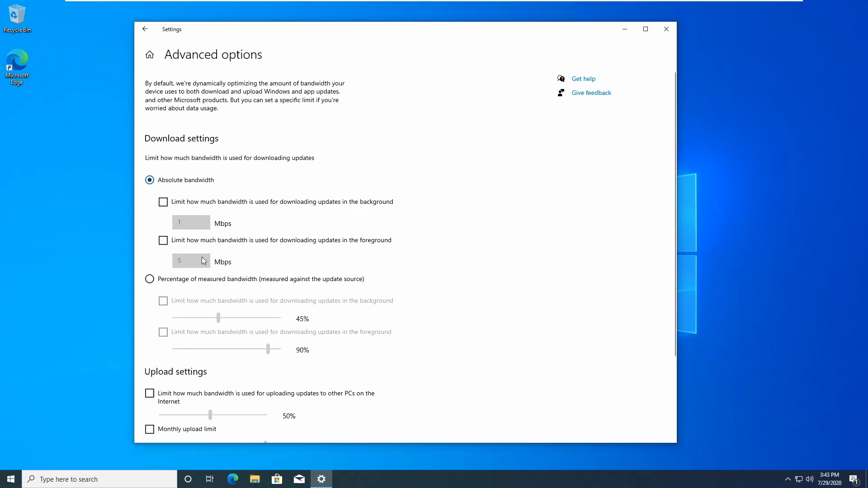
scroll(down, 3)
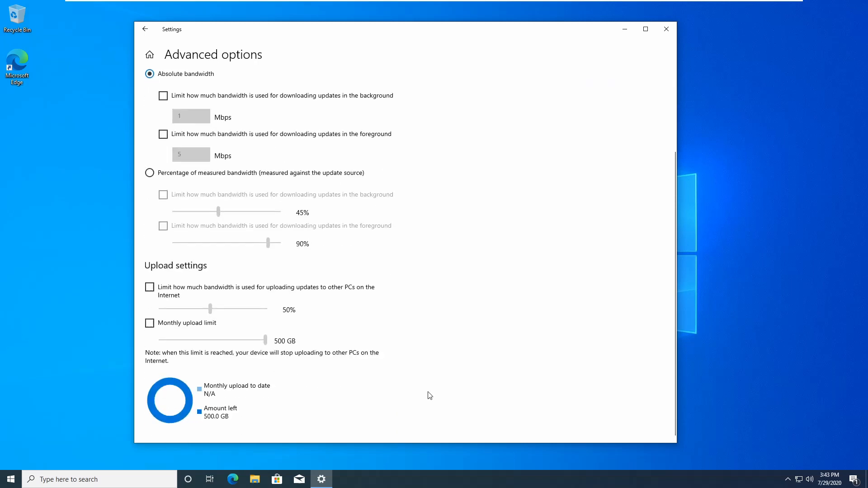
scroll(up, 3)
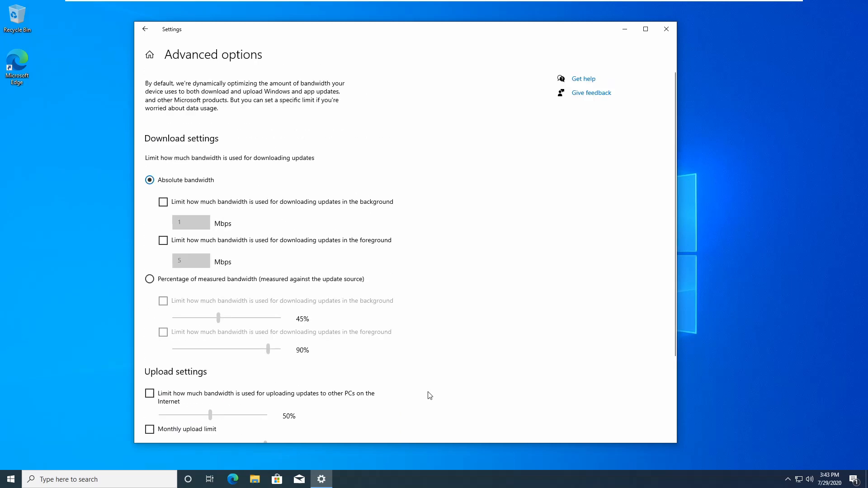
click(145, 29)
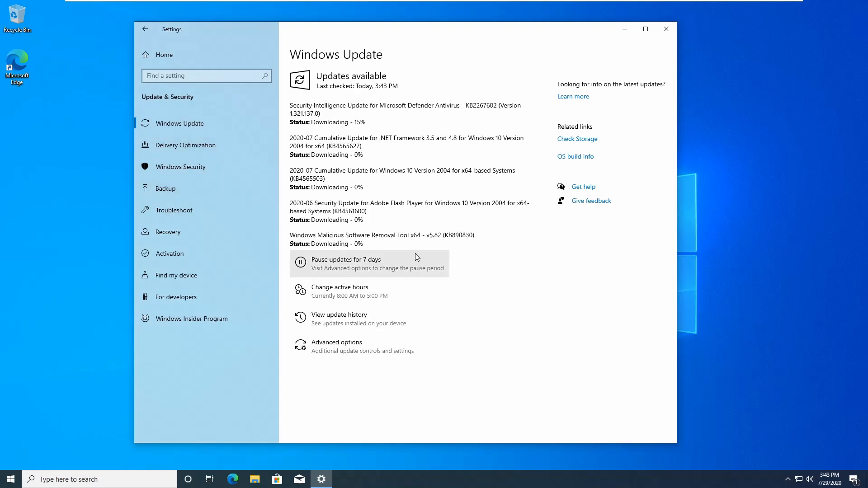
Step: Close Settings after viewing the downloading updates on Windows Update
click(210, 479)
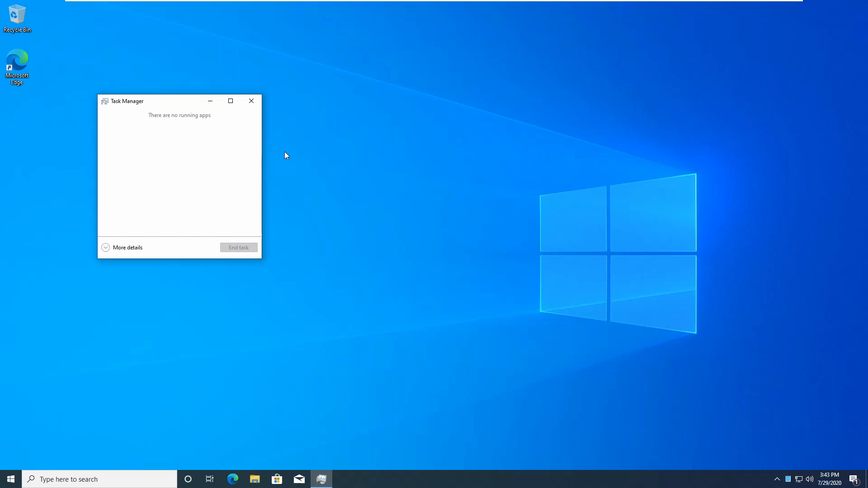
Step: Expand Task Manager, check Disk 0 performance and the process list, then close it
click(126, 248)
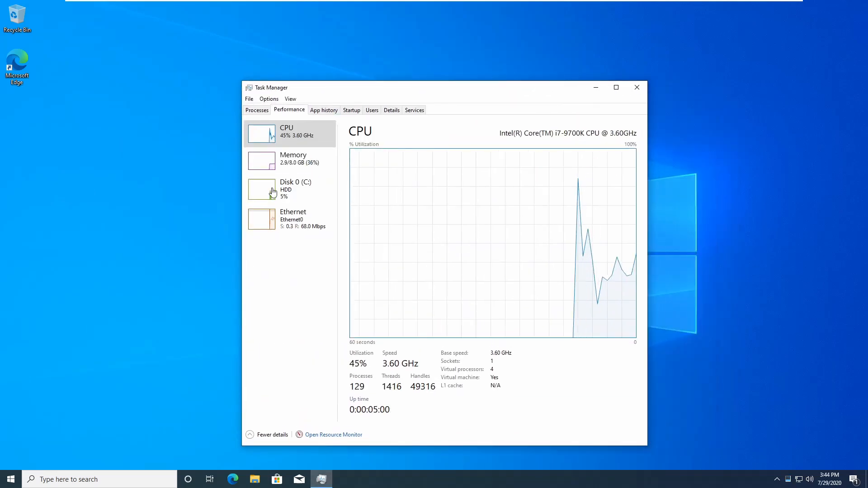
click(289, 189)
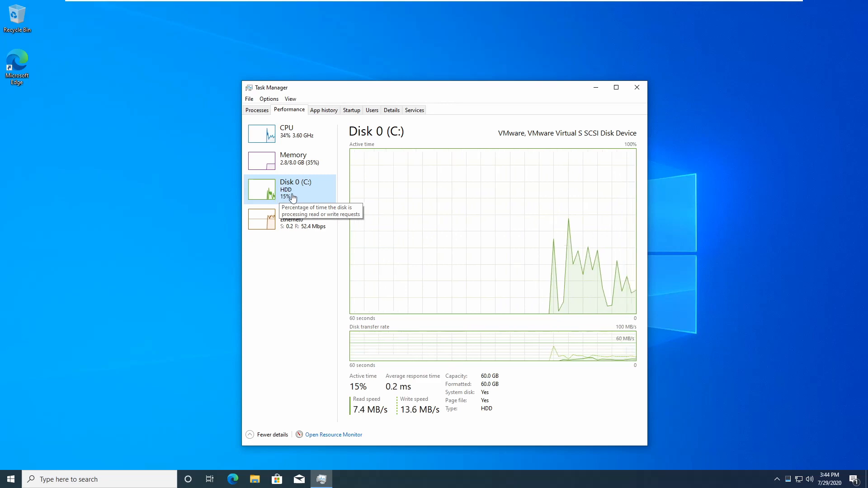
click(256, 110)
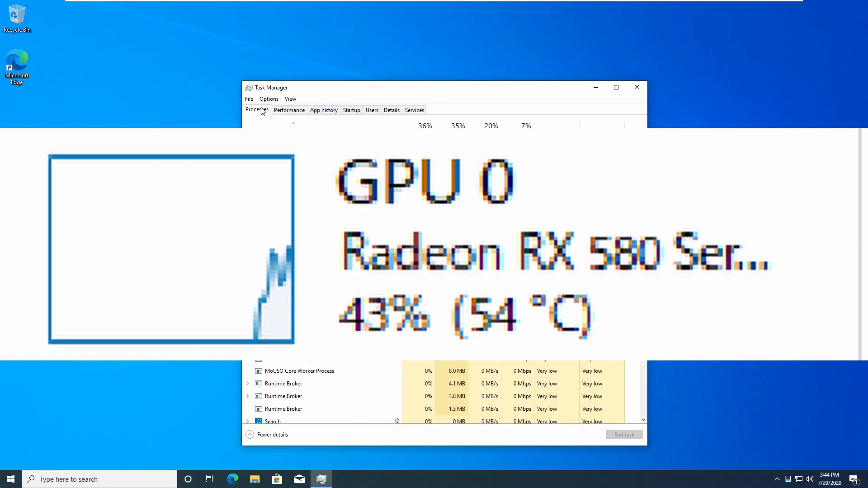
click(636, 87)
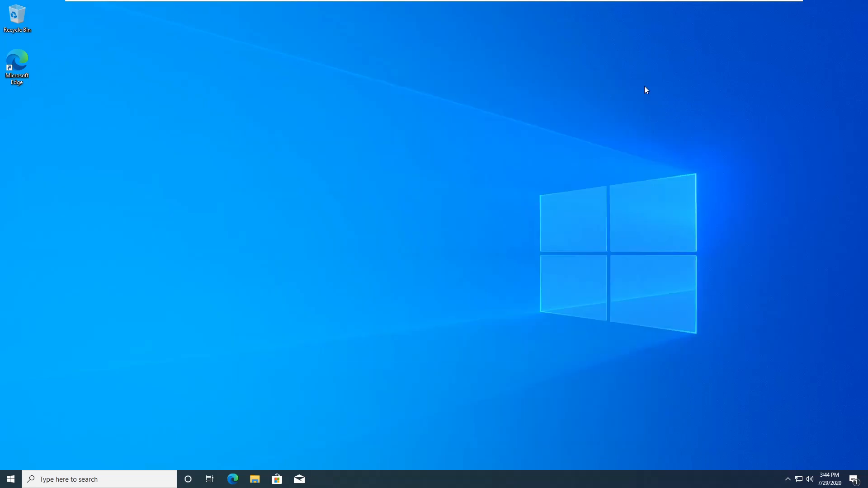
Step: Scroll the Apps optional features list, including Notepad and WordPad, then close Settings
click(10, 479)
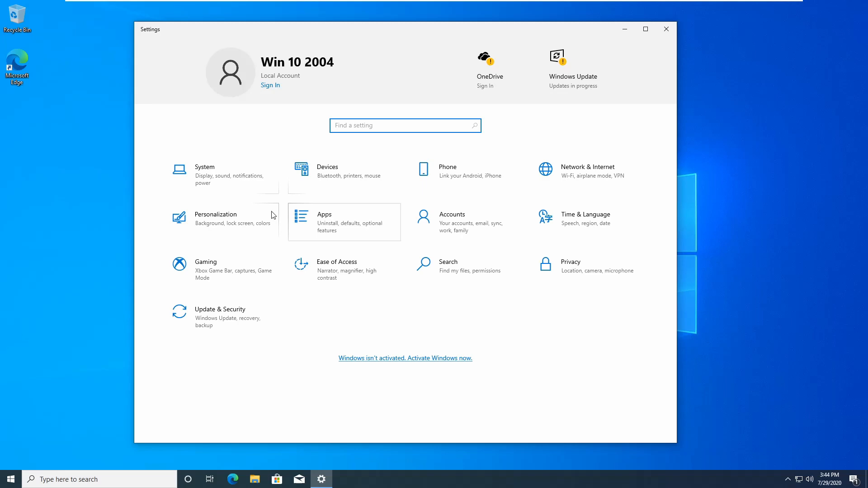
click(324, 222)
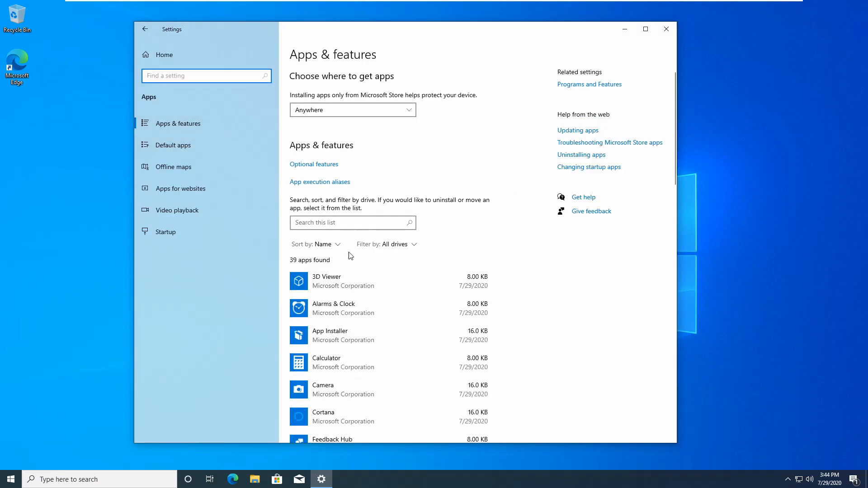
click(314, 164)
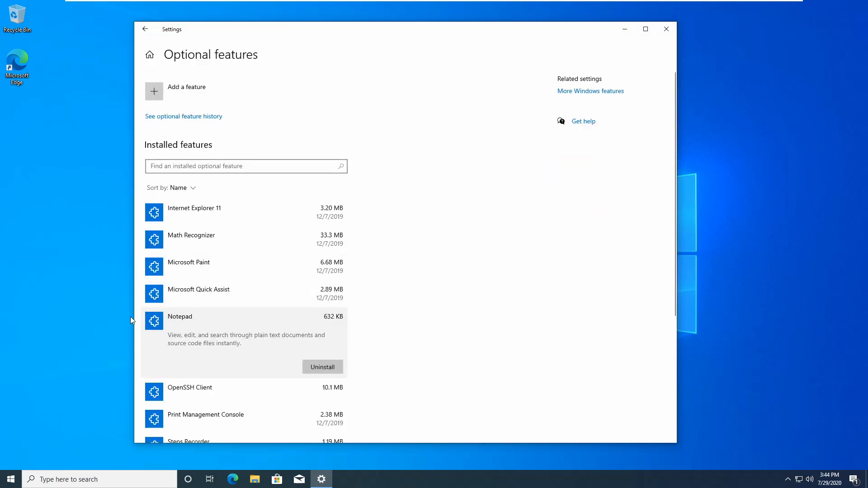
scroll(down, 3)
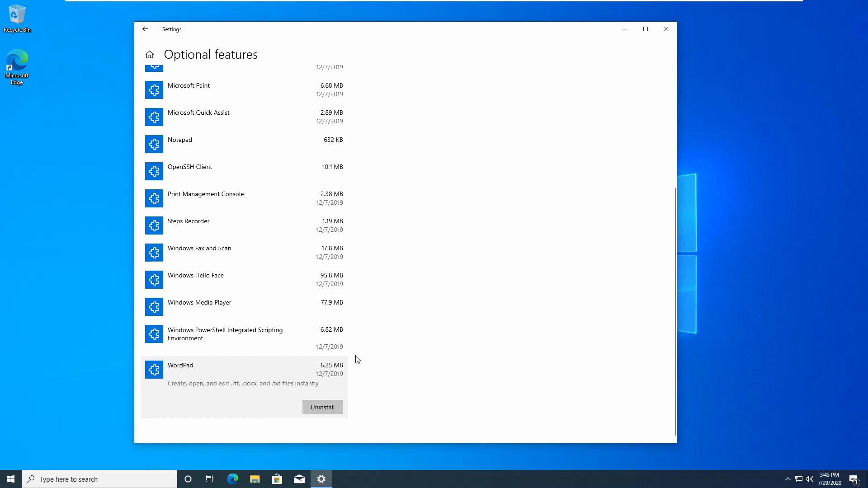
mouse_move(437, 168)
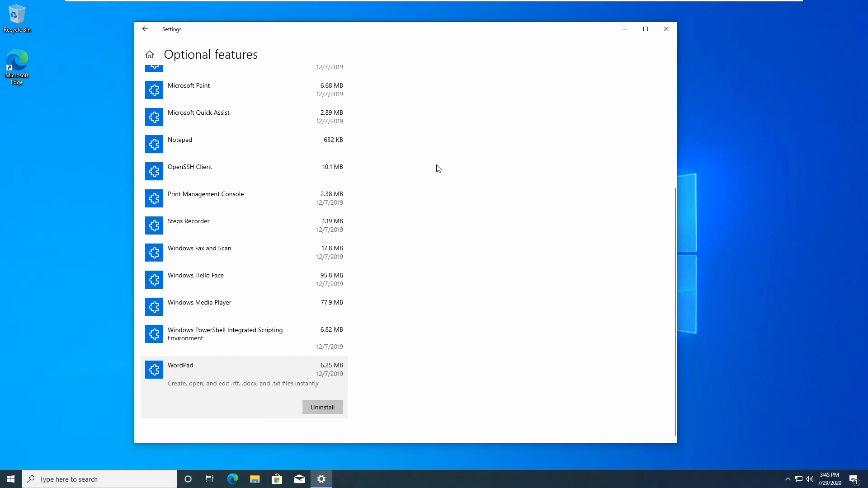
click(188, 480)
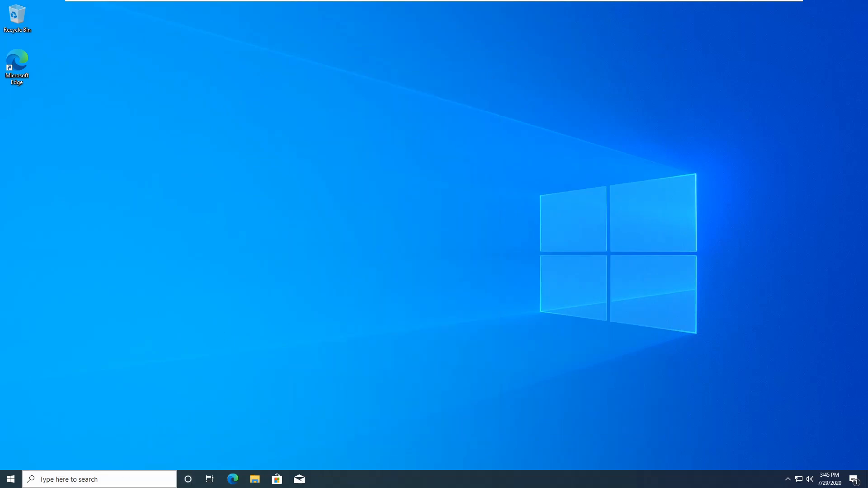
Step: Switch Restart apps on in Accounts sign-in options, then return to Settings home
click(8, 479)
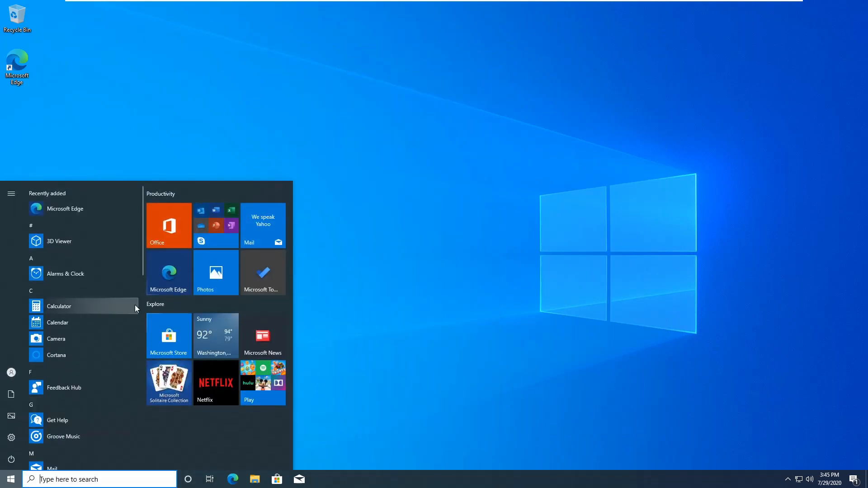
click(11, 438)
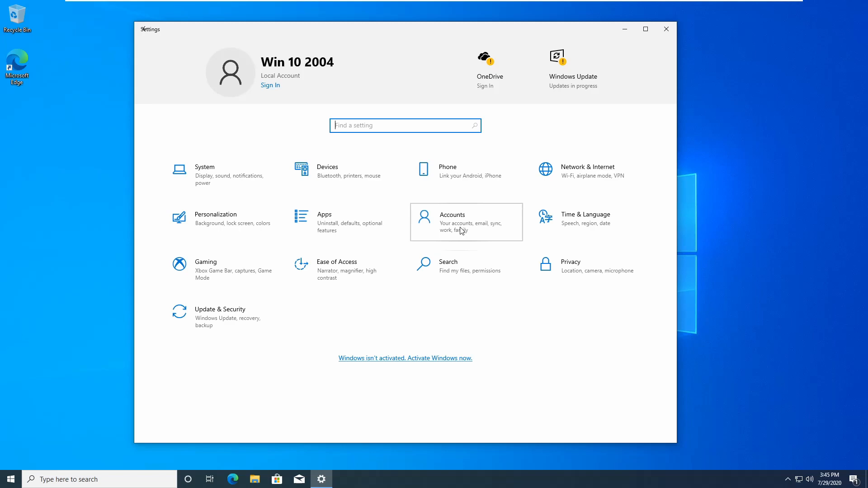
click(466, 222)
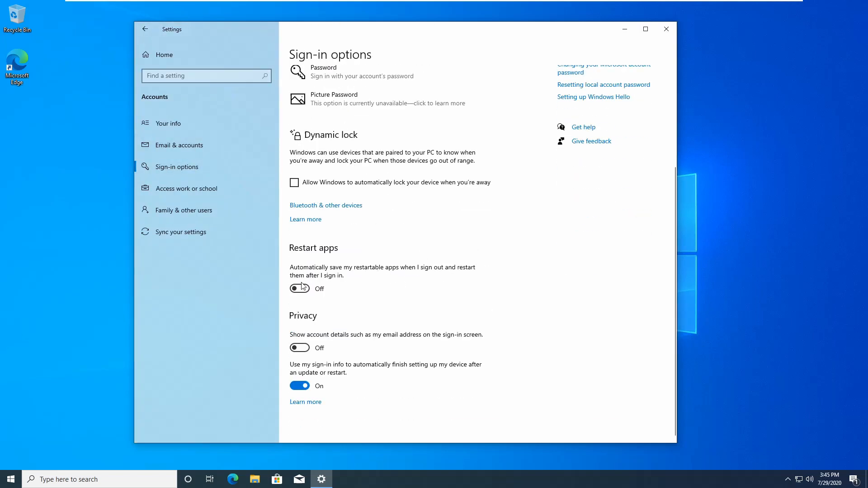
click(299, 288)
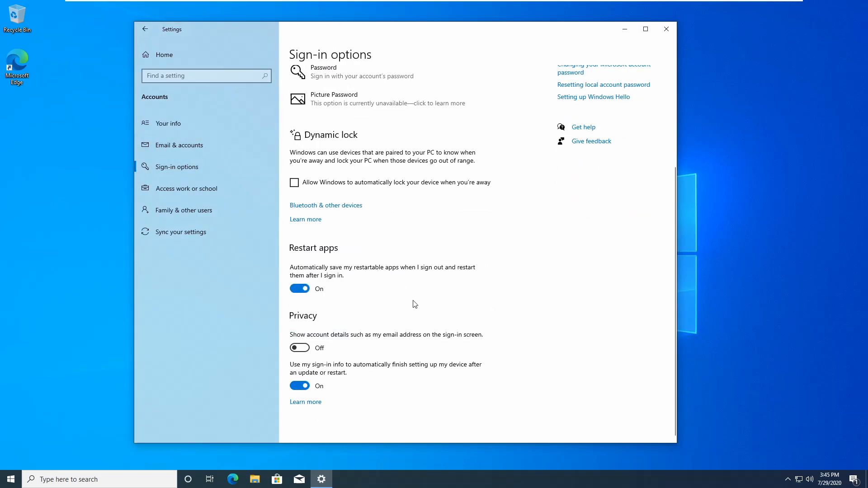
scroll(up, 3)
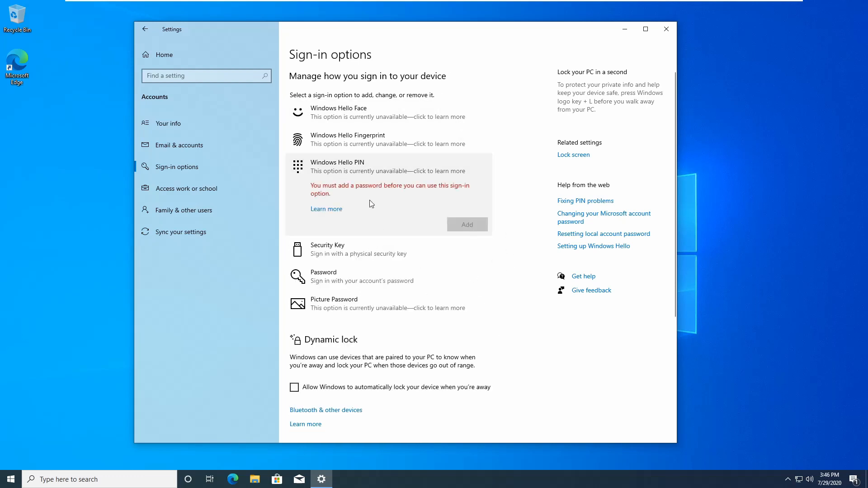
scroll(down, 3)
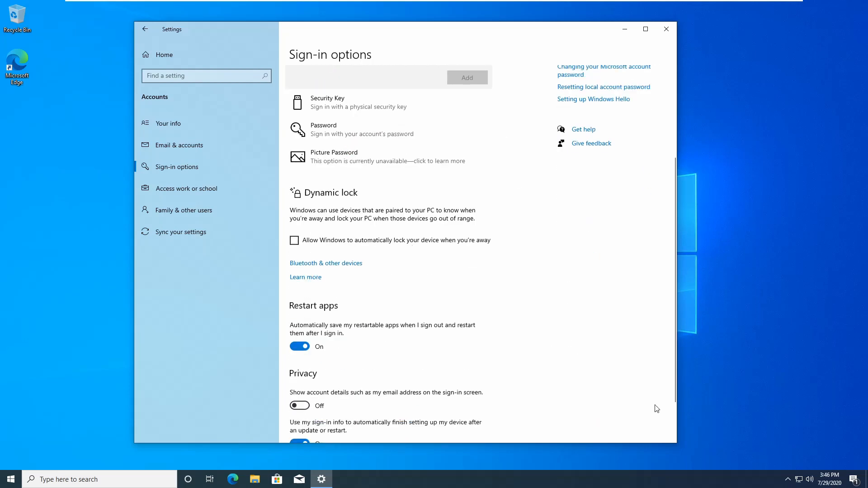
scroll(up, 3)
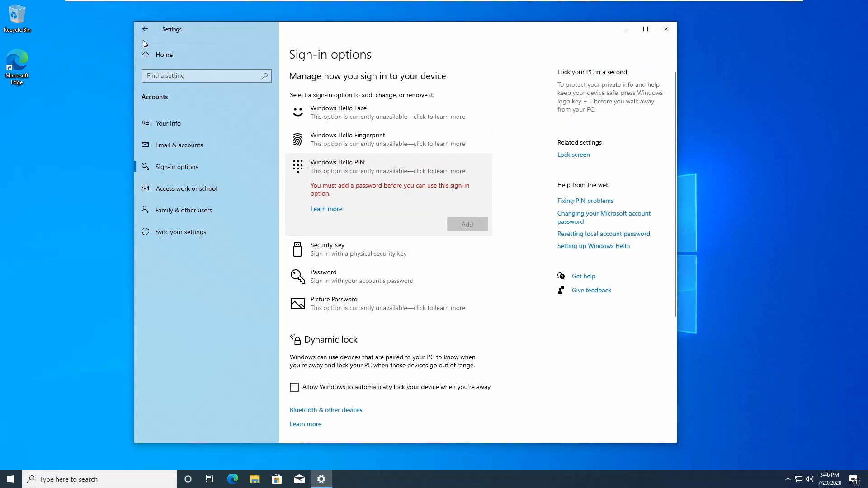
click(145, 29)
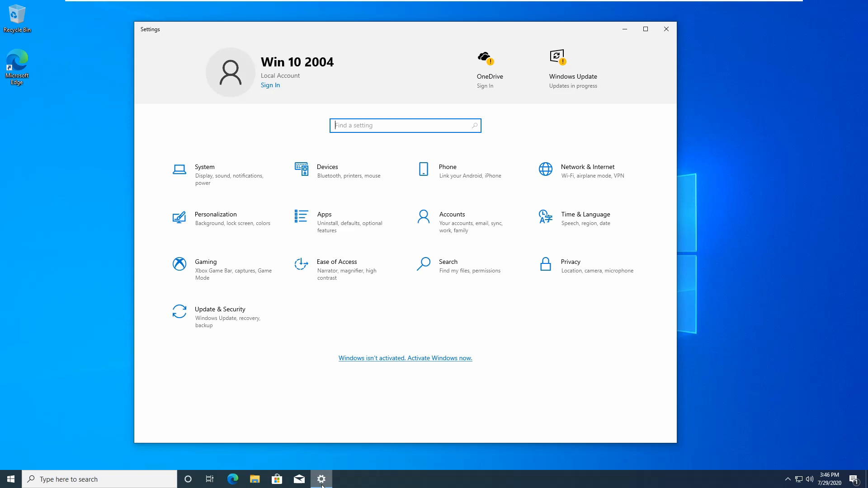
Step: Open the Windows Features dialog from Apps settings and select Windows Subsystem for Linux
click(254, 479)
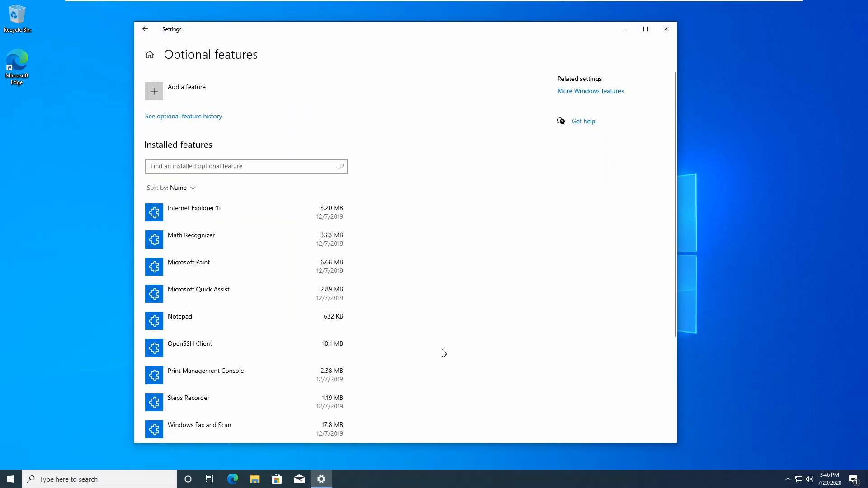
click(590, 91)
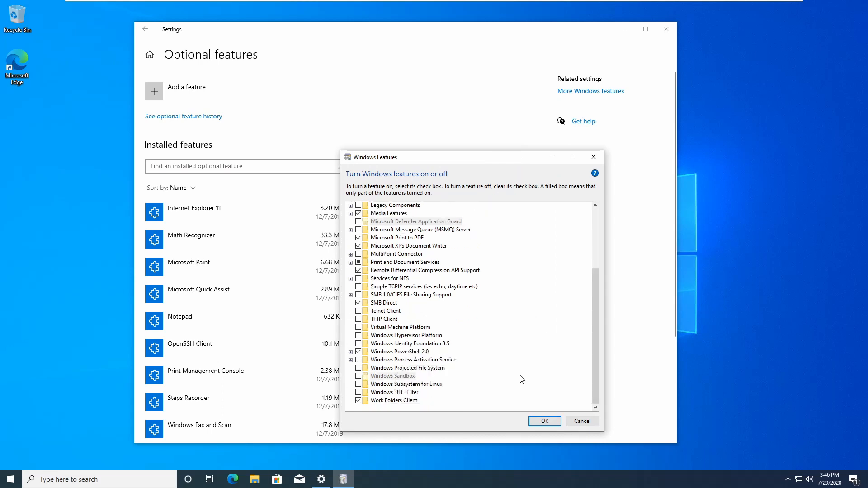
click(406, 384)
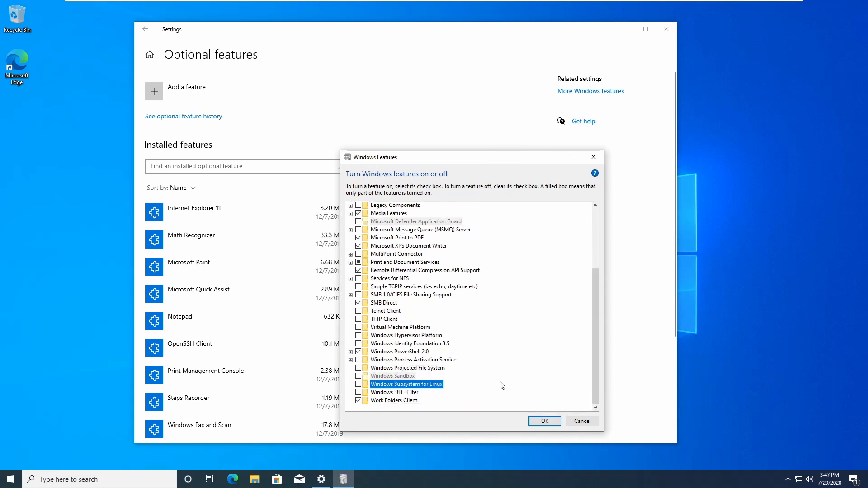
mouse_move(465, 397)
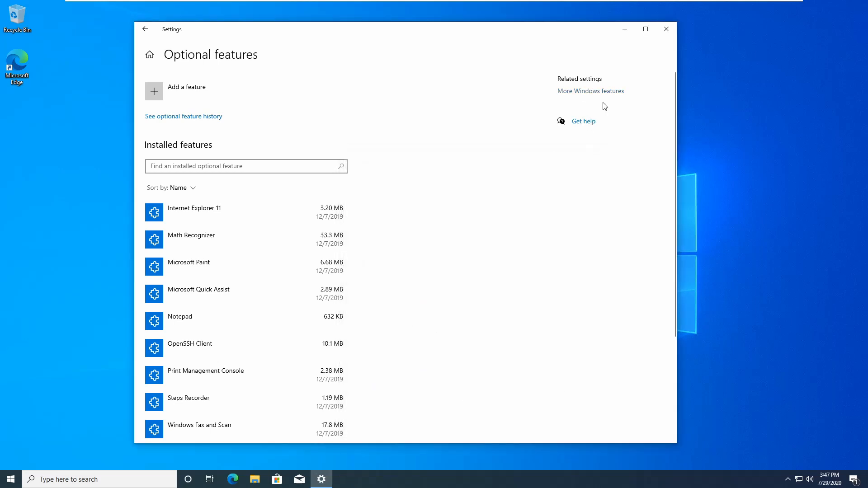
Step: Show the Bluetooth & other devices page listing the mouse and audio hardware
click(145, 29)
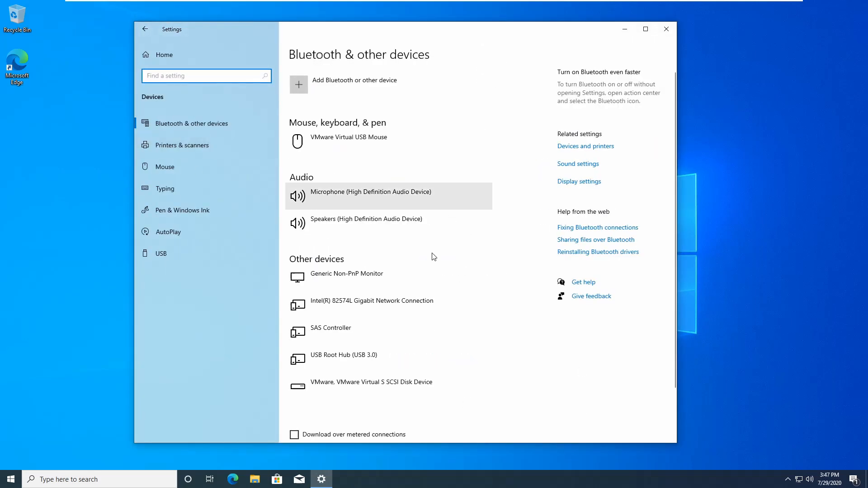
mouse_move(566, 340)
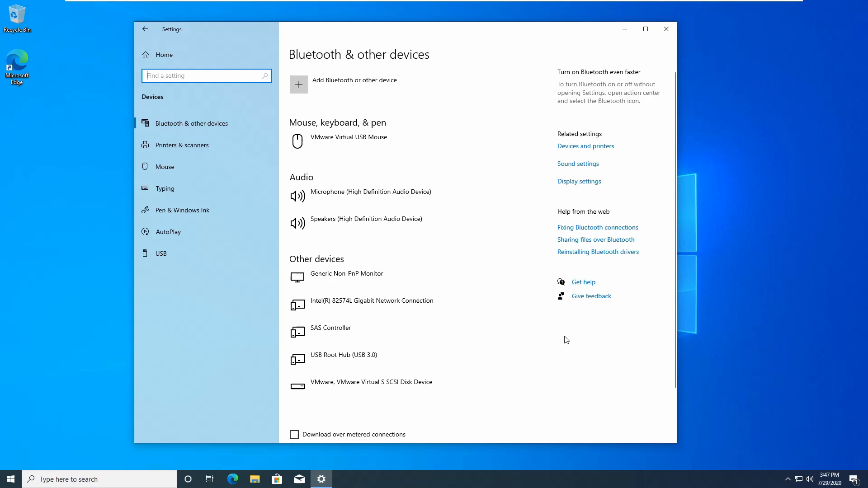
mouse_move(164, 54)
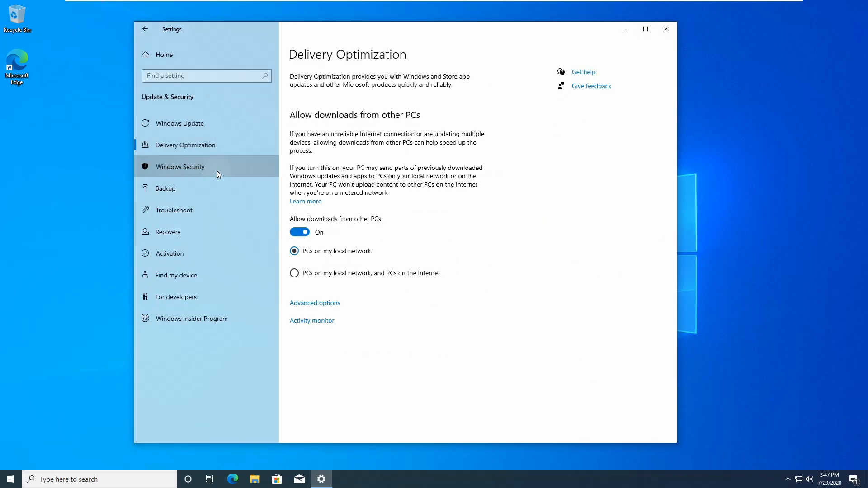
Step: Check Windows Security reports no actions needed, then view the cumulative update installing at 75%
click(180, 167)
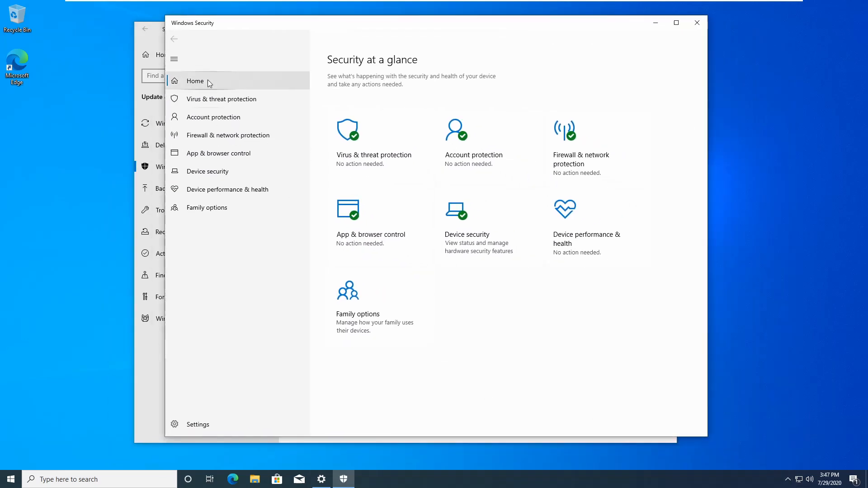
click(218, 153)
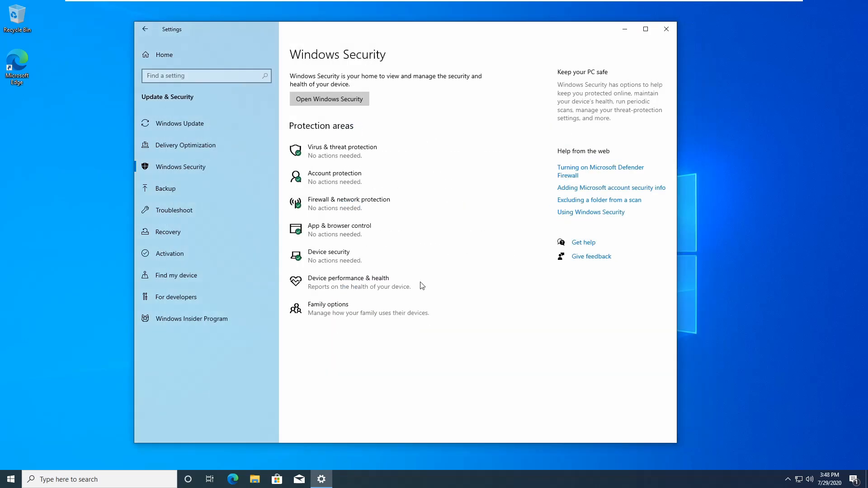
click(8, 479)
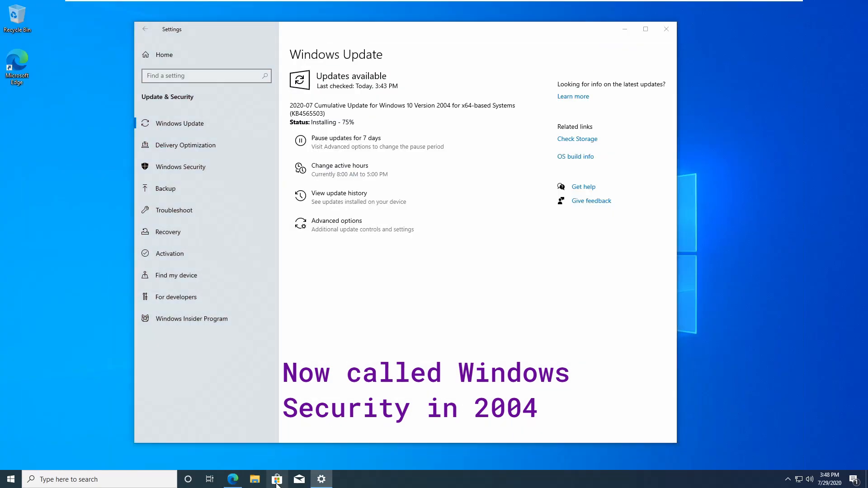
Step: Browse the iTunes Store listing and its system requirements, then open File Explorer
click(276, 479)
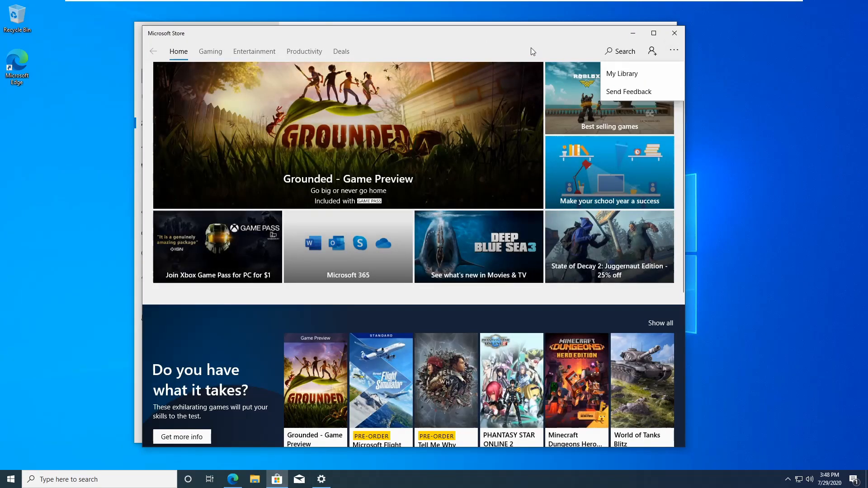
scroll(down, 3)
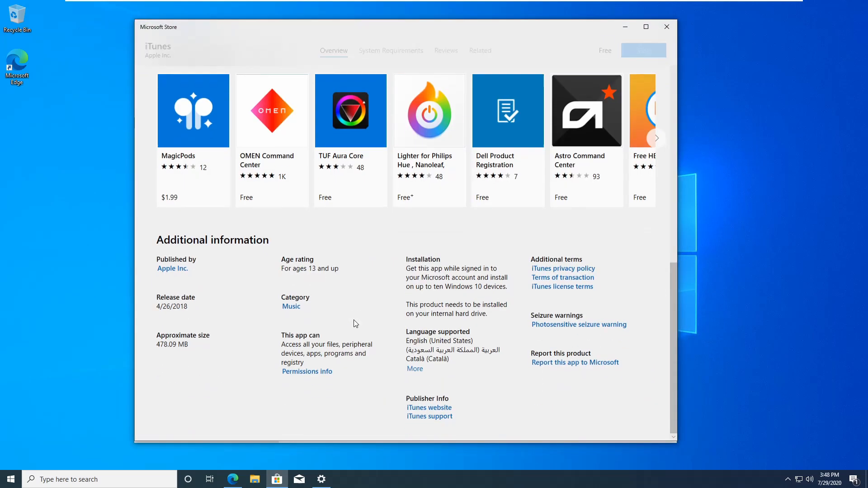
click(390, 50)
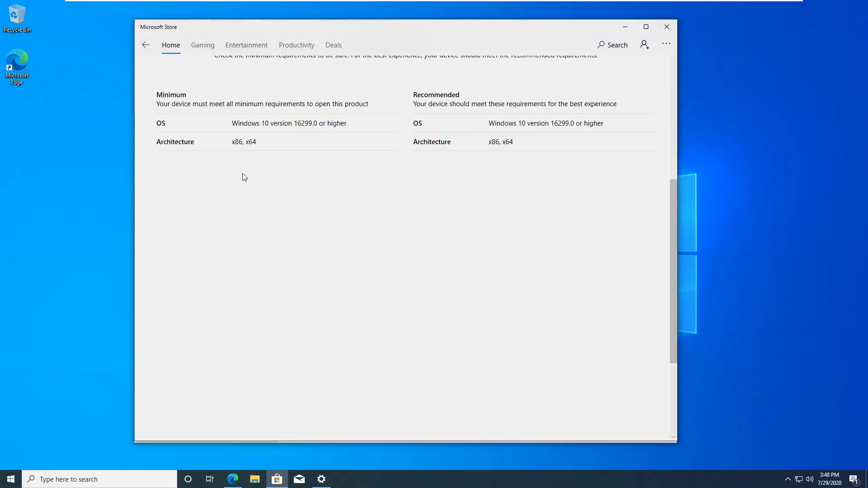
scroll(up, 3)
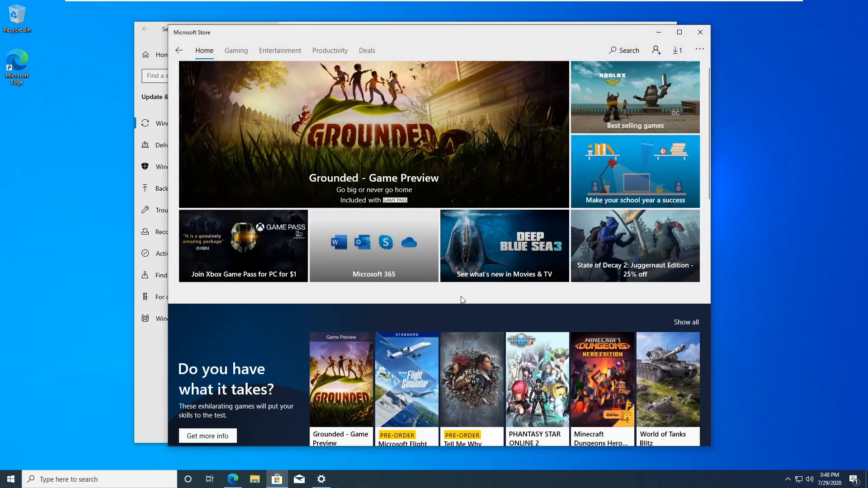
click(254, 479)
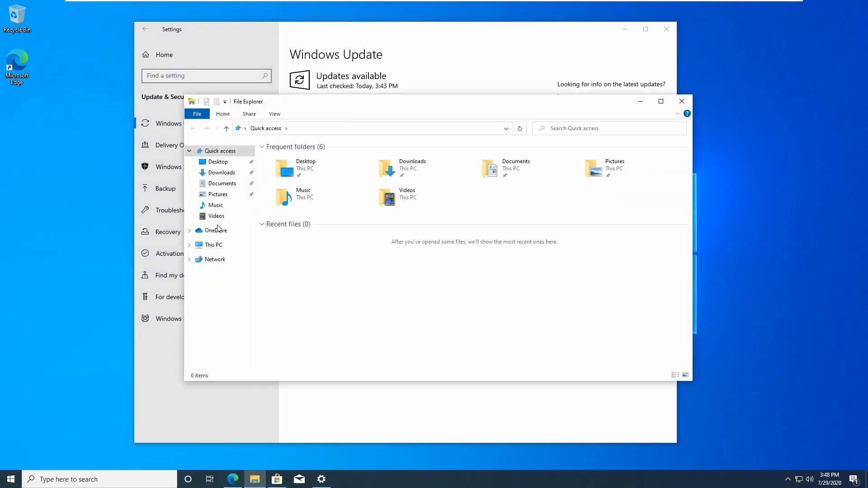
Step: Look inside Local Disk (C:), review the About device specs, then close Settings
click(213, 245)
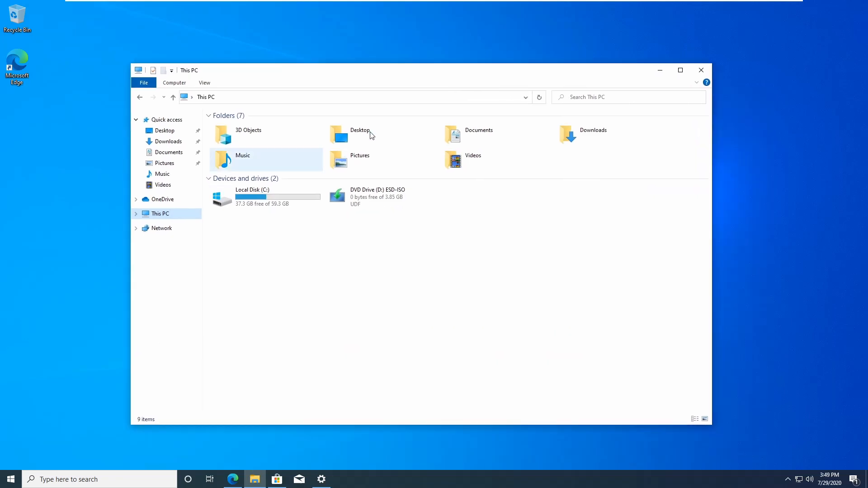
double_click(253, 197)
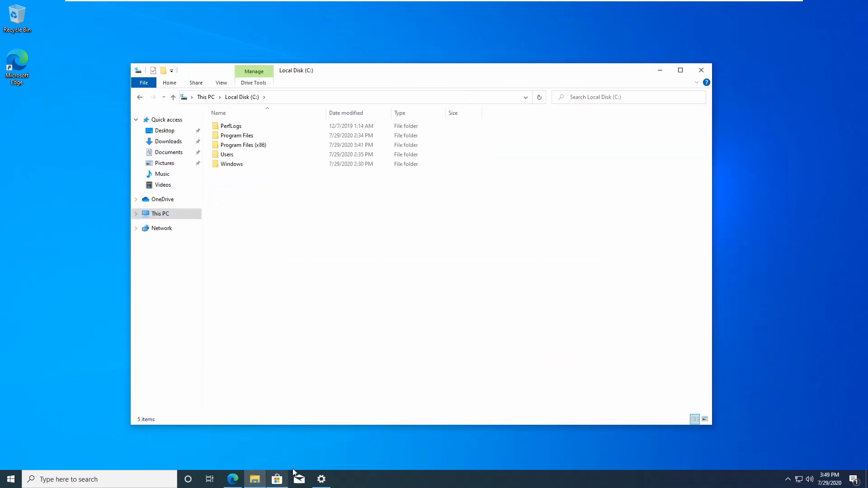
click(321, 479)
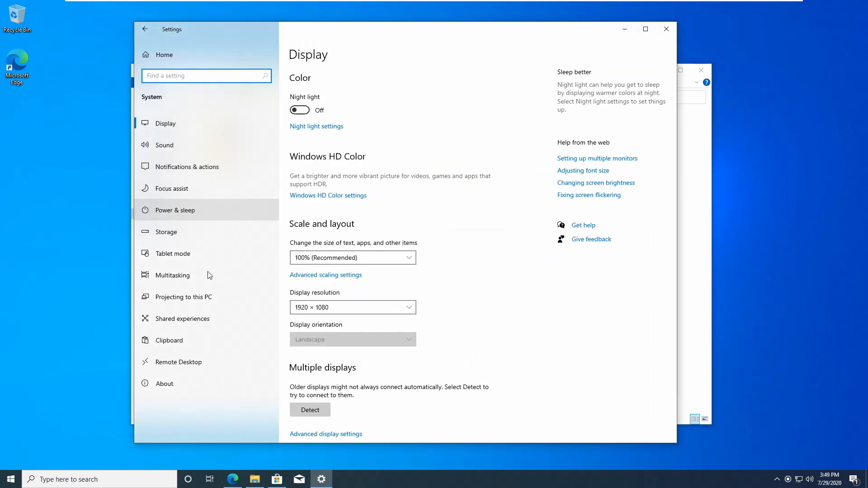
click(164, 383)
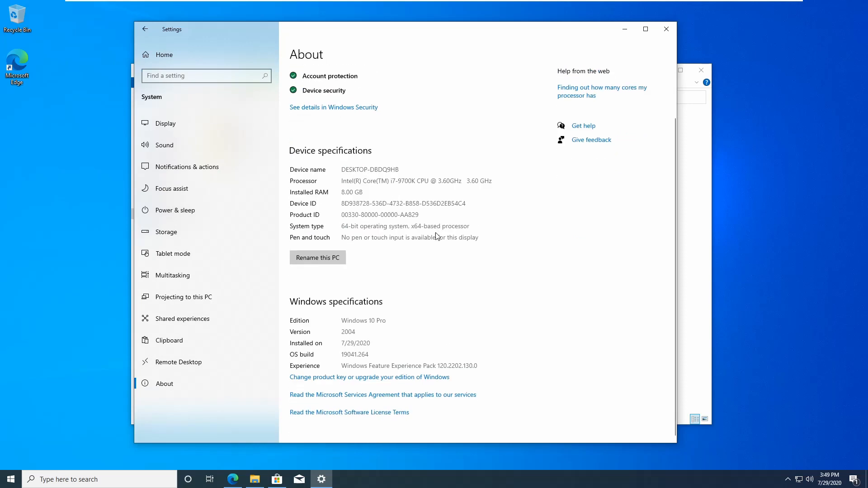
scroll(up, 3)
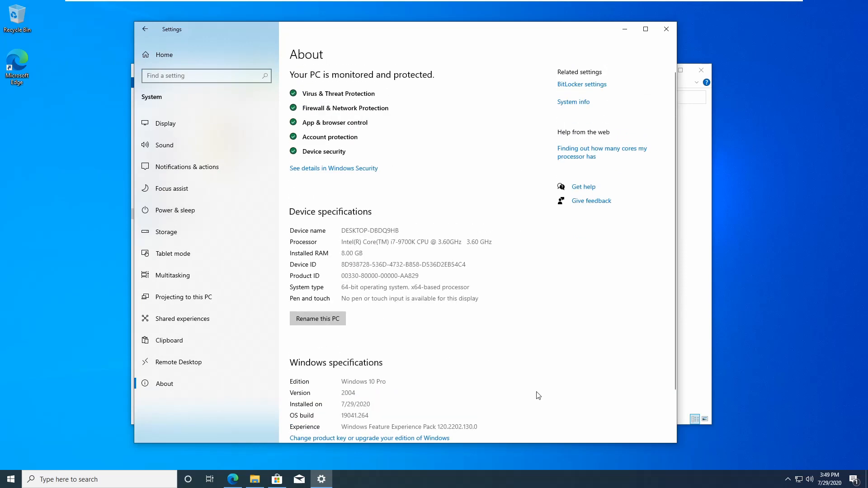
scroll(down, 3)
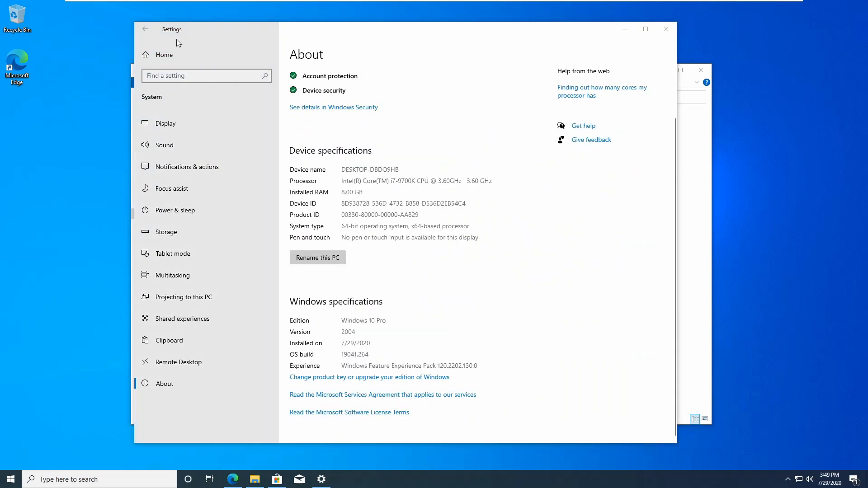
click(254, 479)
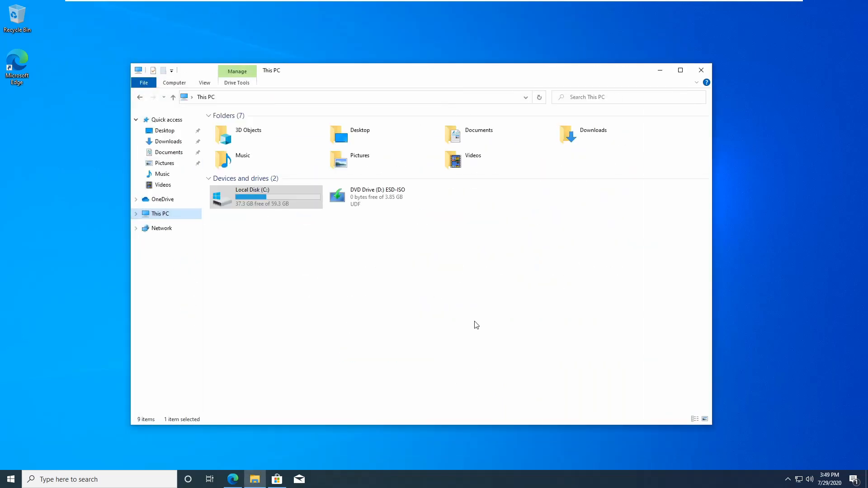
Step: Choose Restart now on Windows Update for the pending update, then close Microsoft Edge
click(701, 71)
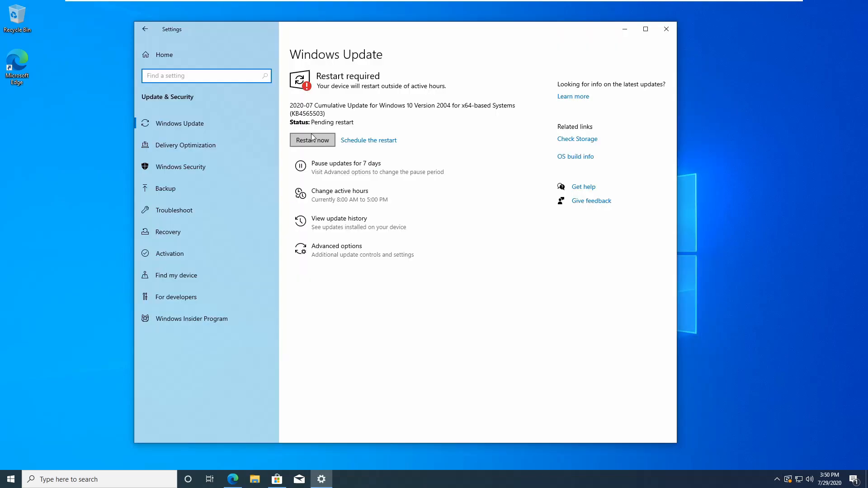
click(313, 140)
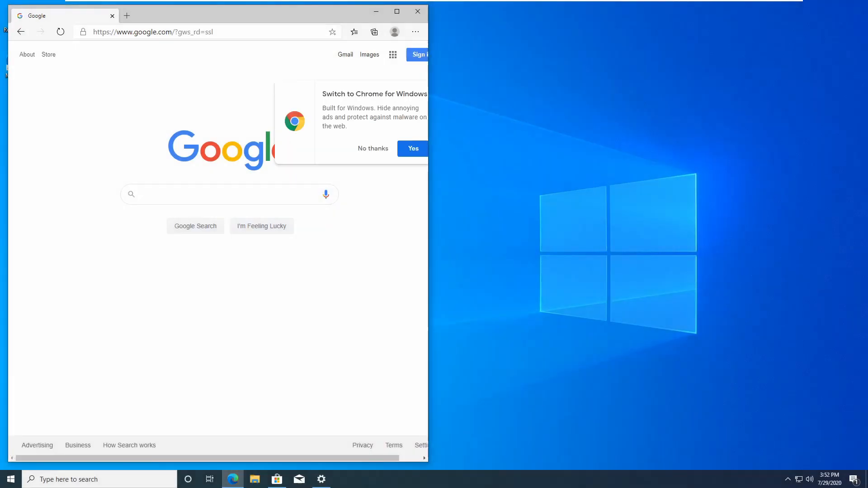
click(377, 11)
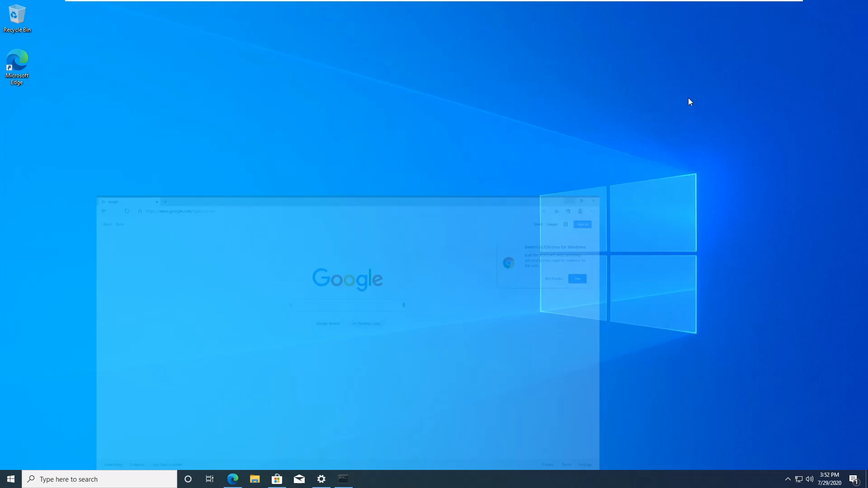
Step: Preview Reset this PC's cloud download and local reinstall options, cancel, and open Start
click(277, 479)
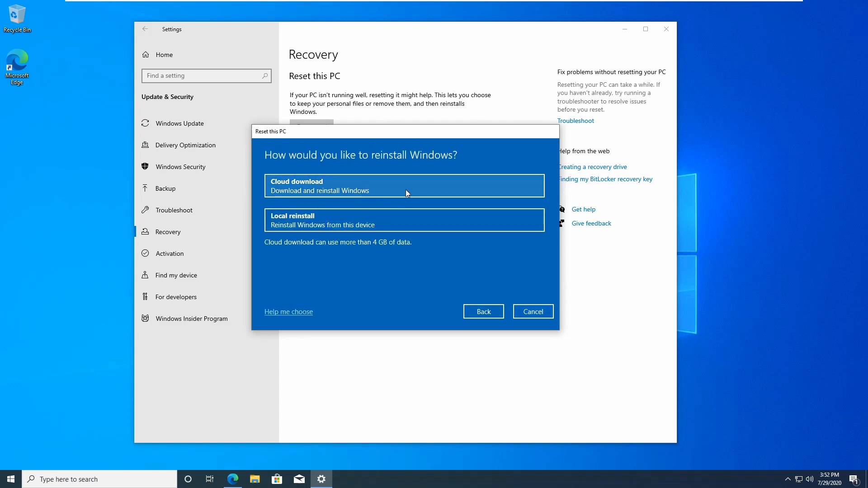
mouse_move(387, 196)
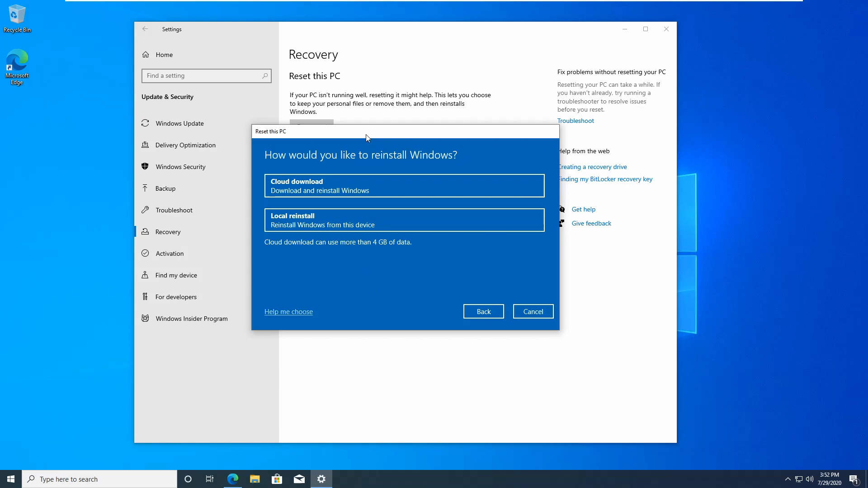
click(533, 311)
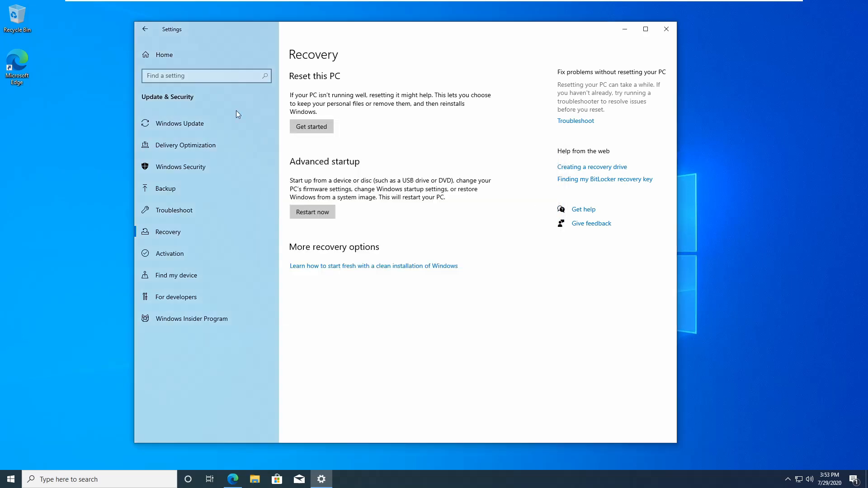
click(9, 479)
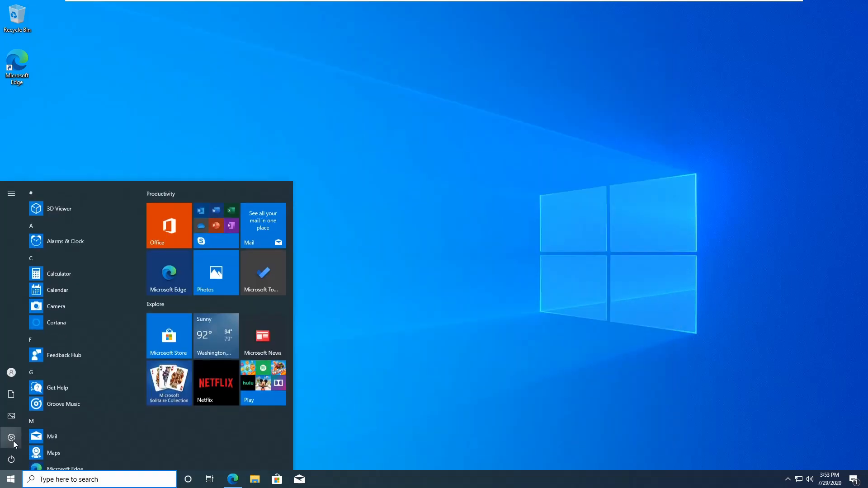
Step: Browse the Privacy General and Search Permissions & History settings pages
click(10, 437)
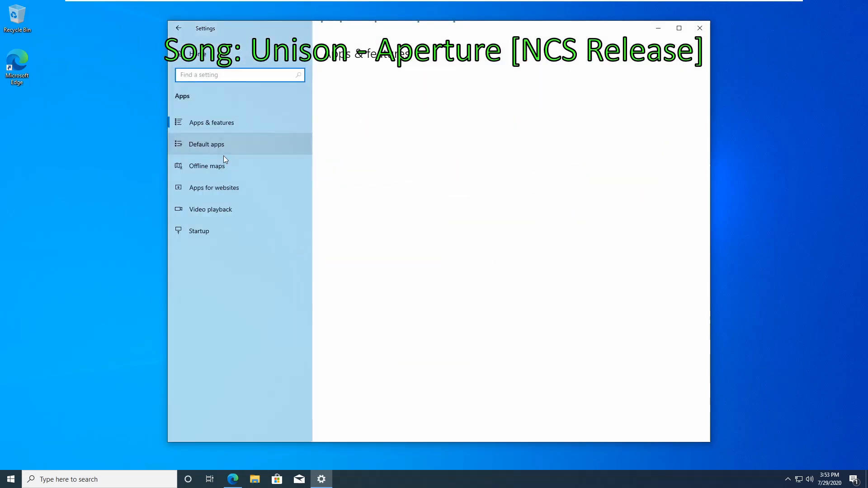
click(199, 231)
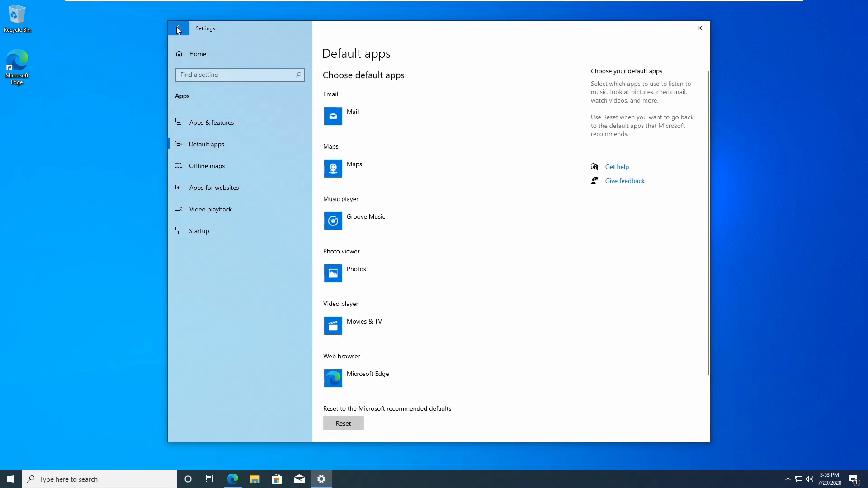
click(178, 28)
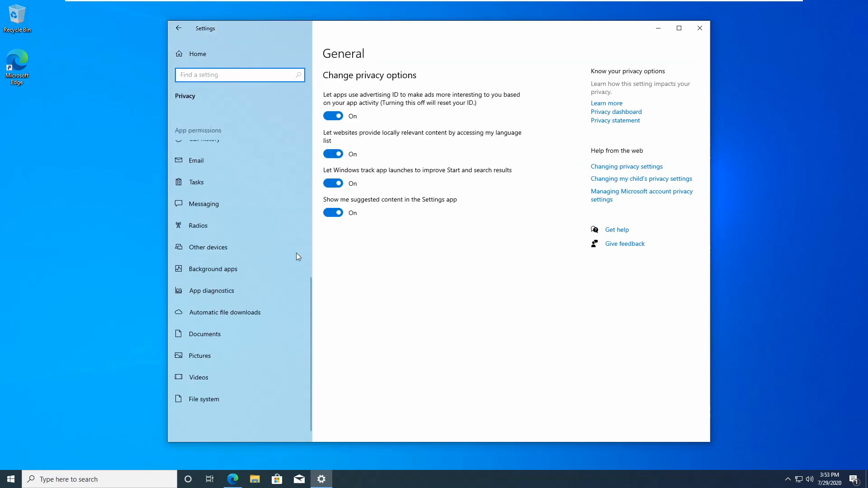
click(232, 195)
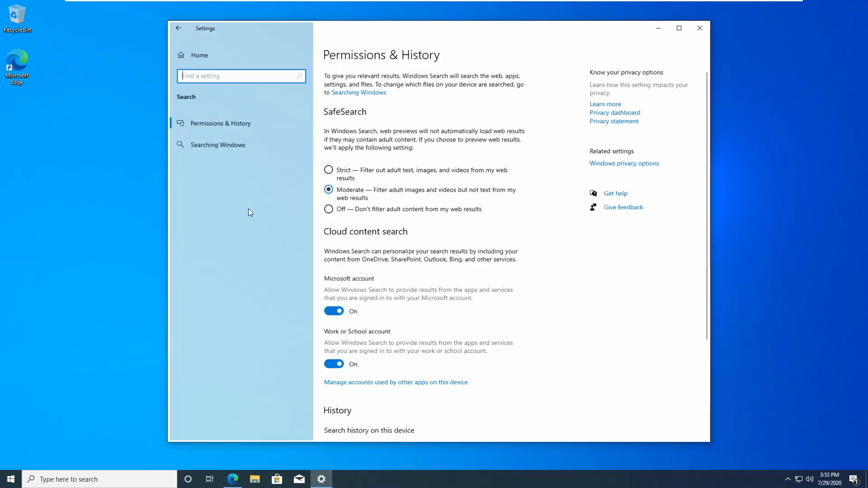
click(178, 28)
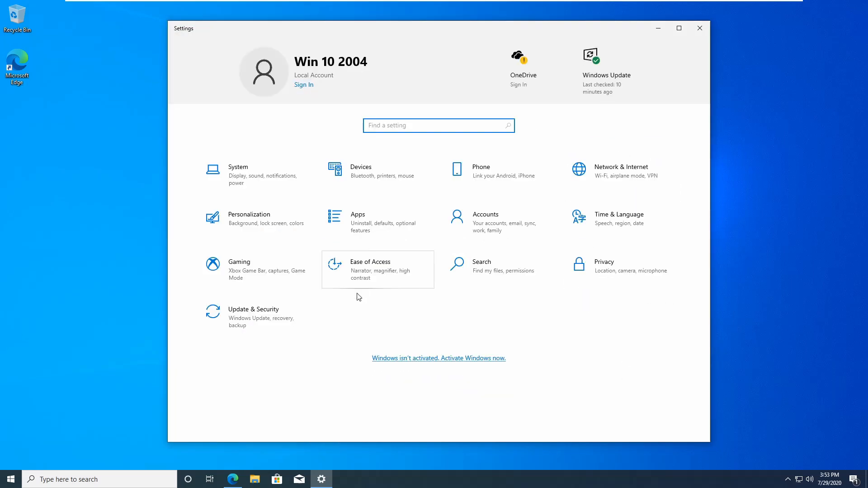
Step: View Ease of Access Display and Mouse pointer, then Personalization Background and Colors
click(370, 270)
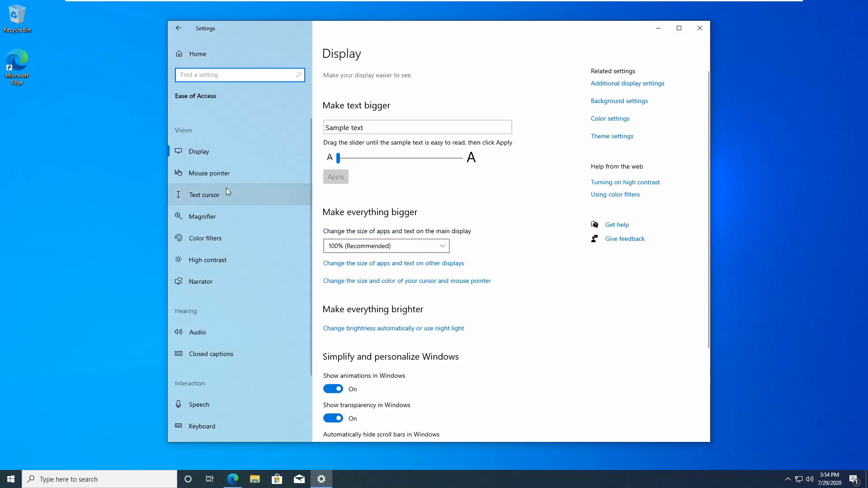
click(210, 173)
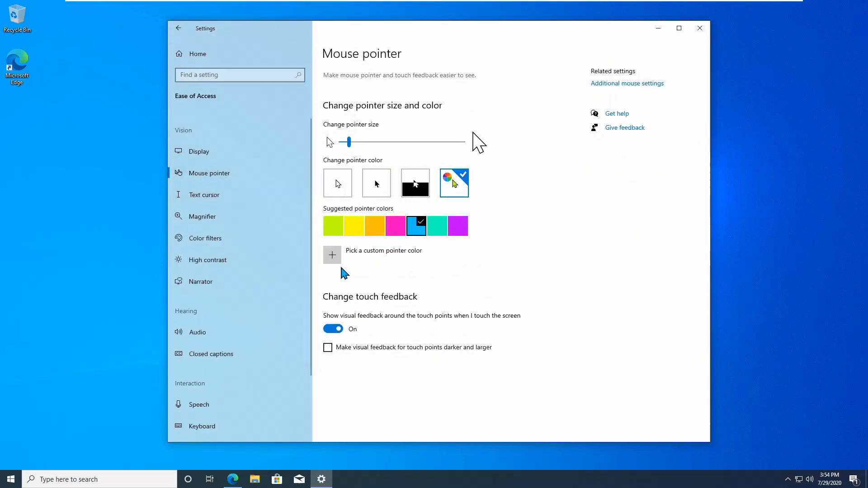
mouse_move(178, 29)
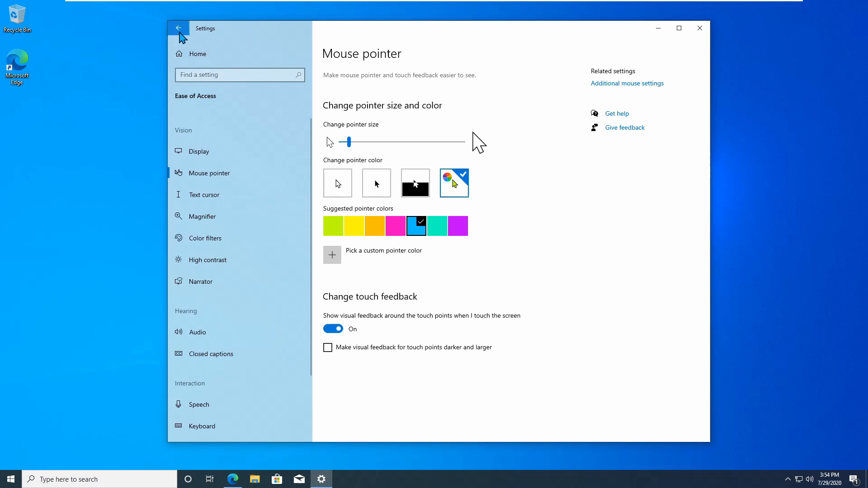
click(179, 28)
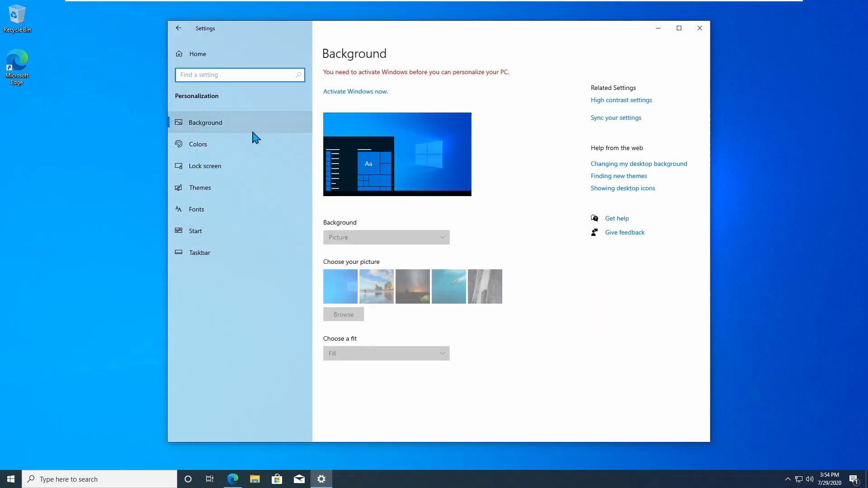
click(198, 144)
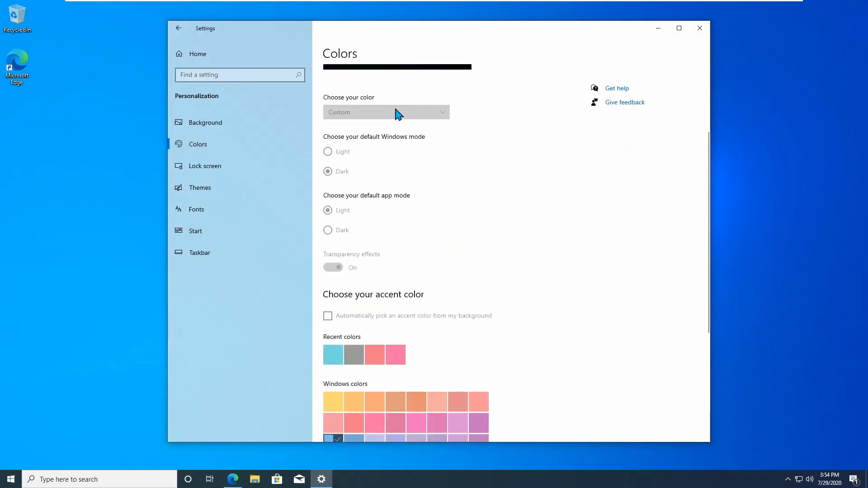
scroll(up, 3)
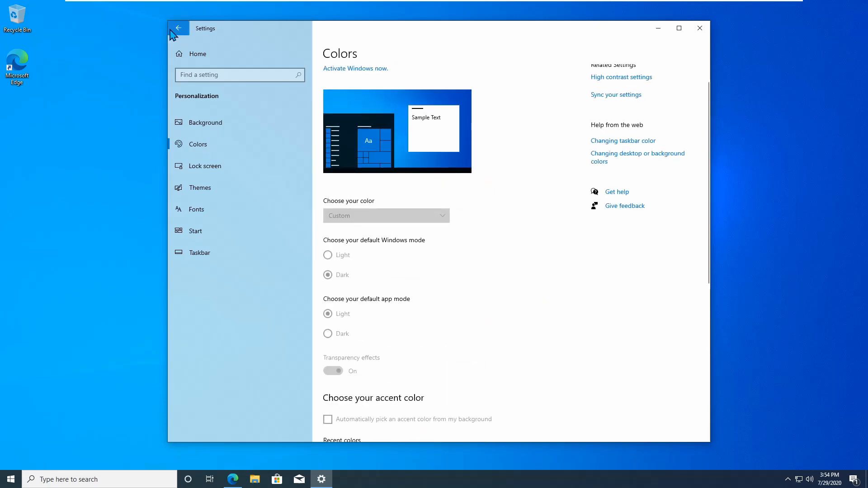
Step: View Windows Update Advanced options and Delivery Optimization activity monitor statistics since 7/1/2020
click(178, 28)
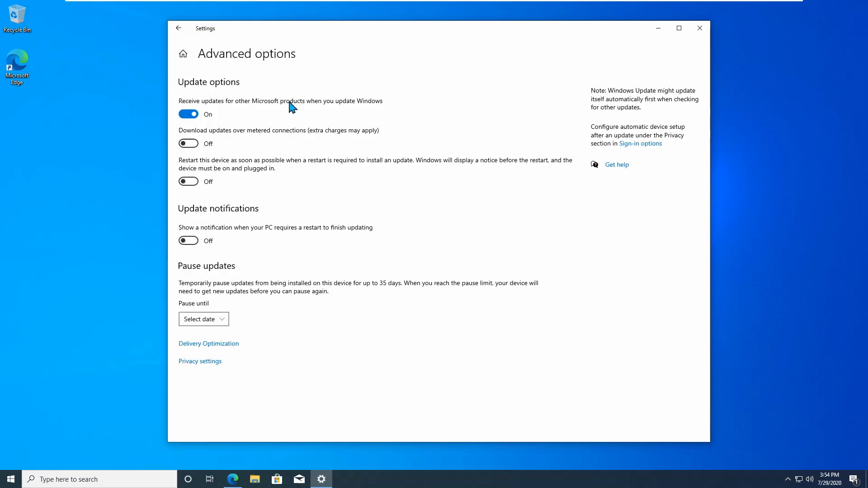
click(177, 27)
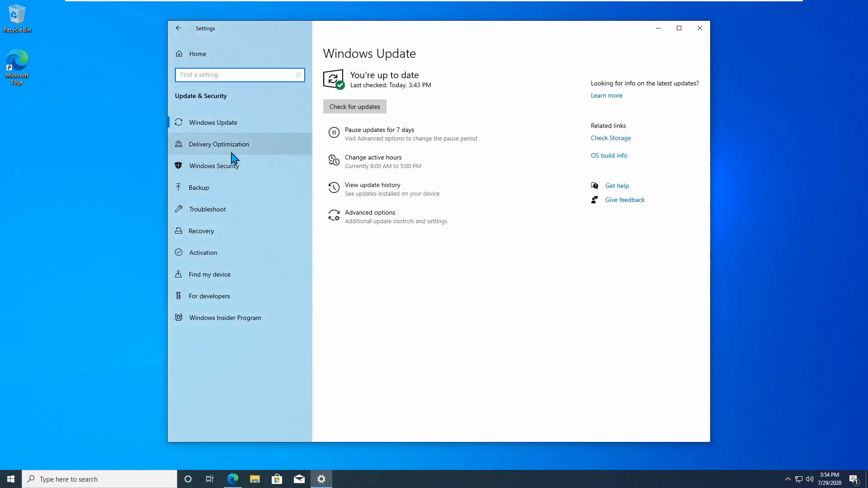
click(220, 144)
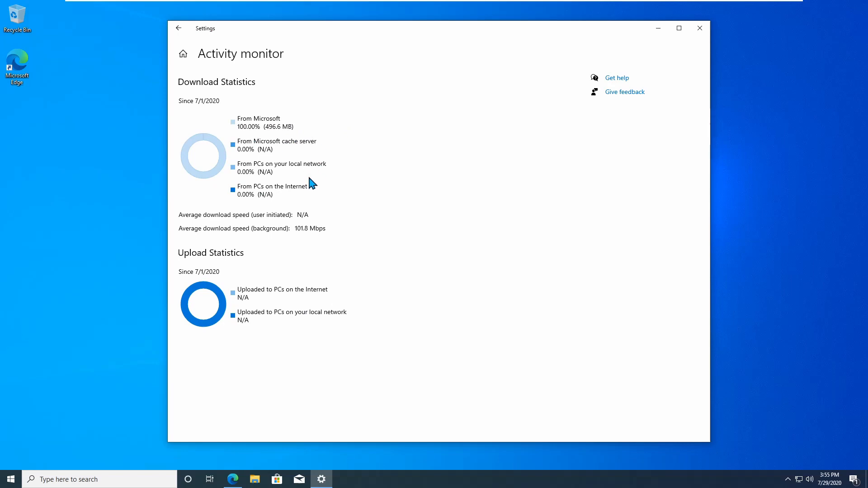
mouse_move(360, 308)
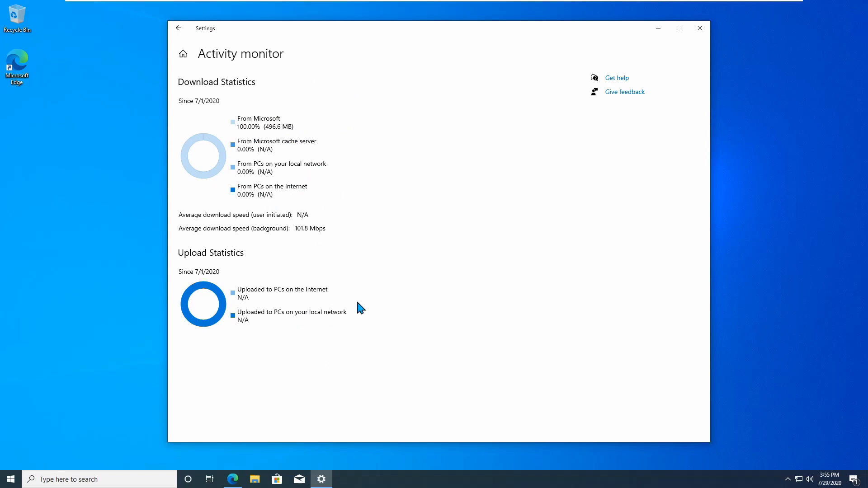
mouse_move(178, 28)
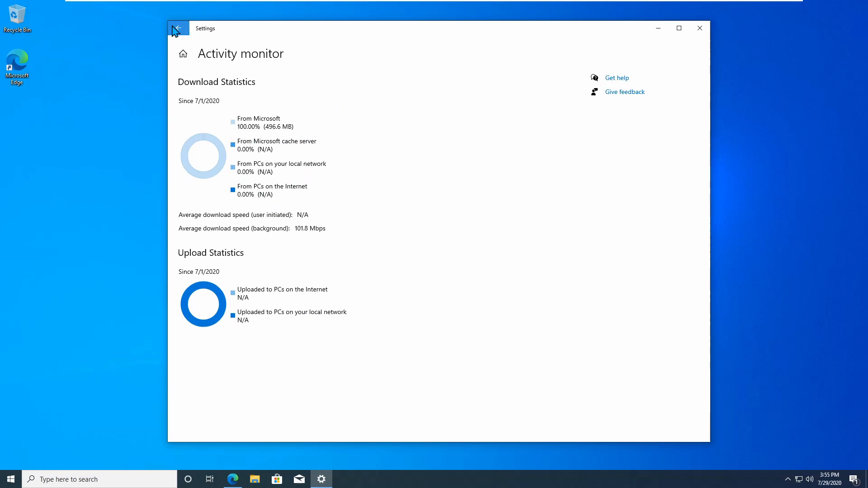
click(700, 28)
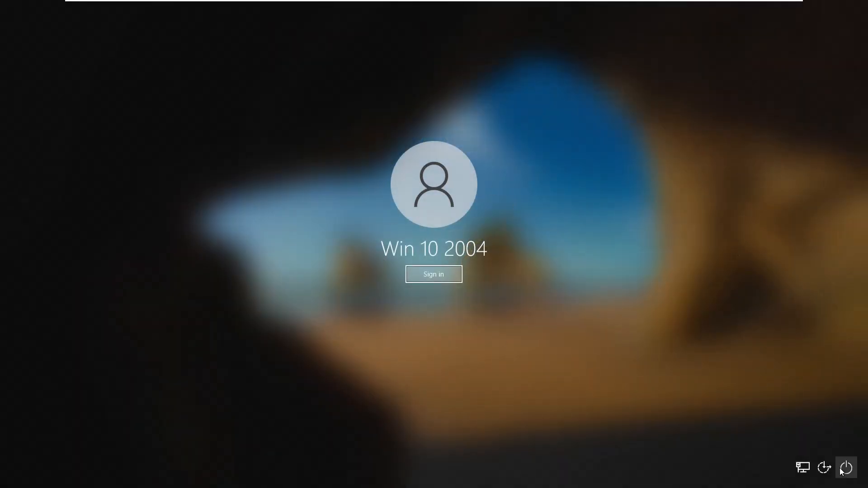
Step: Lock the PC with Win+L and select the power icon on the sign-in screen
click(433, 274)
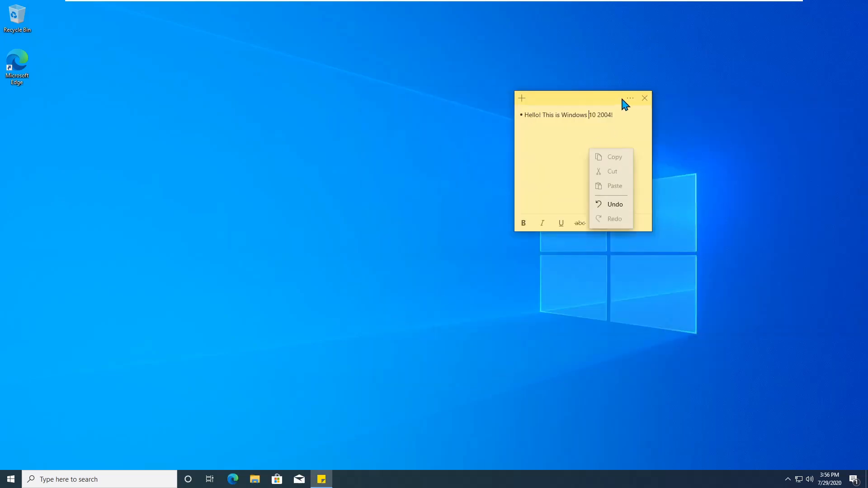
Step: Recolour the 'Hello! This is Windows 10 2004!' sticky note purple
click(576, 102)
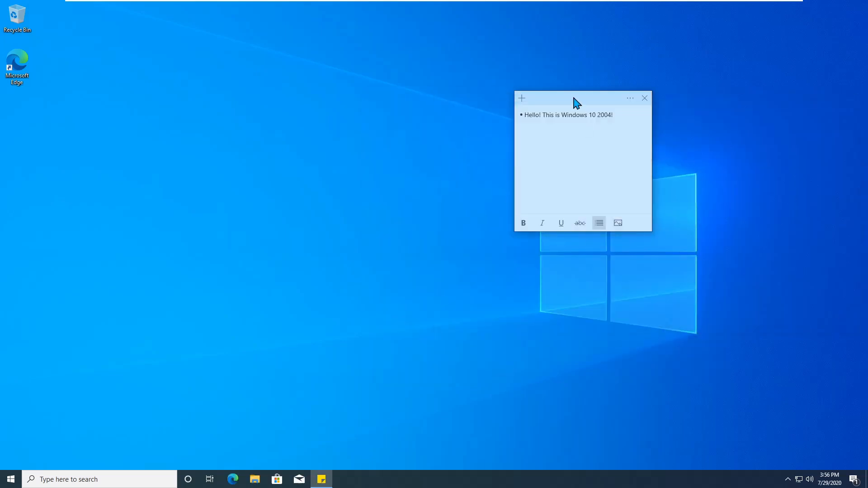
click(629, 99)
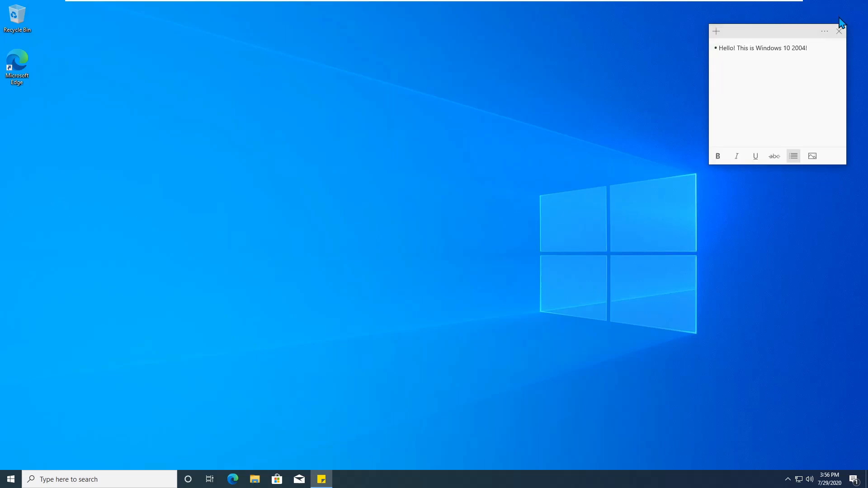
click(10, 479)
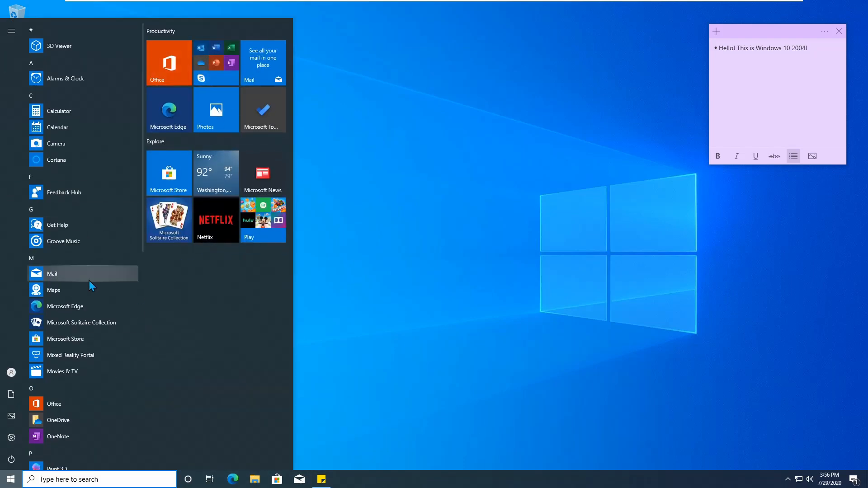
click(64, 192)
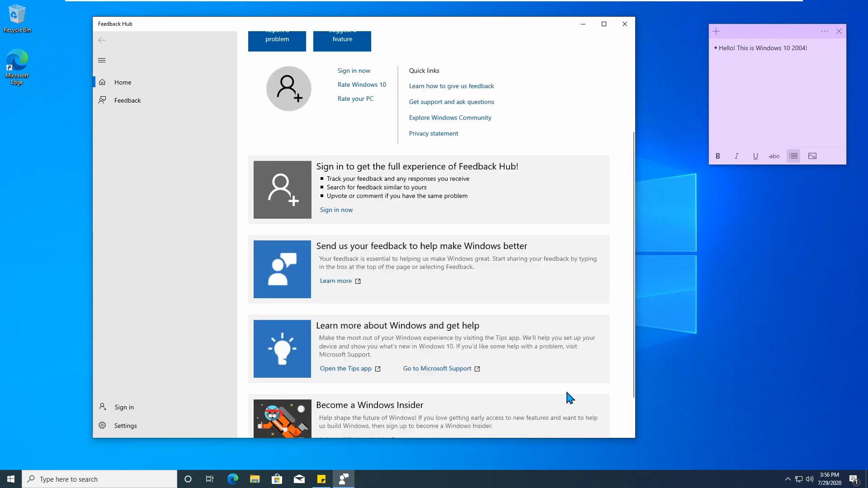
click(10, 479)
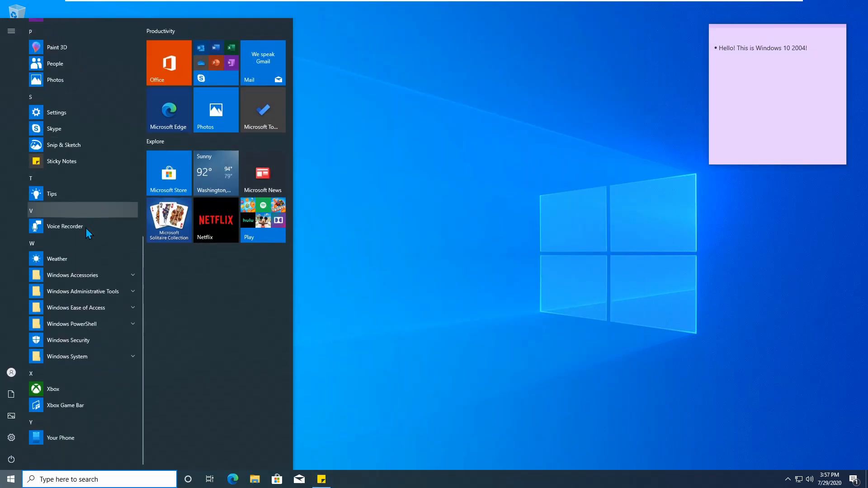
click(57, 46)
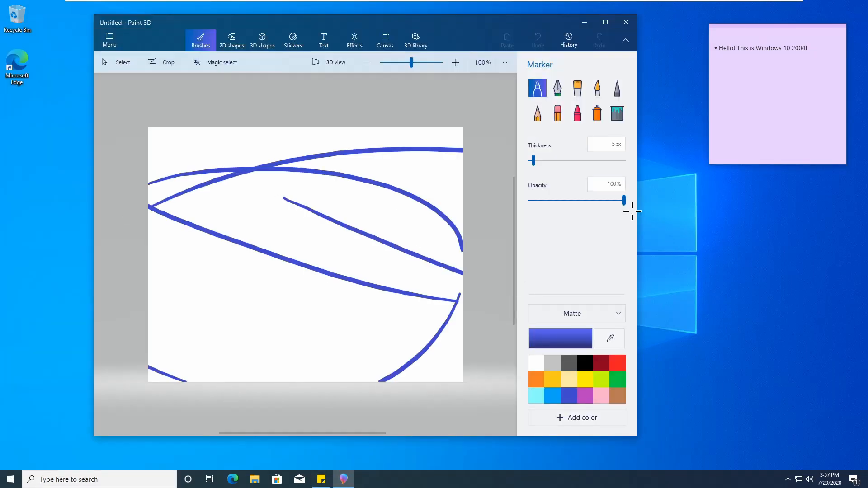
click(9, 479)
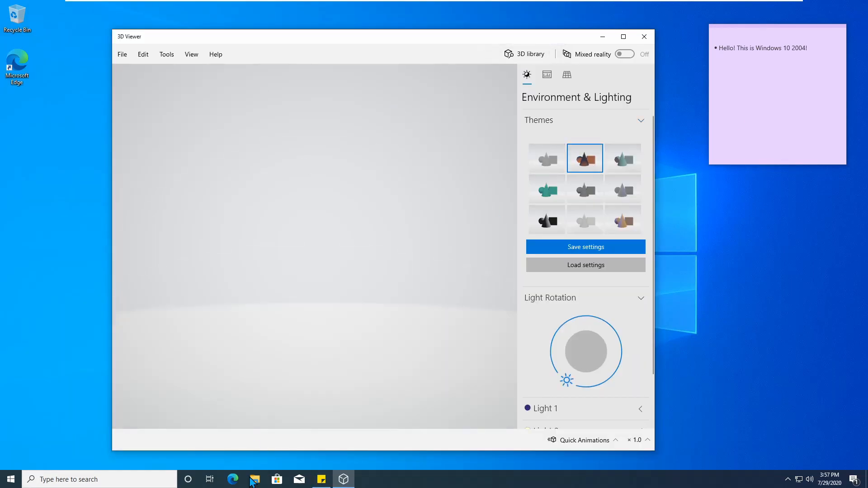
click(643, 37)
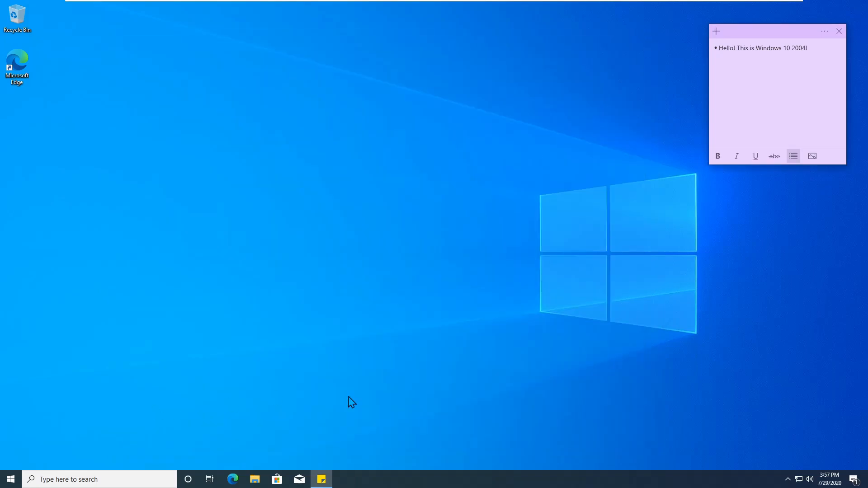